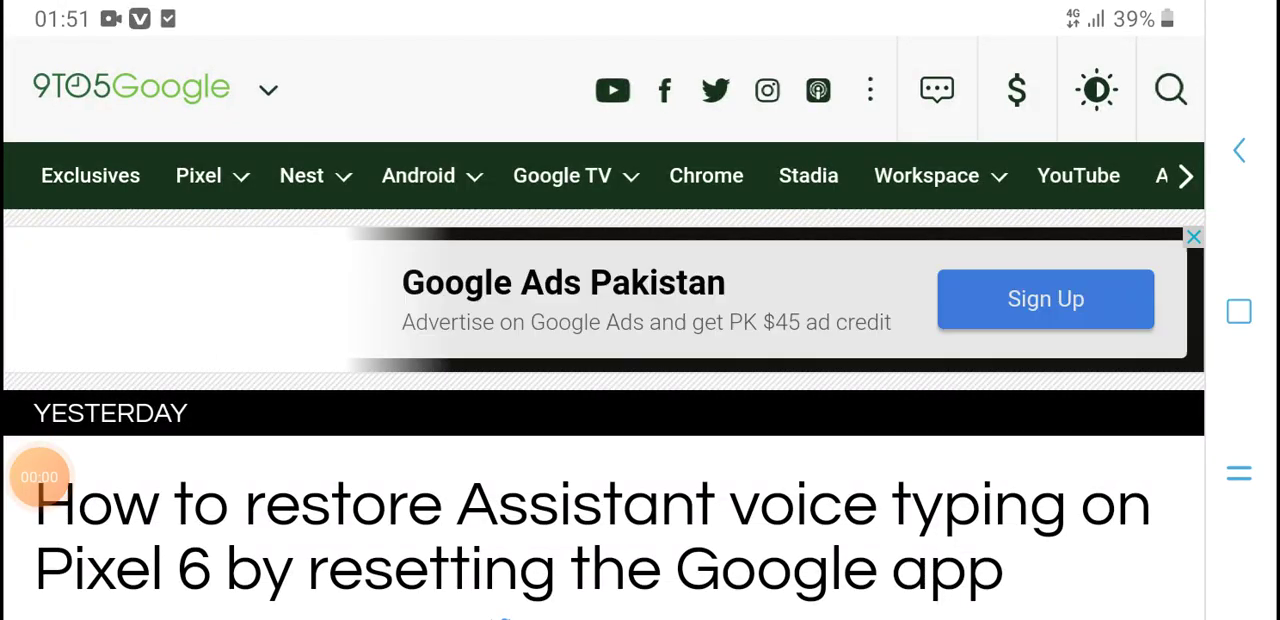
Step: Dismiss the banner ad above the headline and scroll into the Assistant voice typing article body
click(1192, 236)
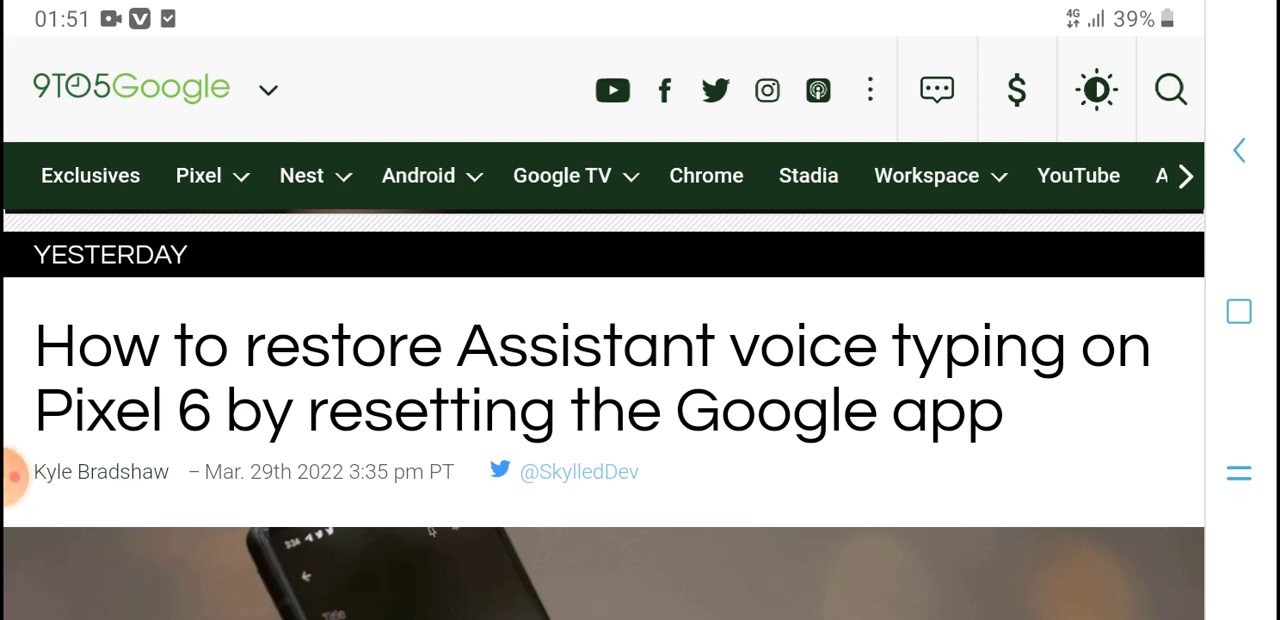
scroll(down, 3)
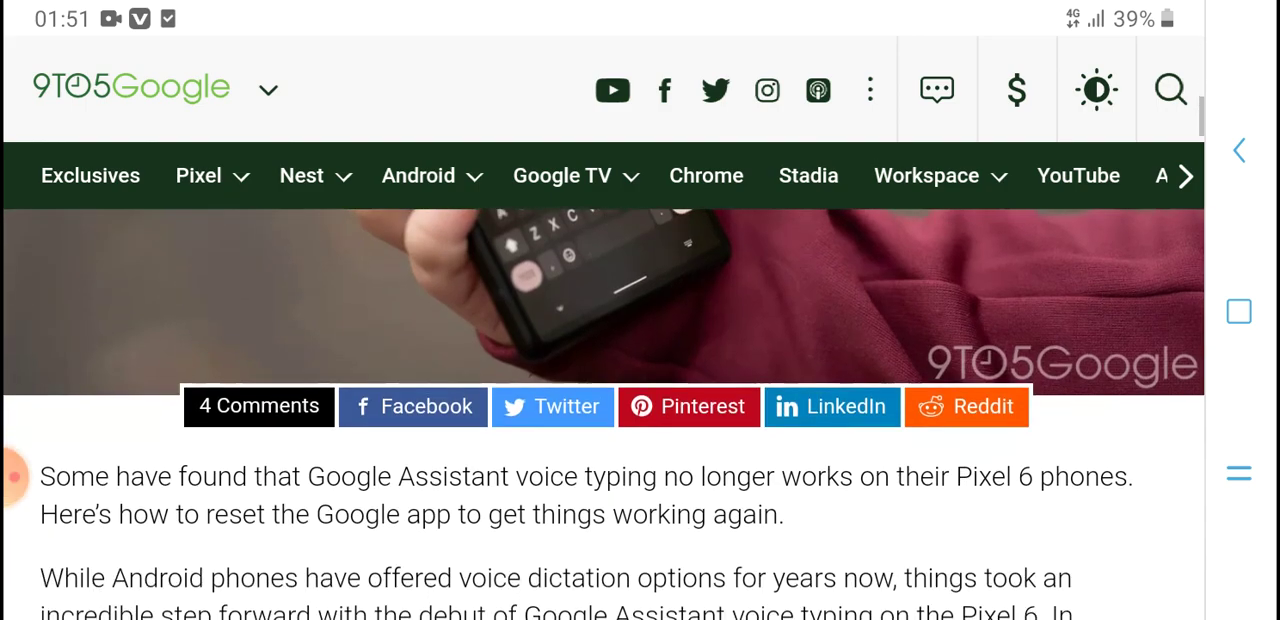
scroll(down, 3)
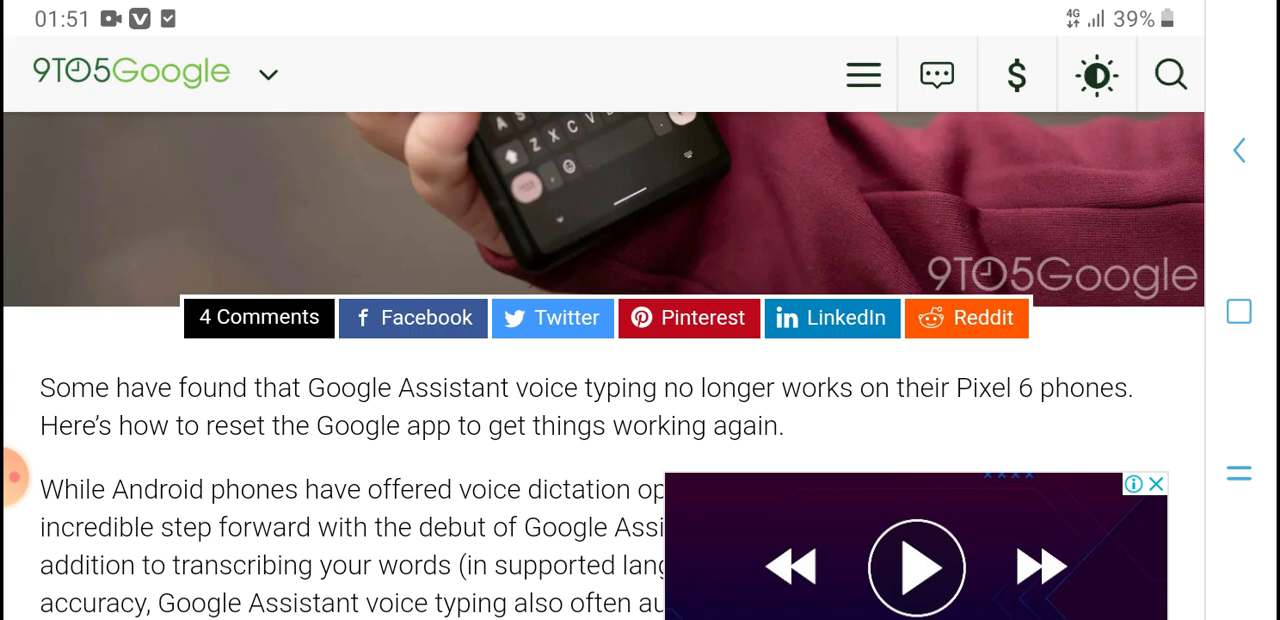
scroll(down, 3)
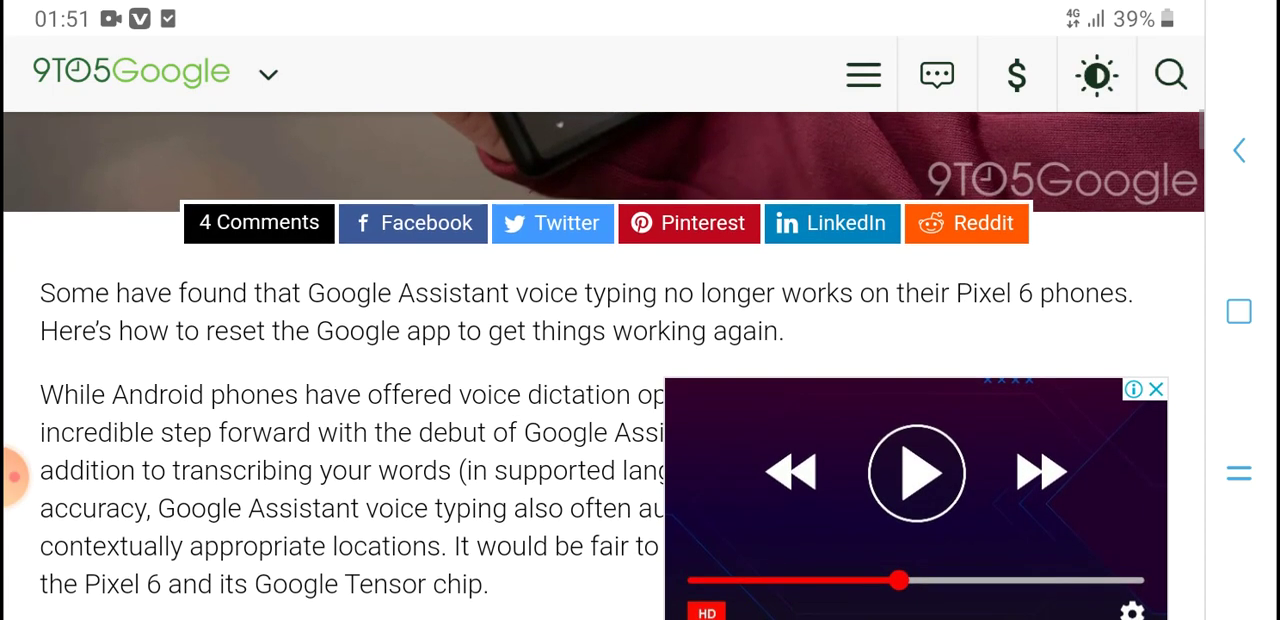
scroll(down, 3)
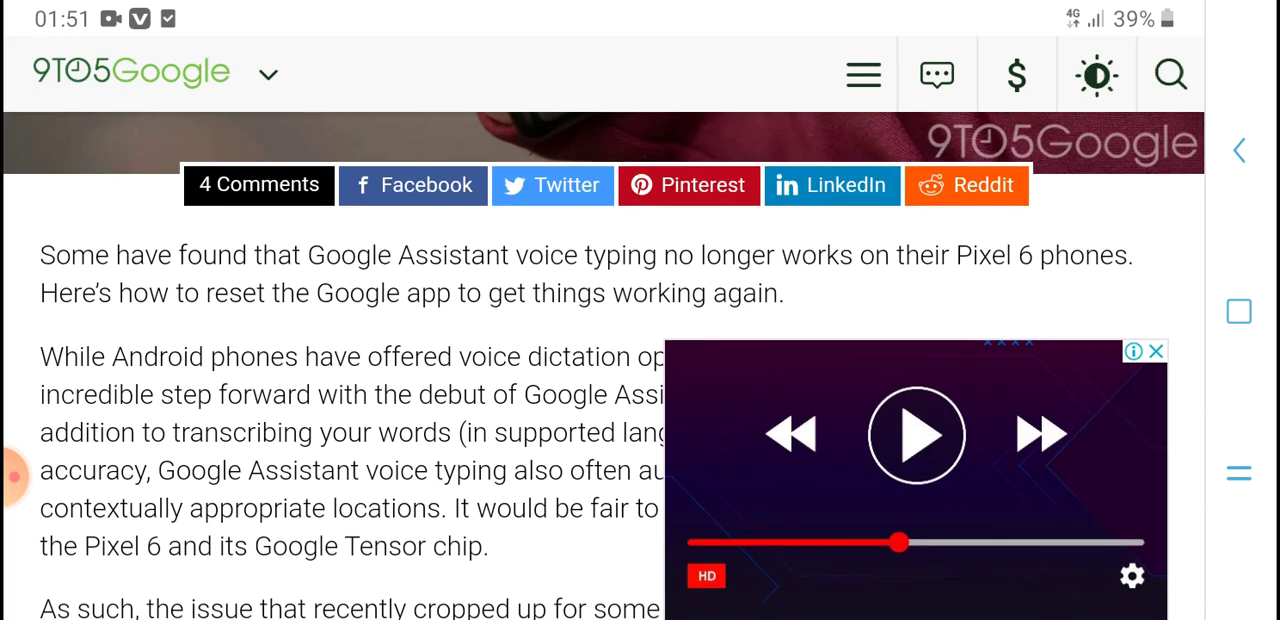
scroll(down, 3)
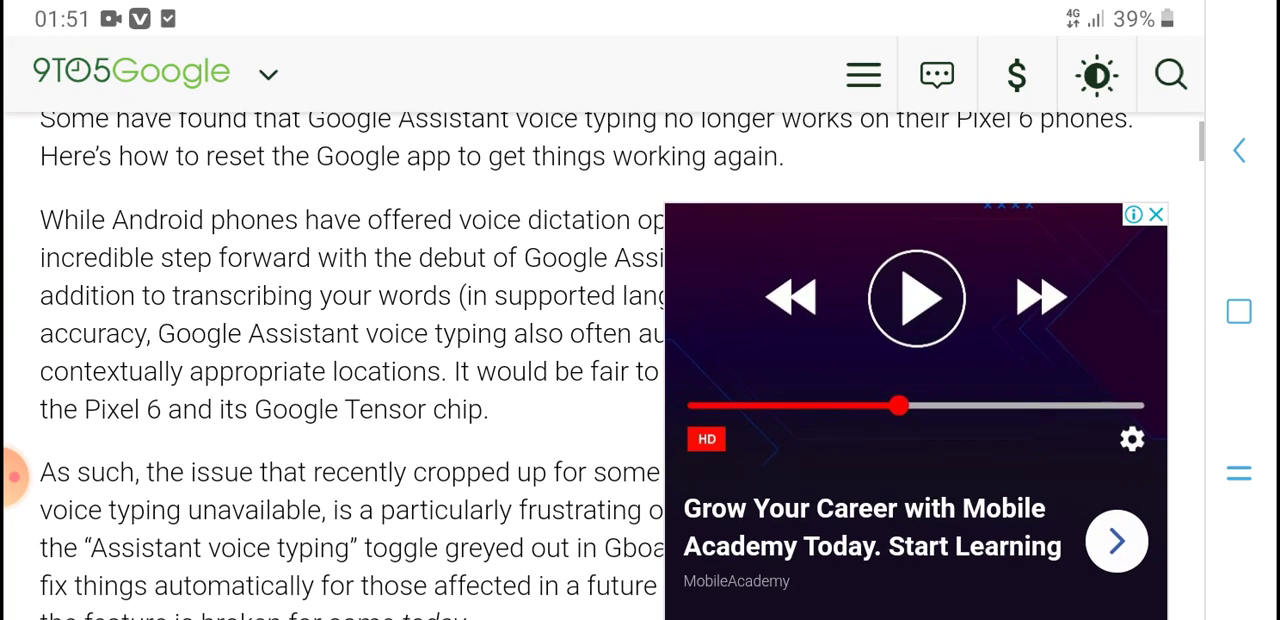
scroll(up, 3)
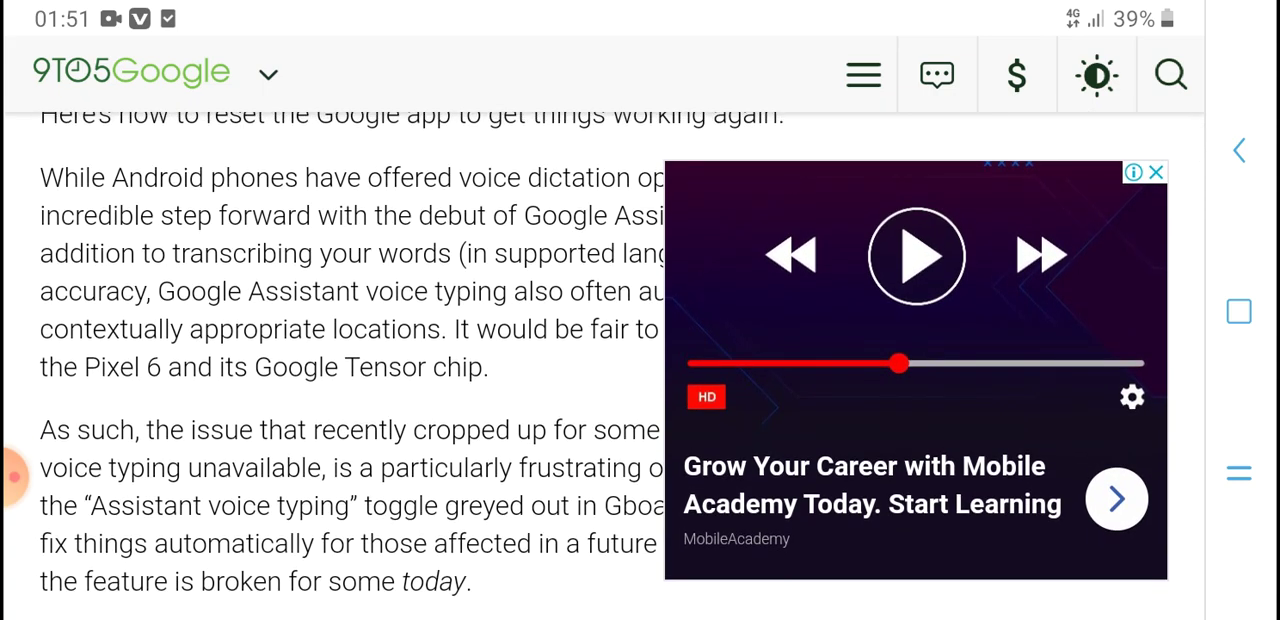
Step: Close the video ad covering the article and give a feedback reason so it shows 'Ad closed by Google'
click(1132, 172)
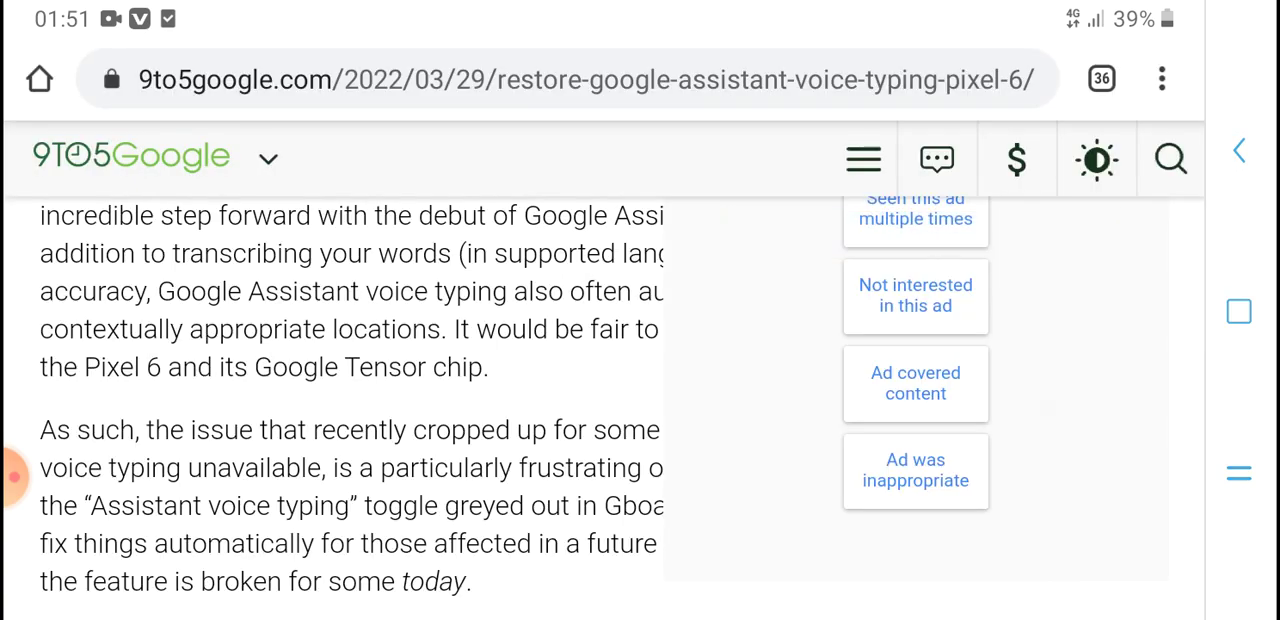
click(916, 296)
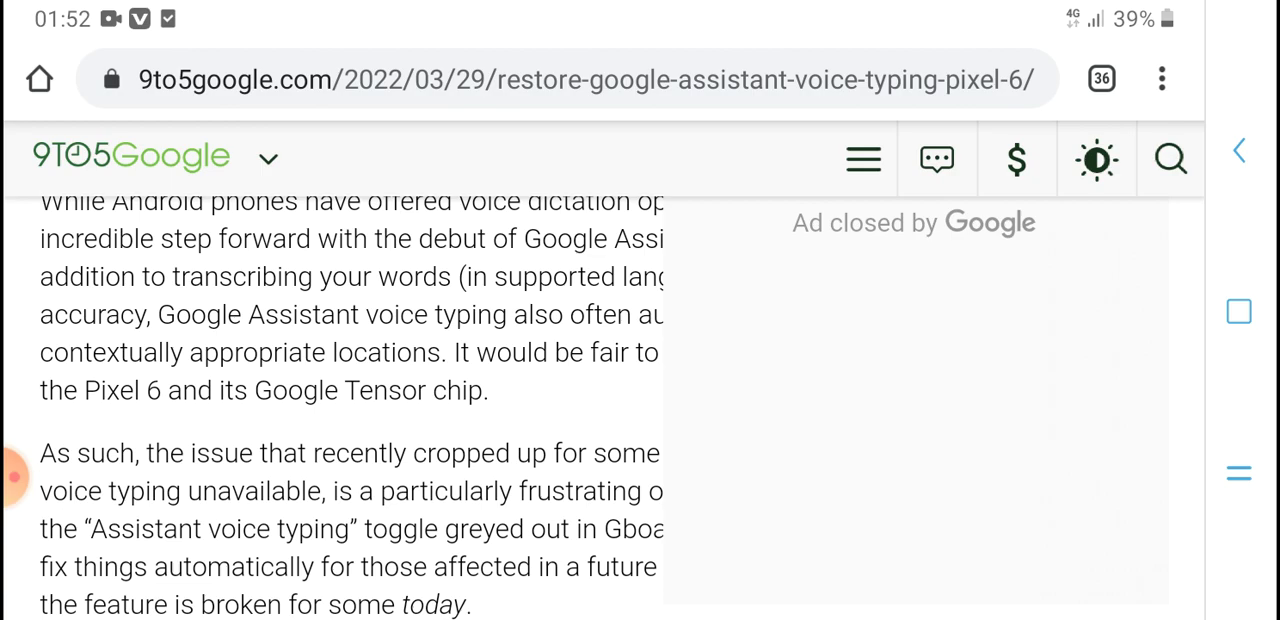
Step: Scroll the article down until the 'How to reset the Google Search app' heading is in view
scroll(up, 3)
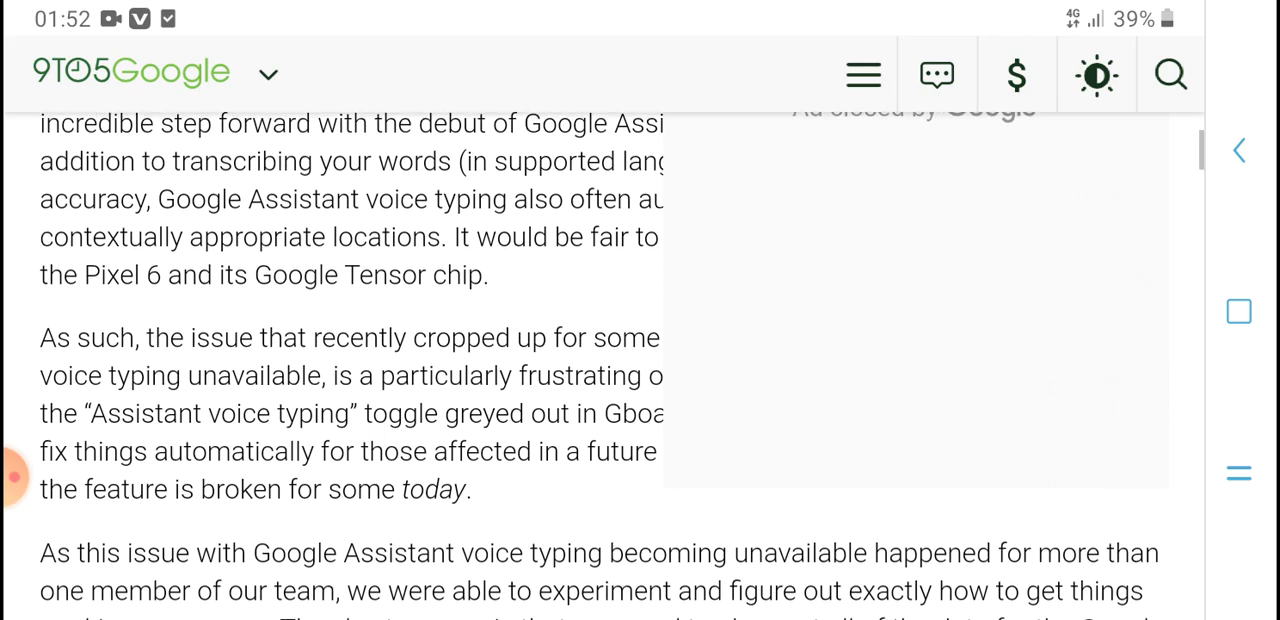
scroll(down, 3)
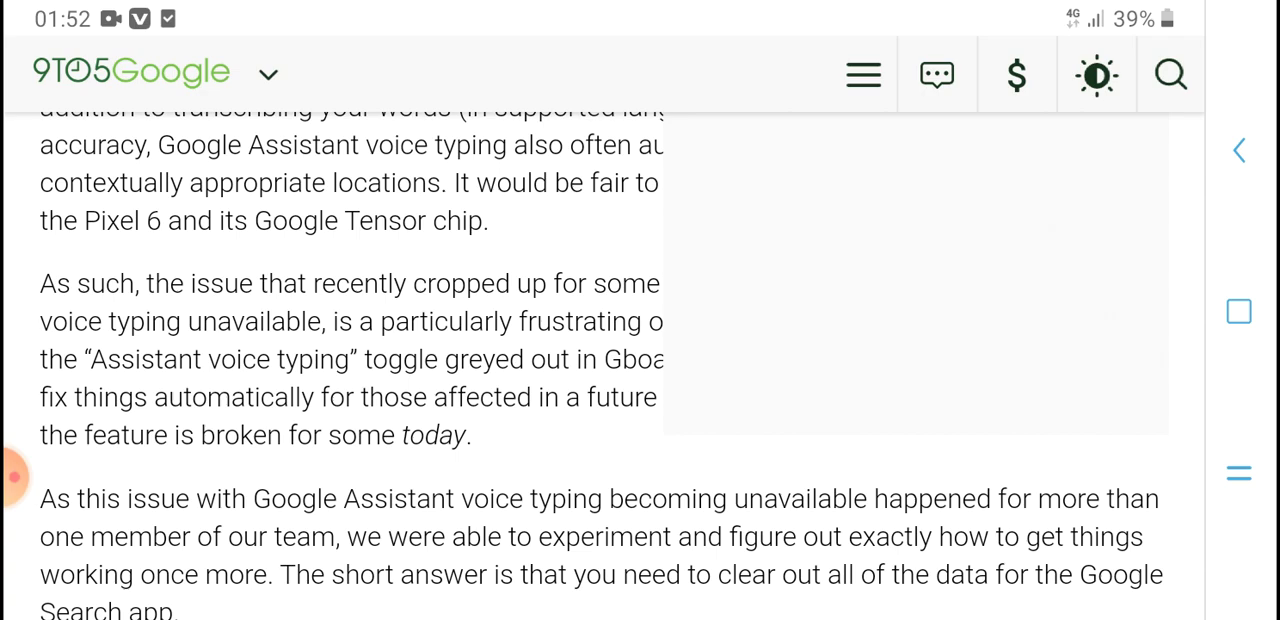
scroll(up, 3)
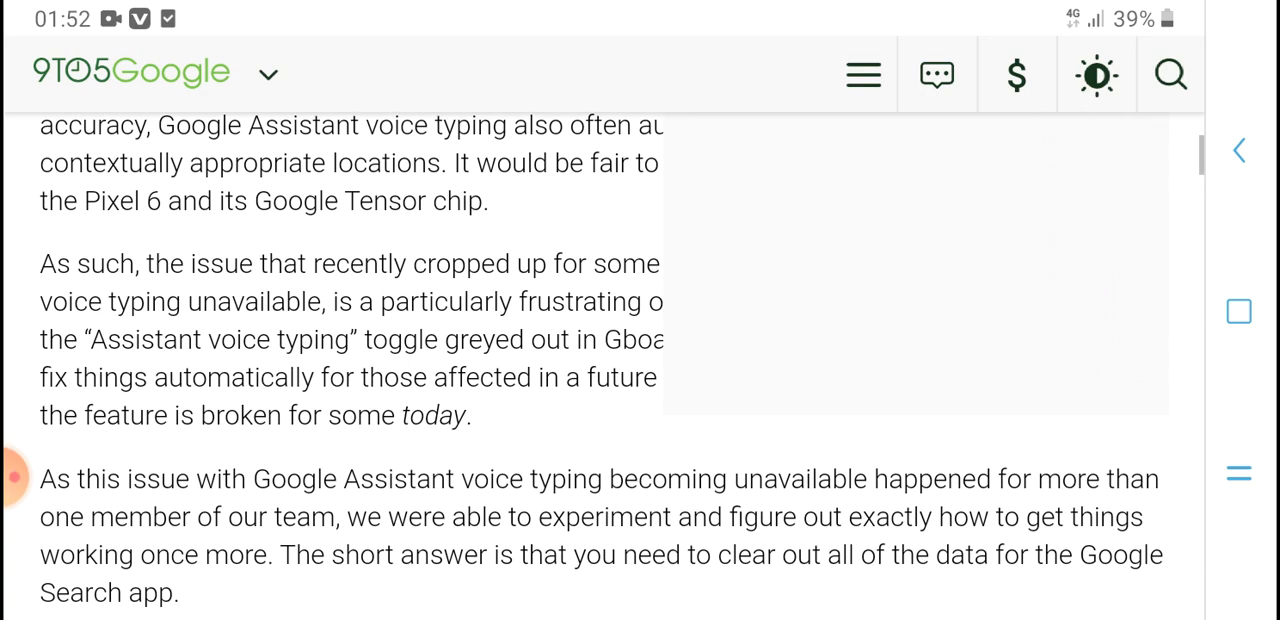
scroll(up, 3)
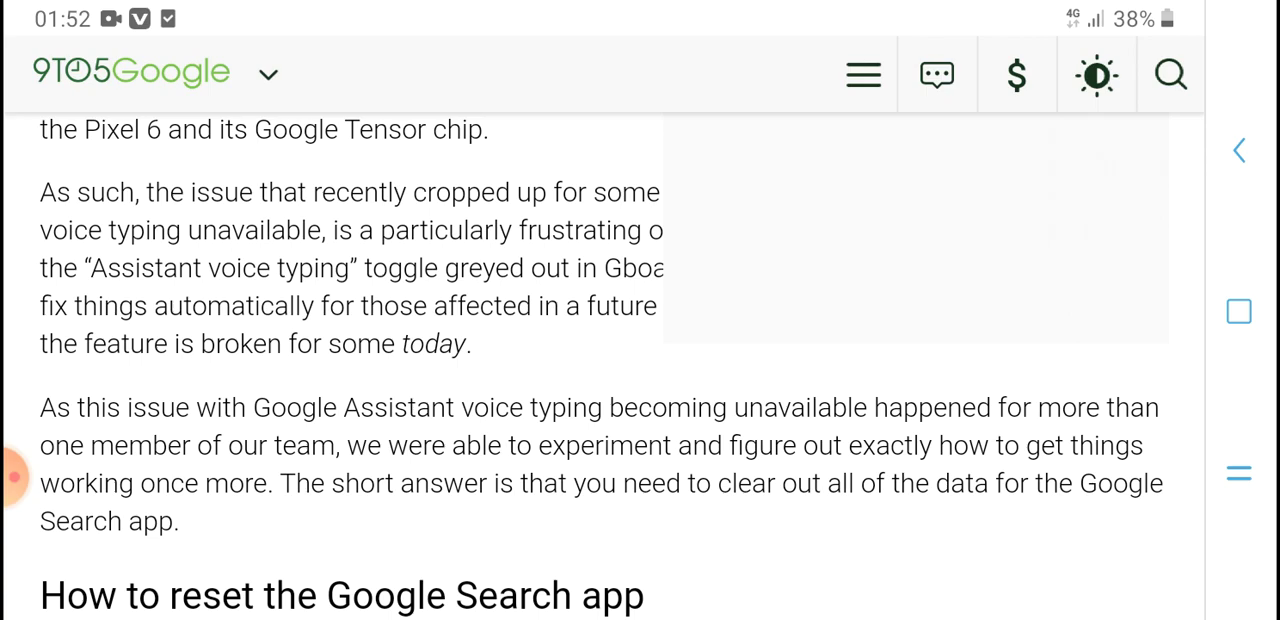
scroll(up, 3)
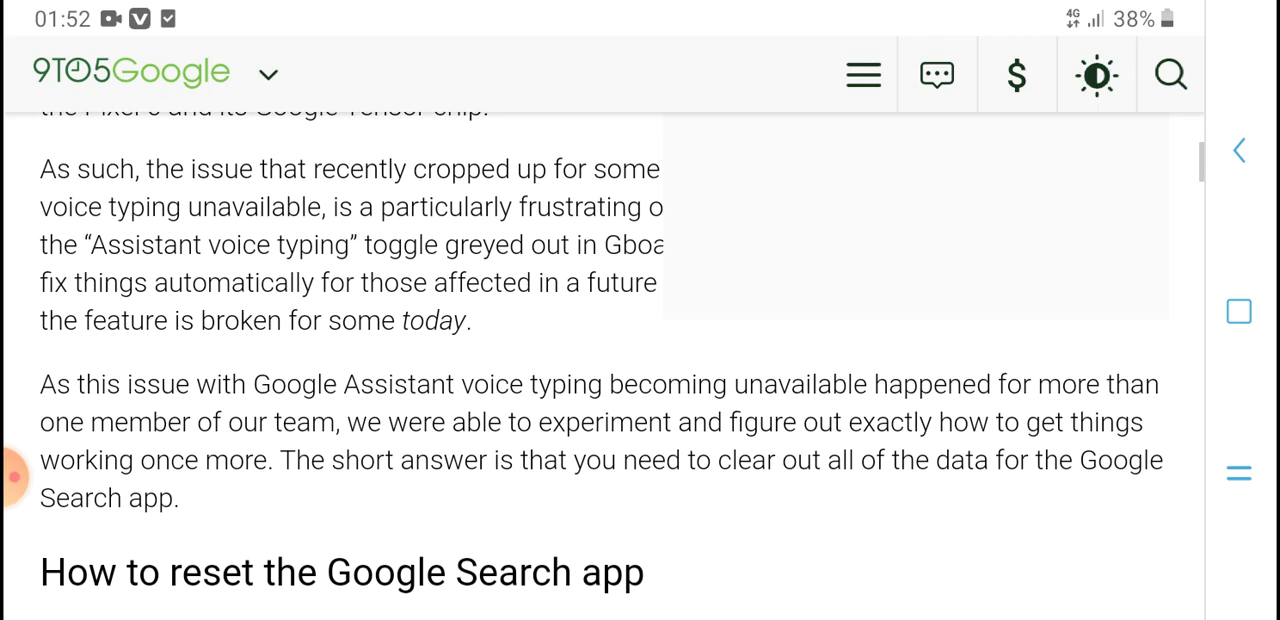
scroll(down, 3)
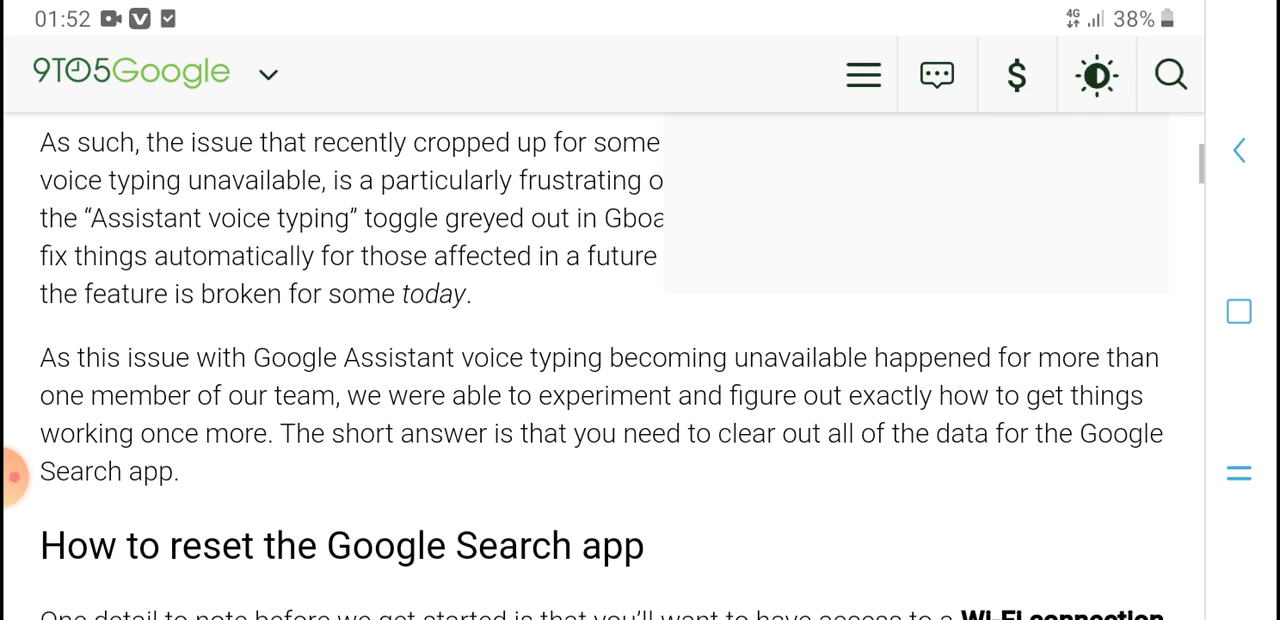
scroll(up, 3)
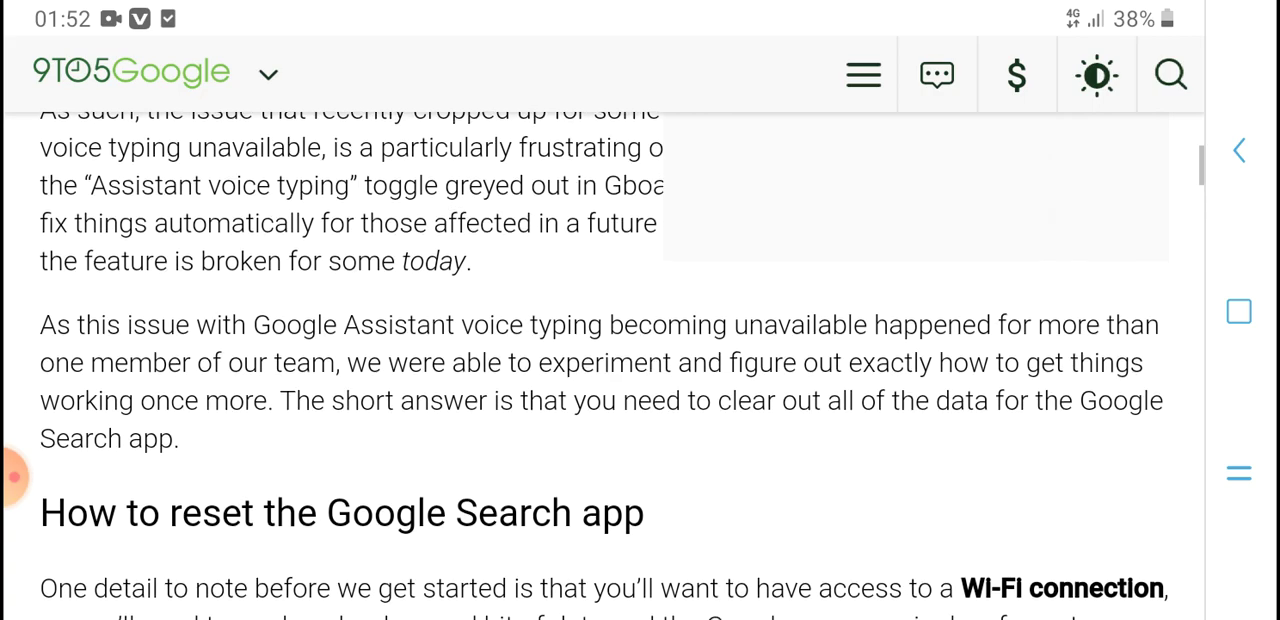
scroll(up, 3)
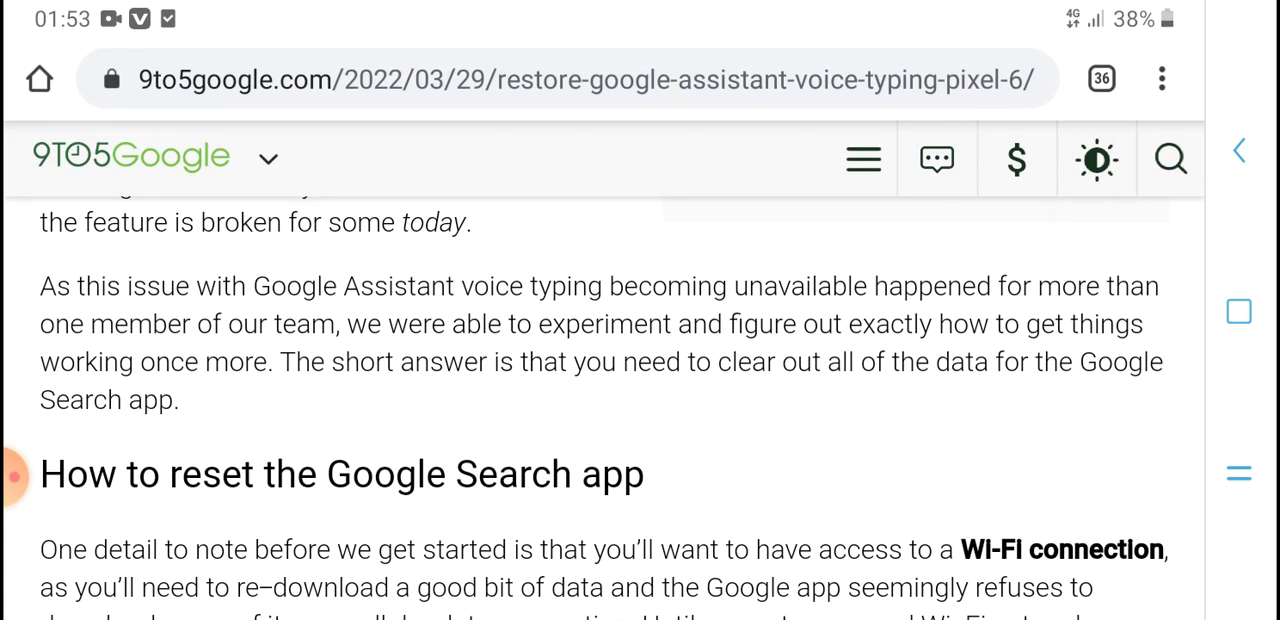
Step: Scroll down the reset instructions toward step 2, 'Clear the storage'
scroll(down, 3)
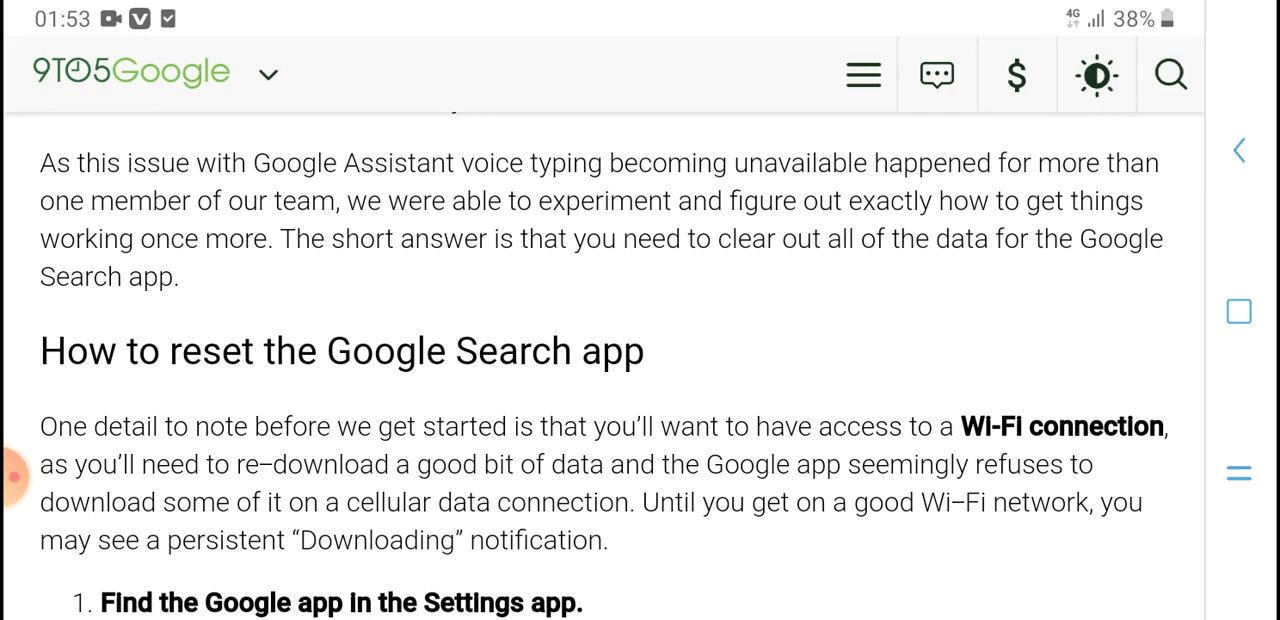
scroll(up, 3)
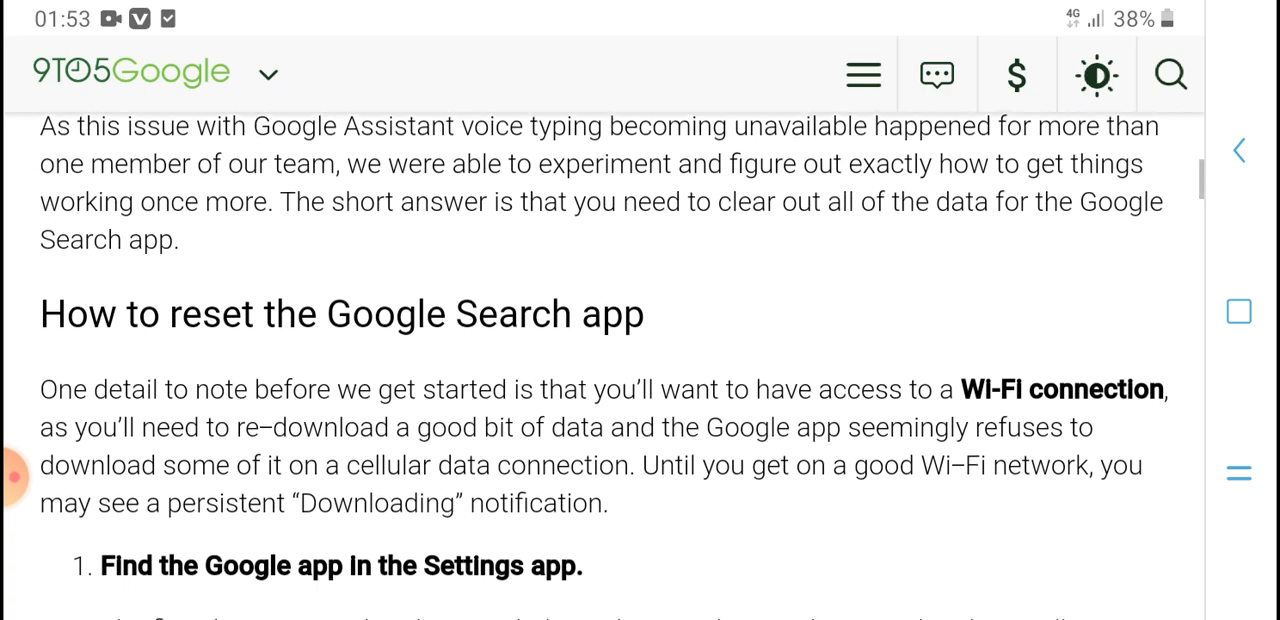
scroll(down, 3)
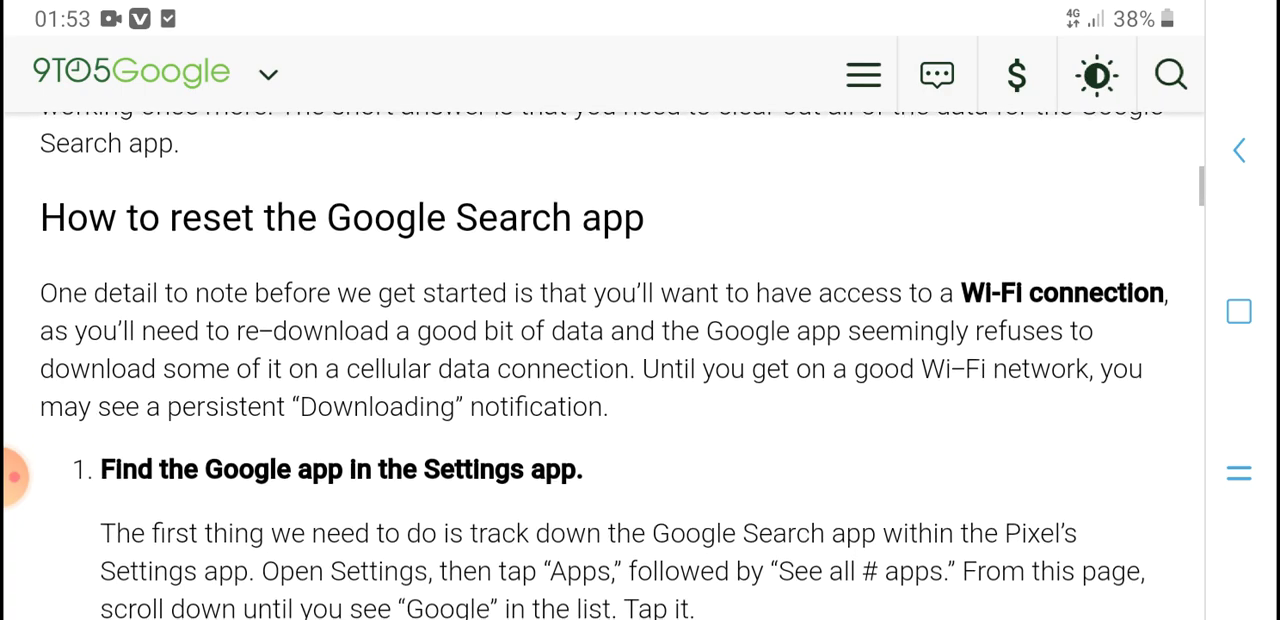
scroll(up, 3)
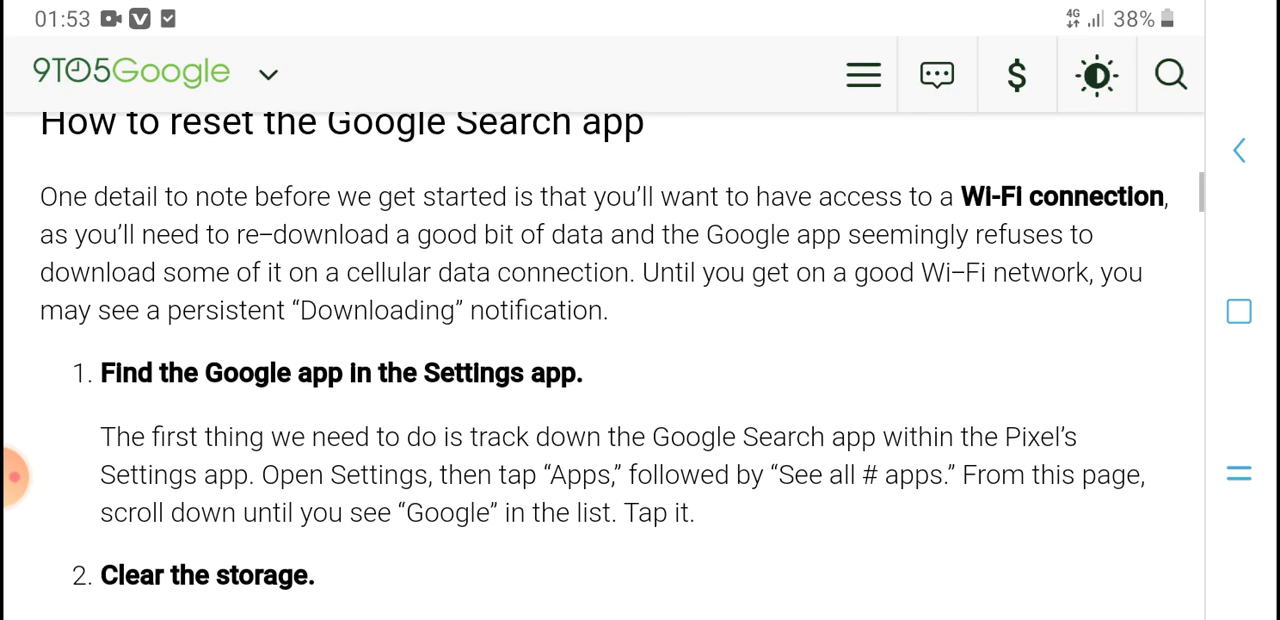
scroll(down, 3)
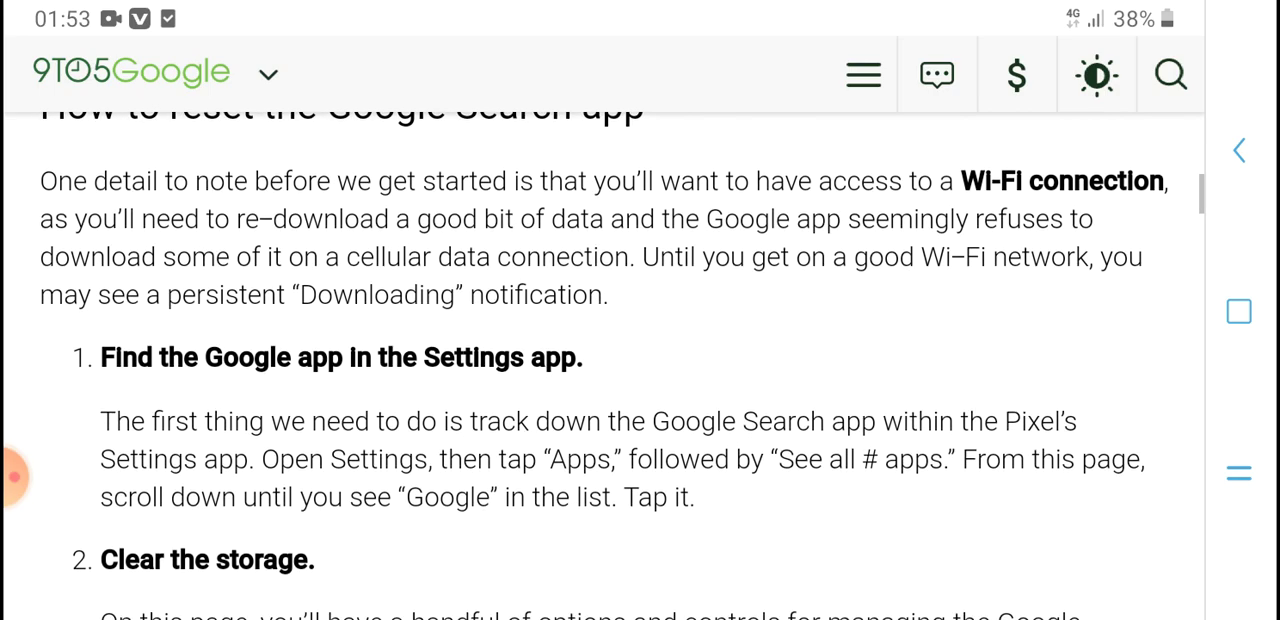
scroll(up, 3)
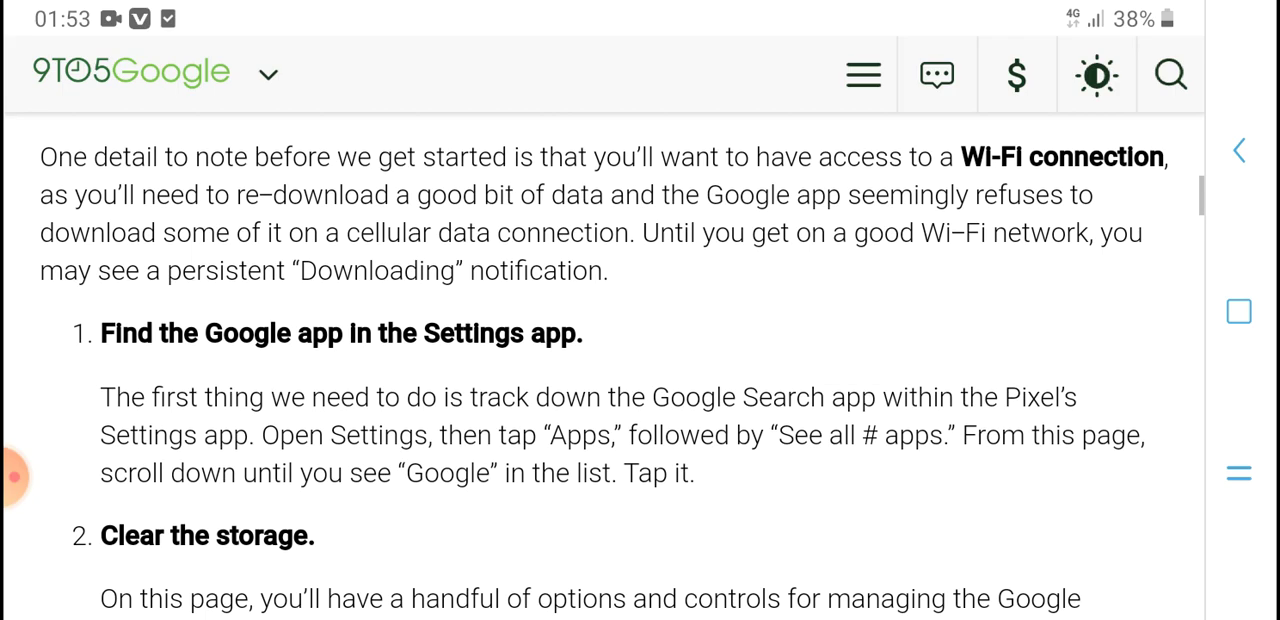
scroll(up, 3)
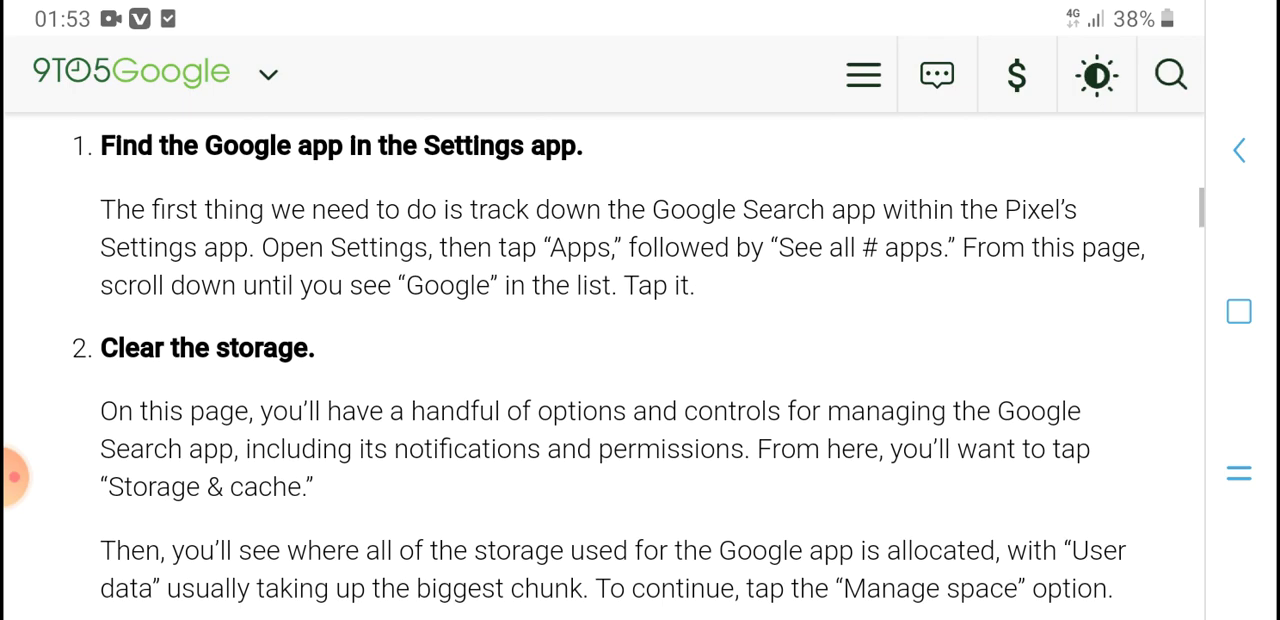
Step: Bring the 'Clear the storage' step and its first settings screenshots into view
scroll(up, 3)
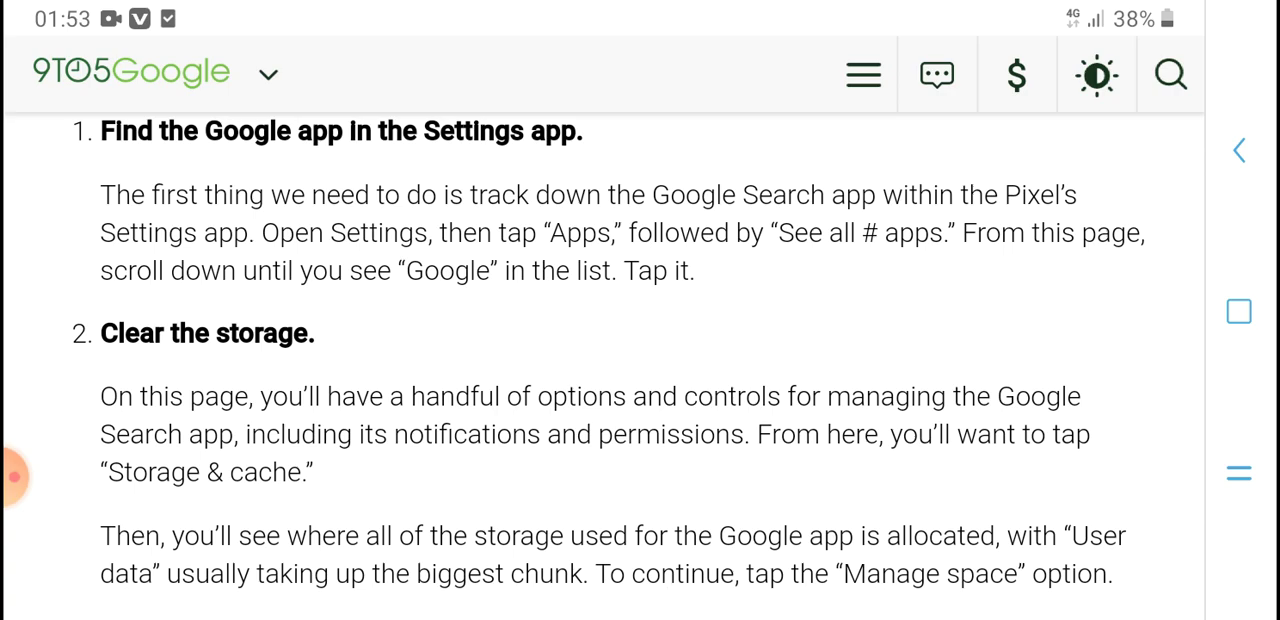
scroll(down, 3)
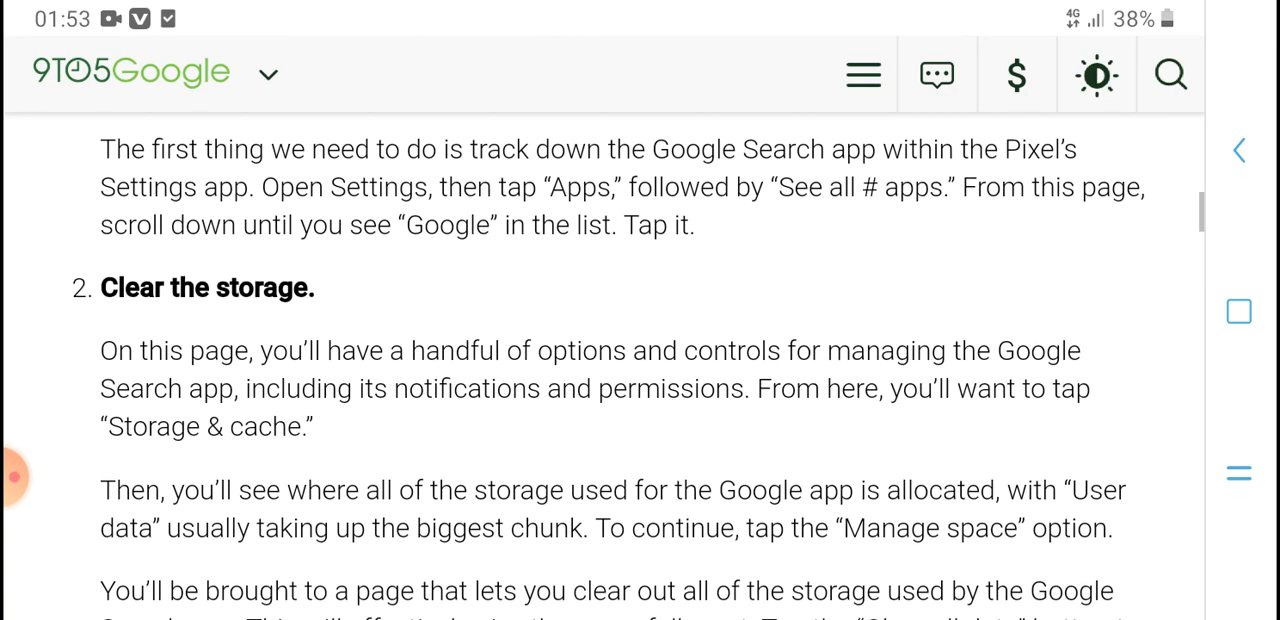
scroll(down, 3)
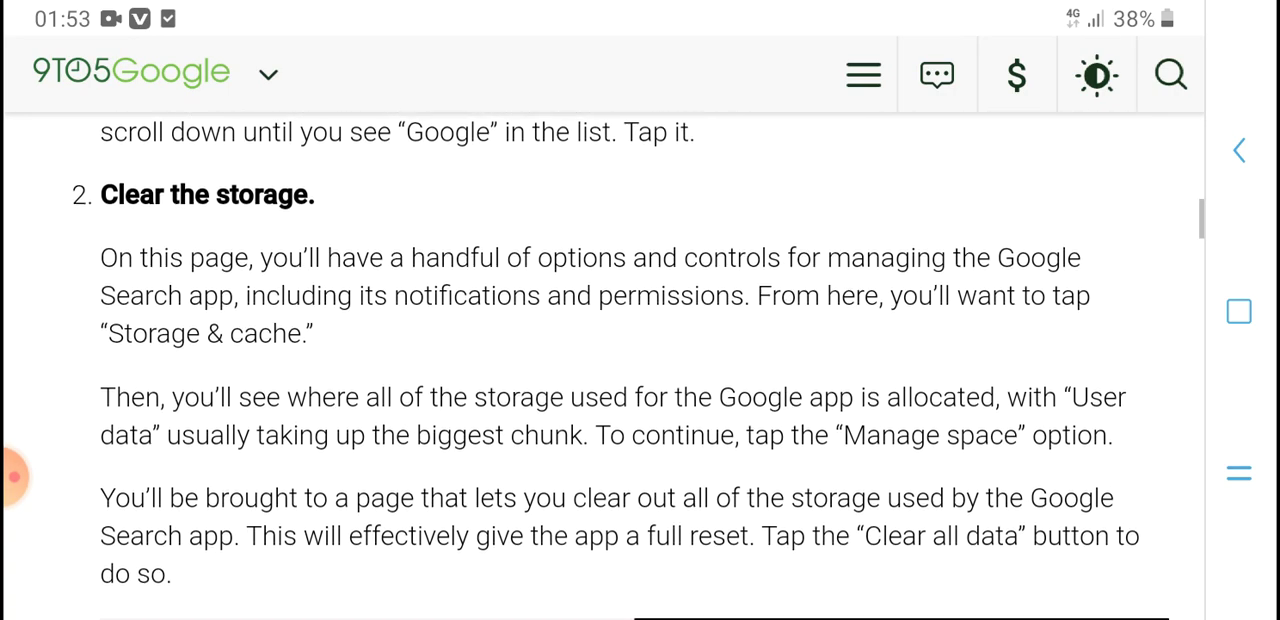
scroll(up, 3)
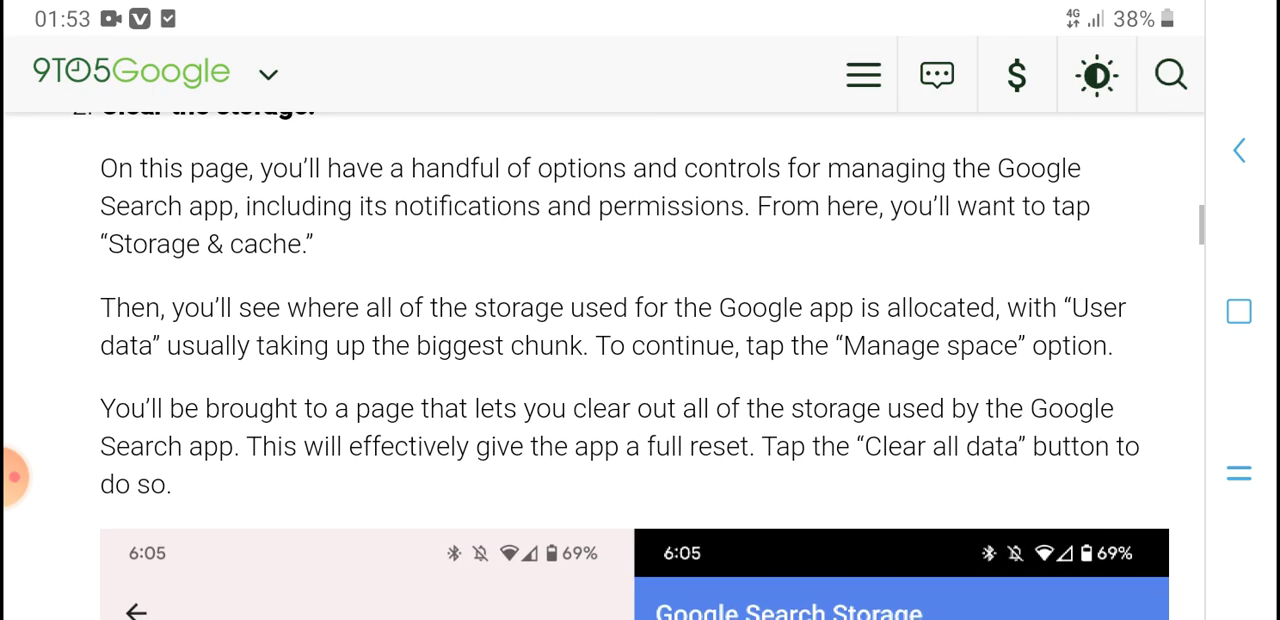
scroll(up, 3)
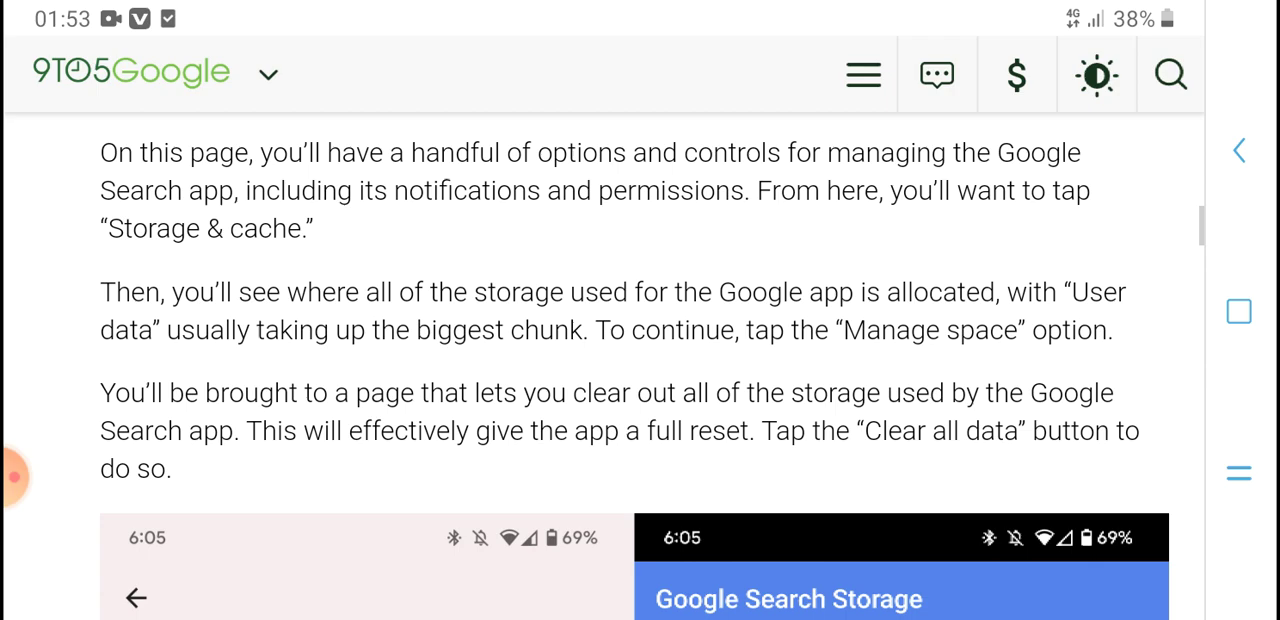
scroll(down, 3)
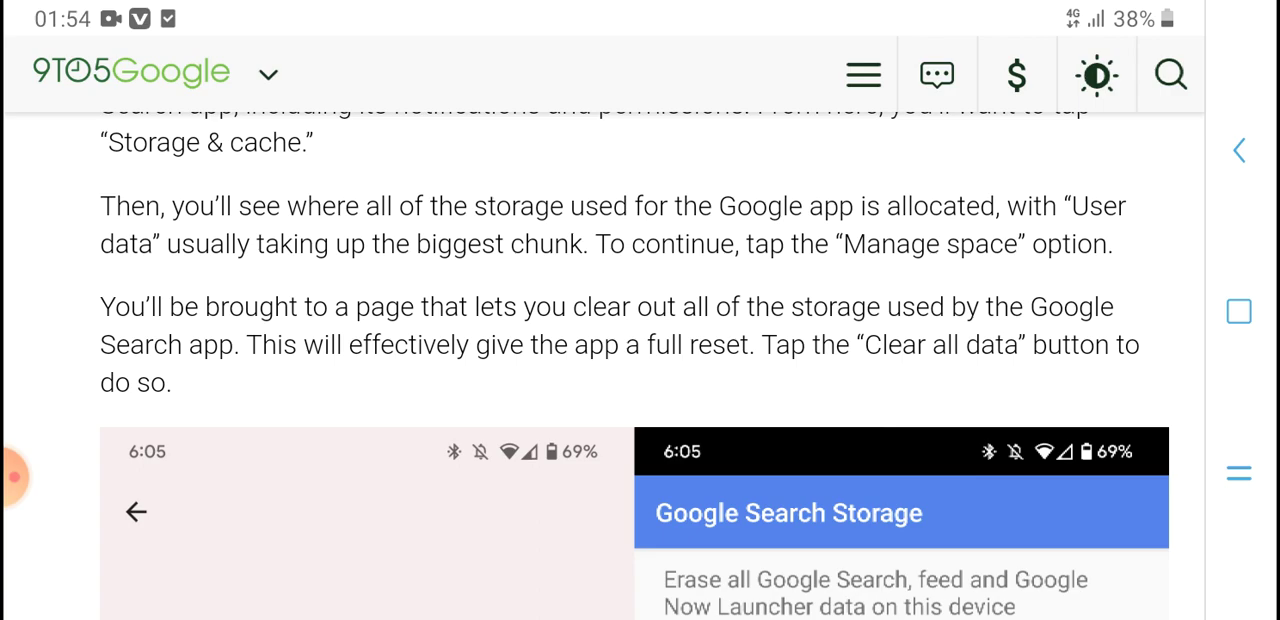
Step: Scroll down through the remaining reset steps and embedded screenshots of the article
scroll(down, 3)
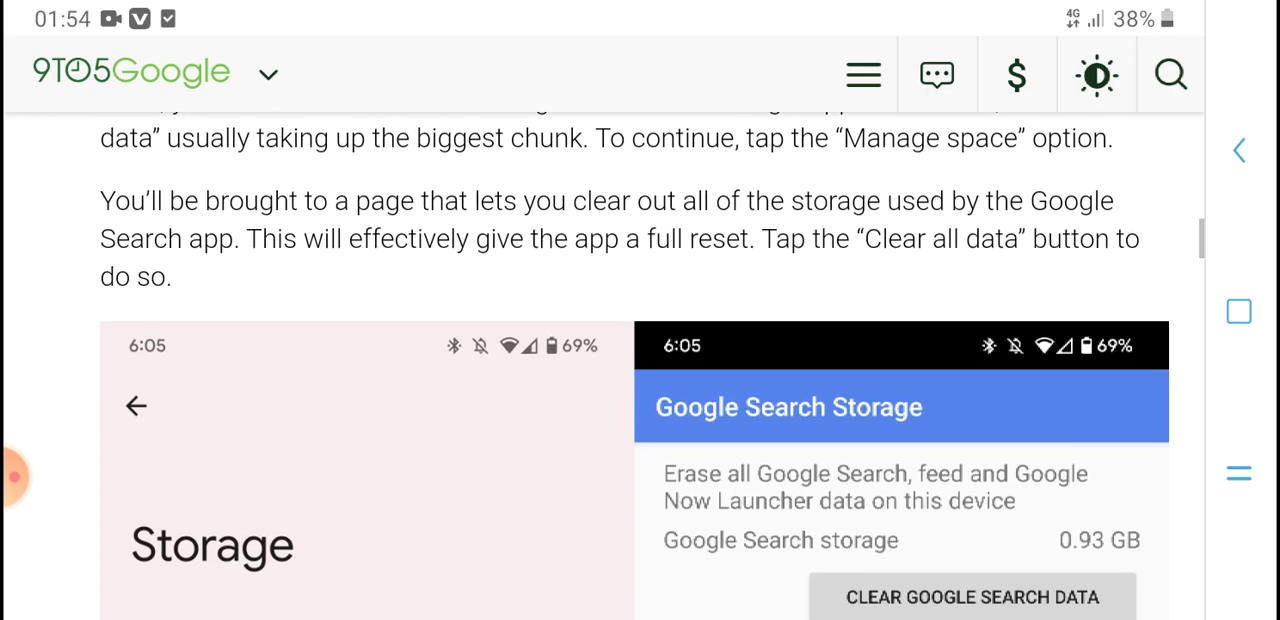
scroll(down, 3)
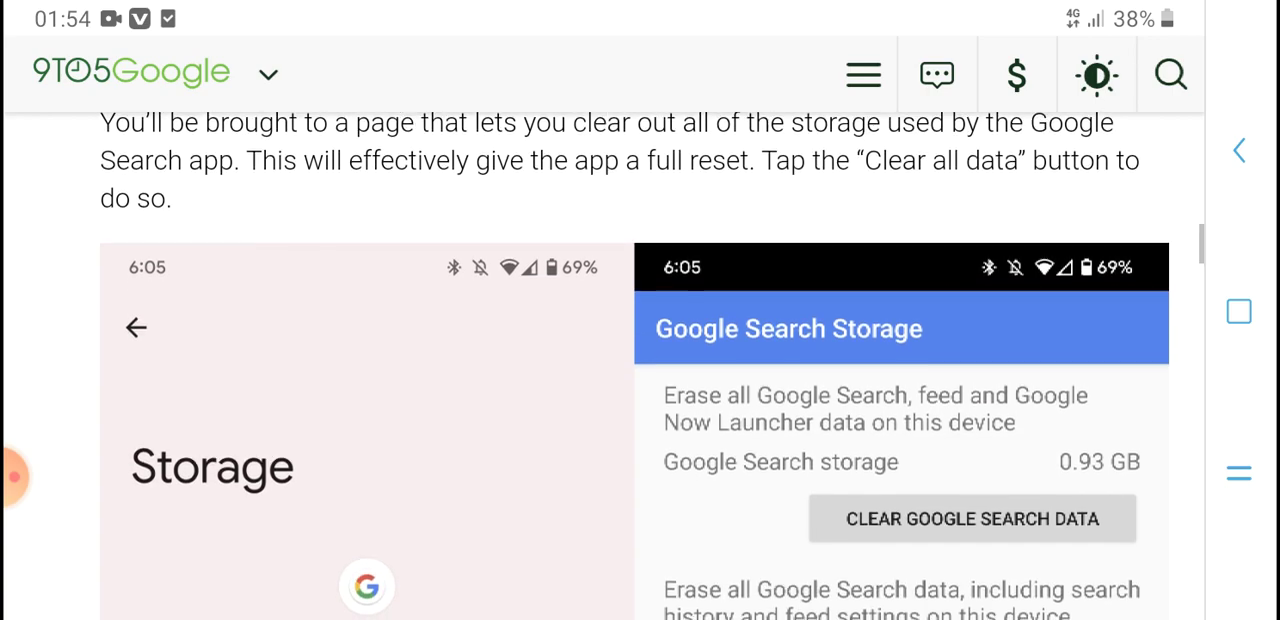
scroll(down, 3)
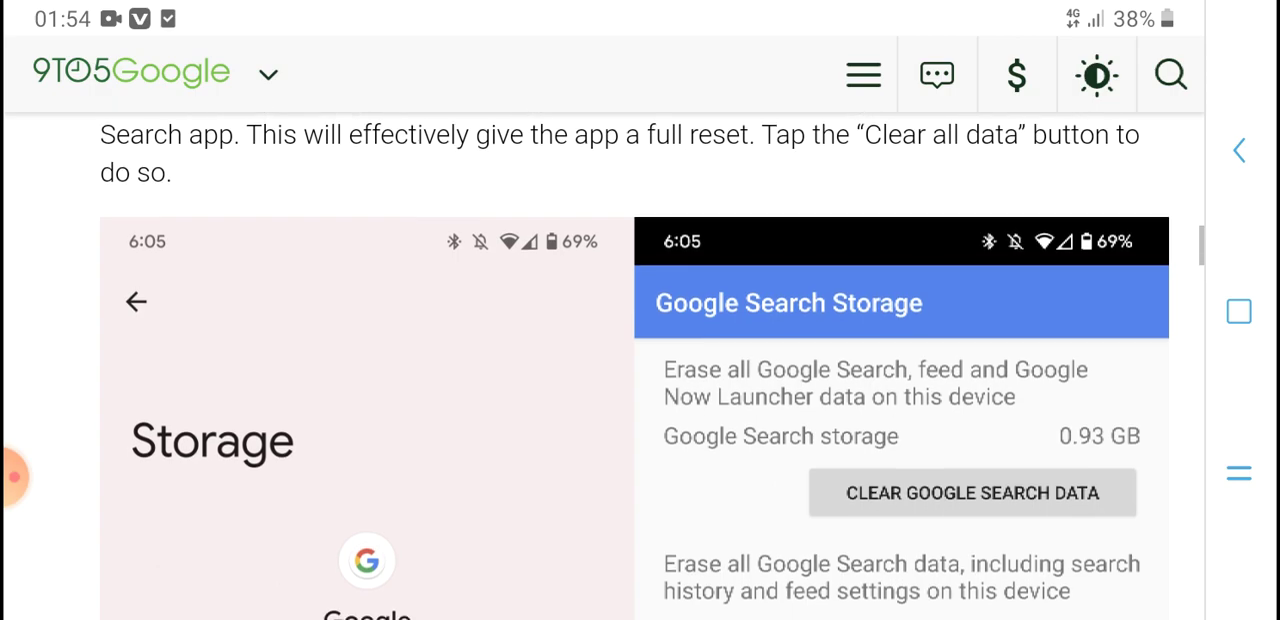
scroll(down, 3)
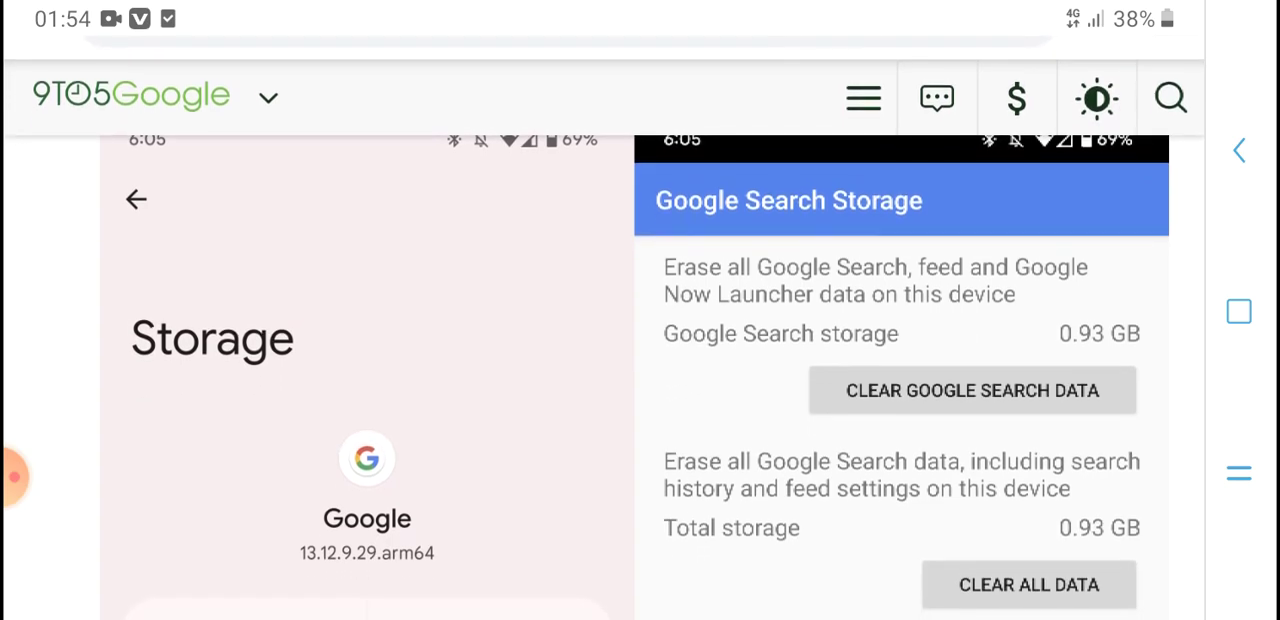
scroll(down, 3)
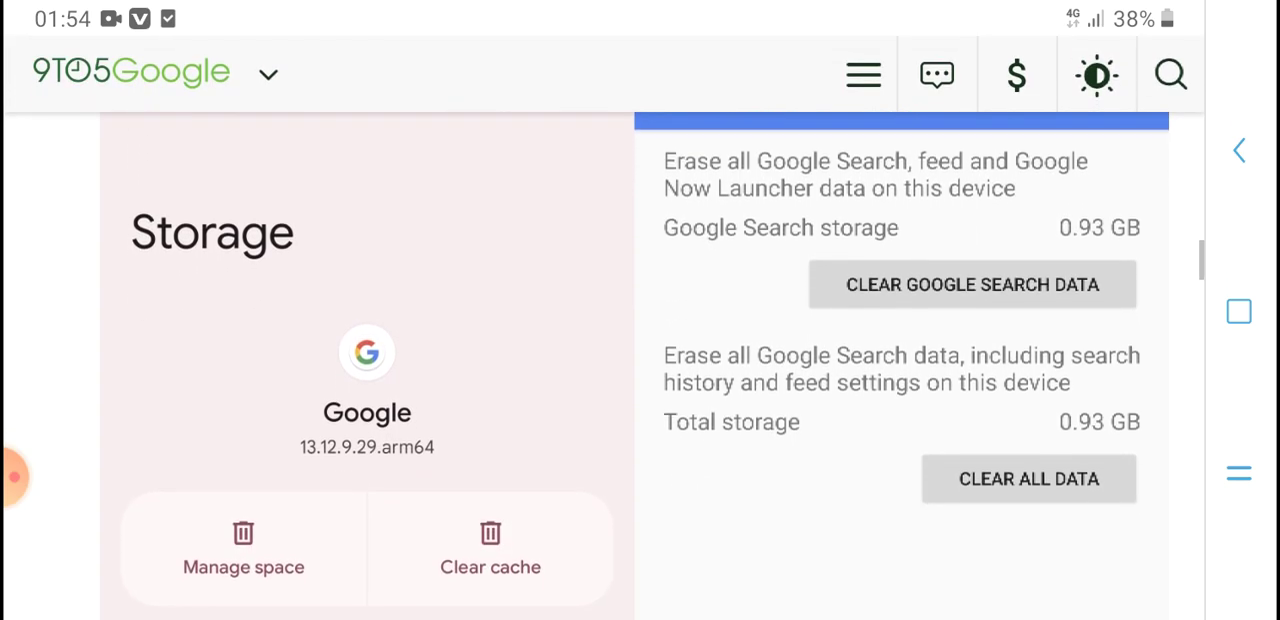
scroll(down, 3)
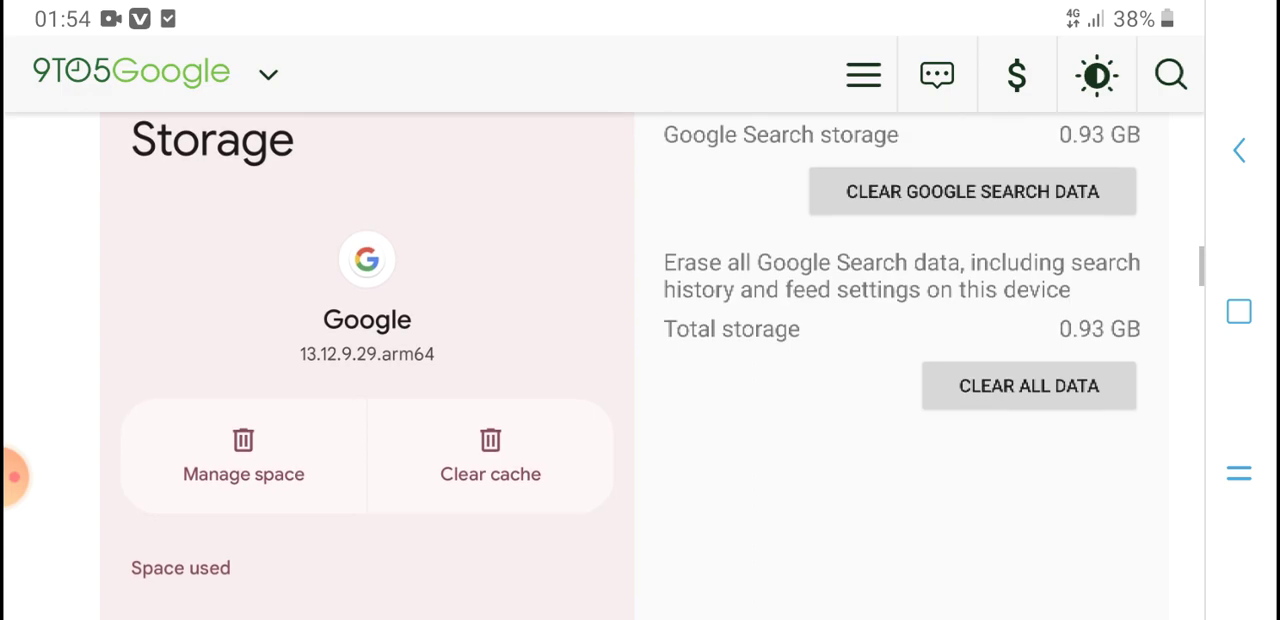
scroll(down, 3)
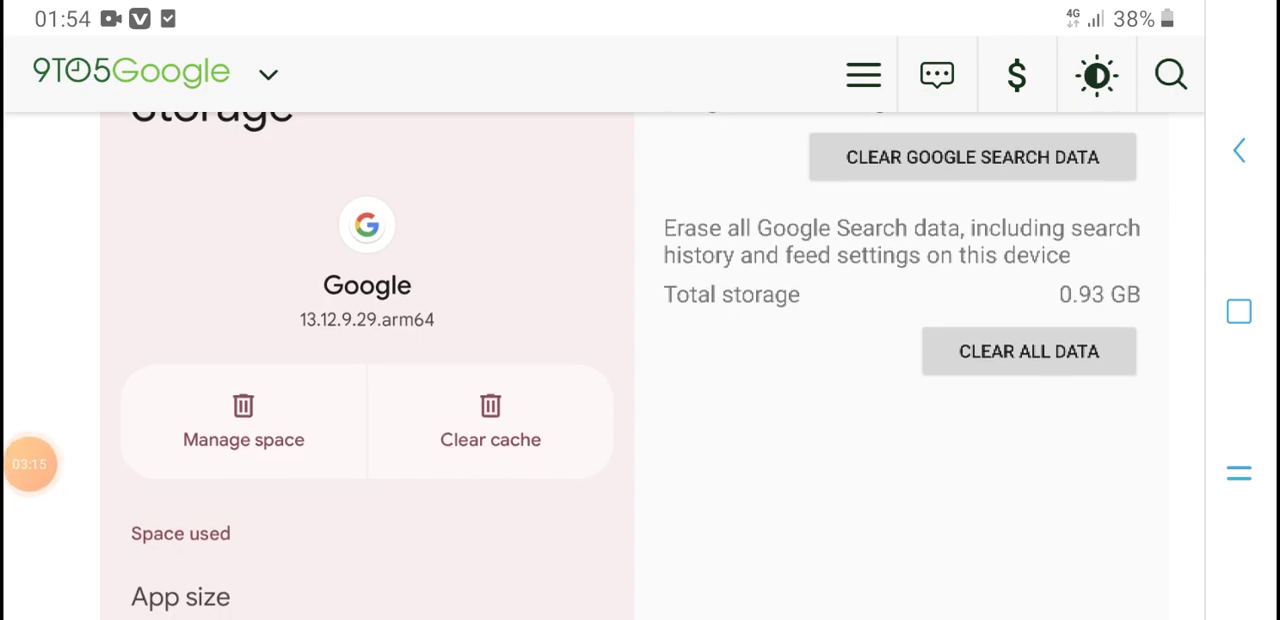
scroll(down, 3)
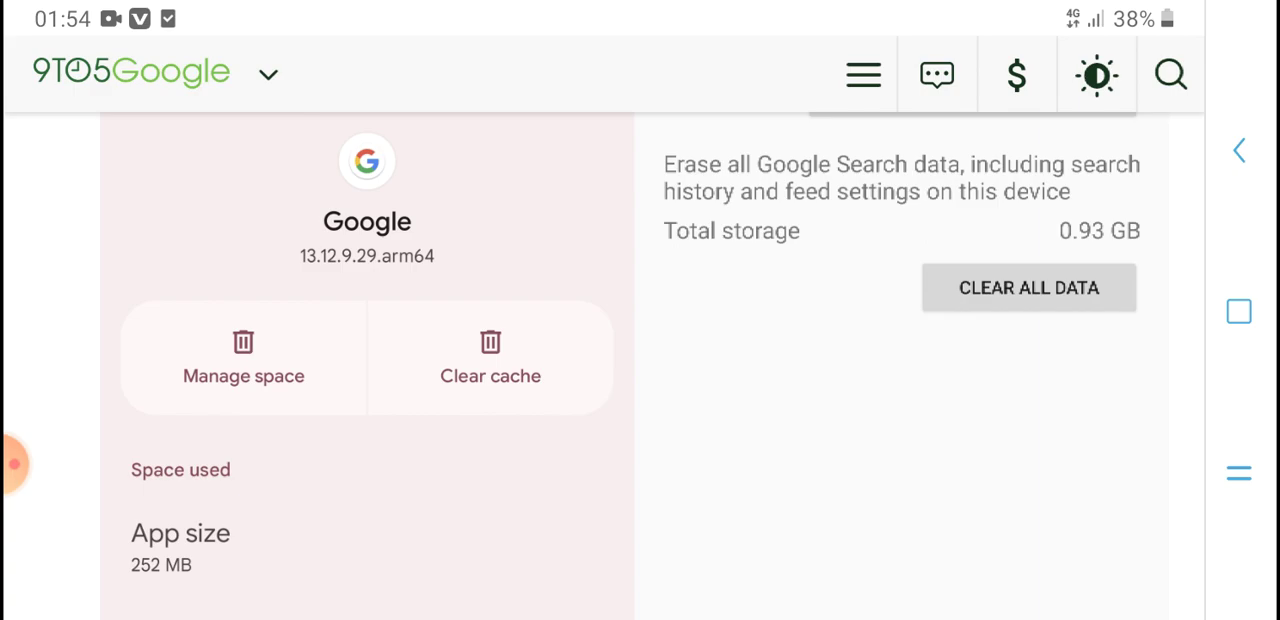
scroll(down, 3)
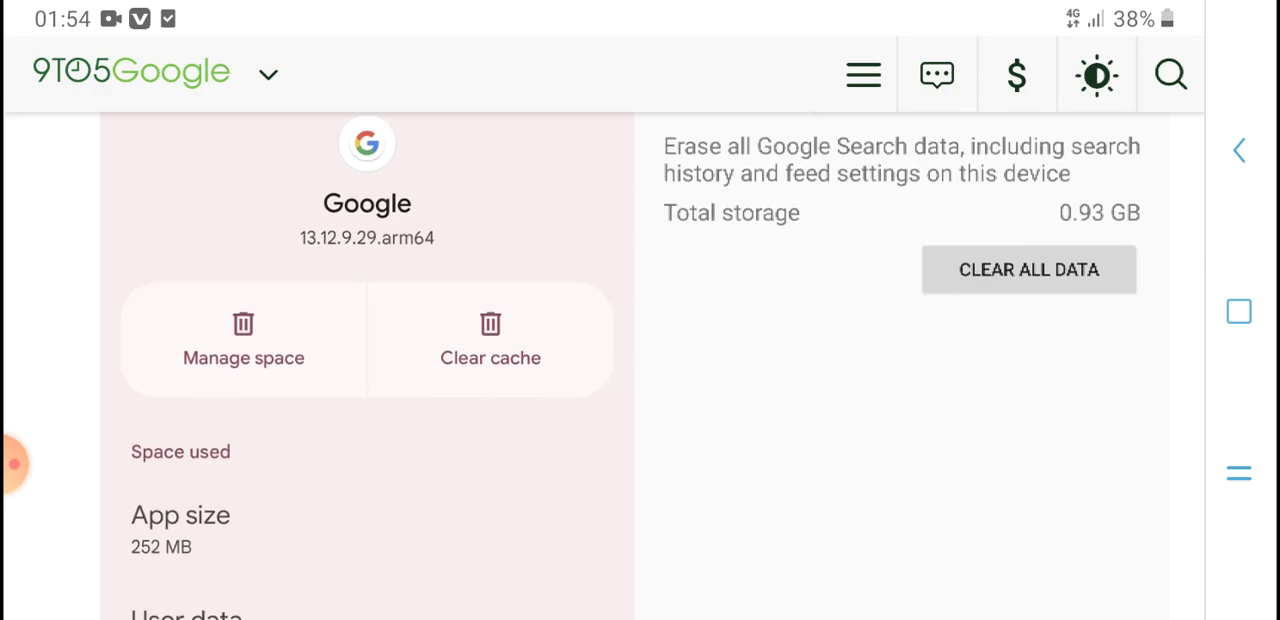
scroll(down, 3)
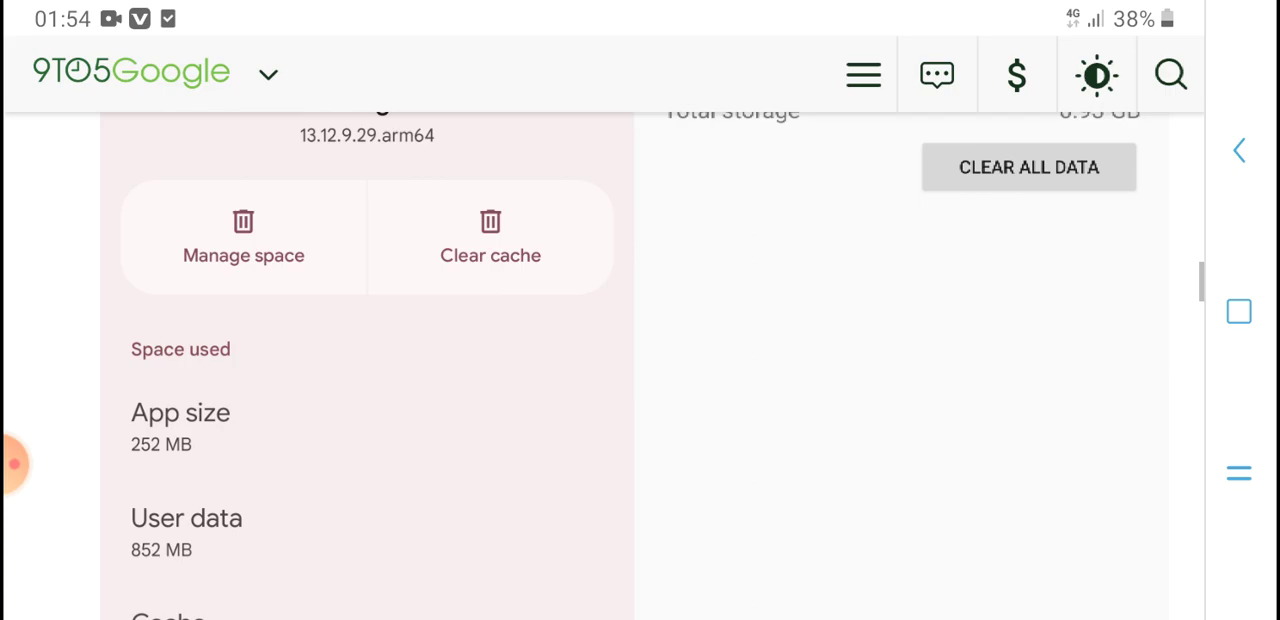
scroll(down, 3)
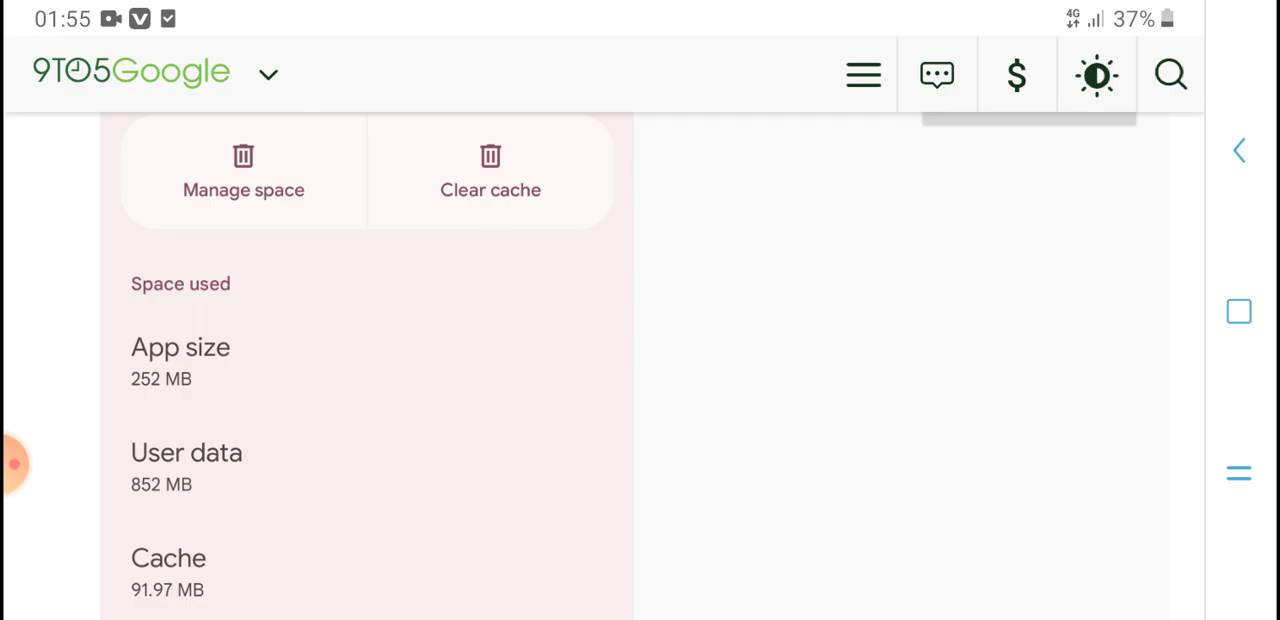
scroll(down, 3)
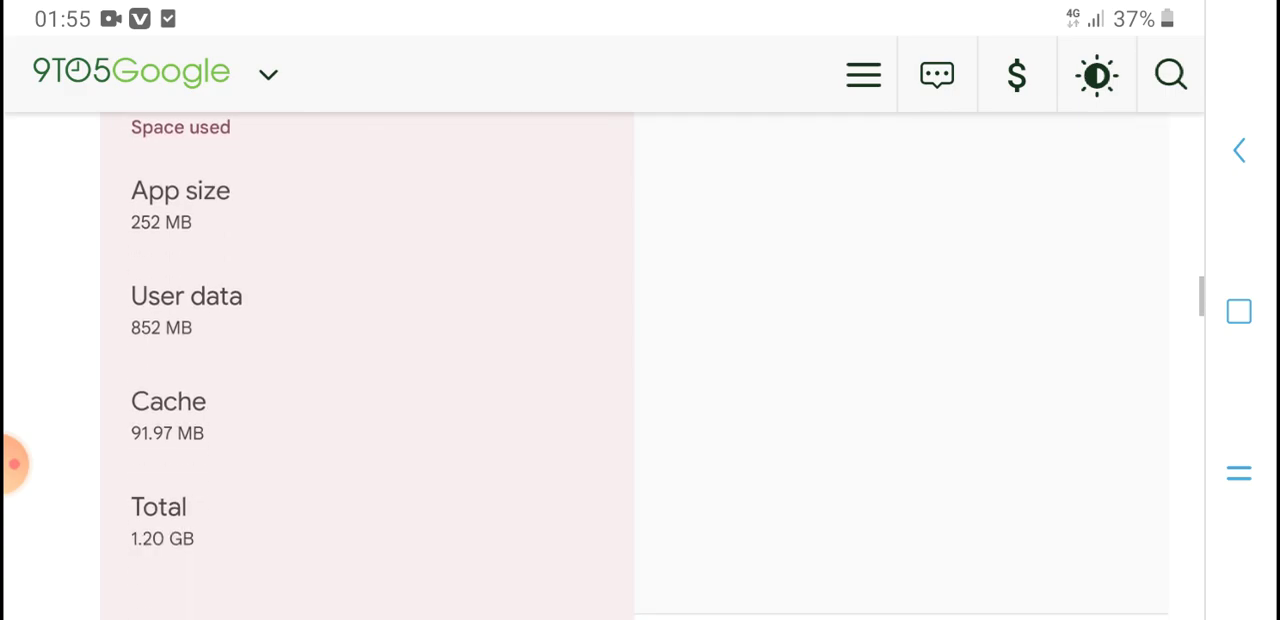
scroll(down, 3)
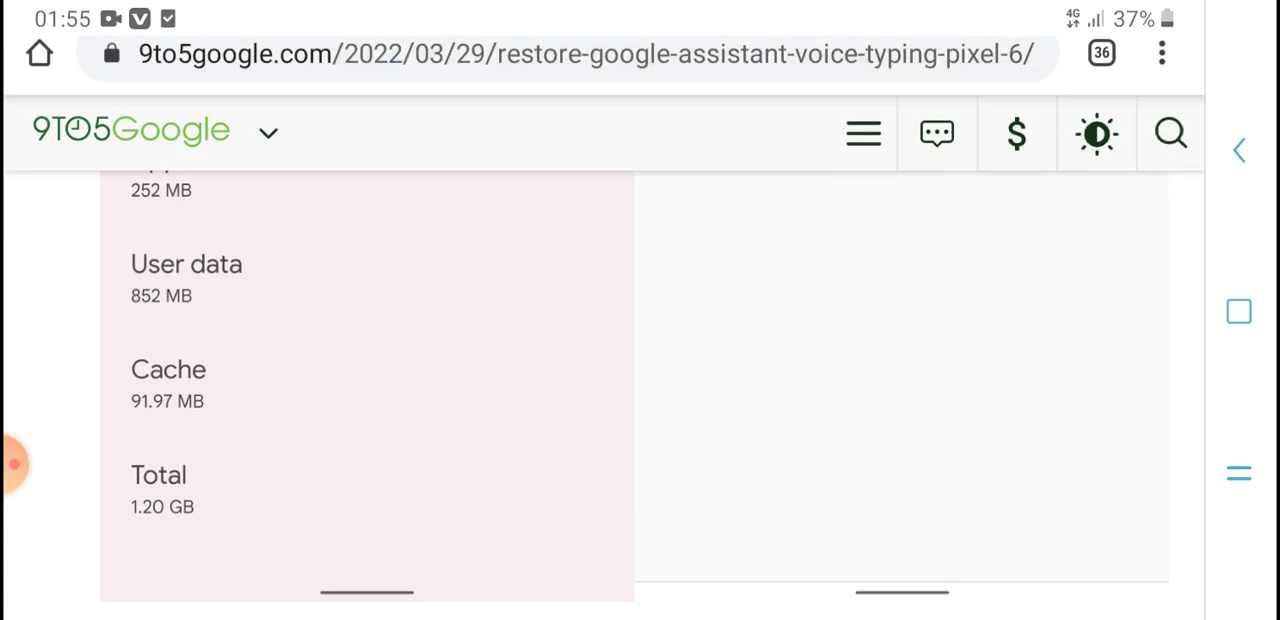
Step: Reach the article's closing advice paragraphs and the 'More on Google Pixel' link list
scroll(up, 3)
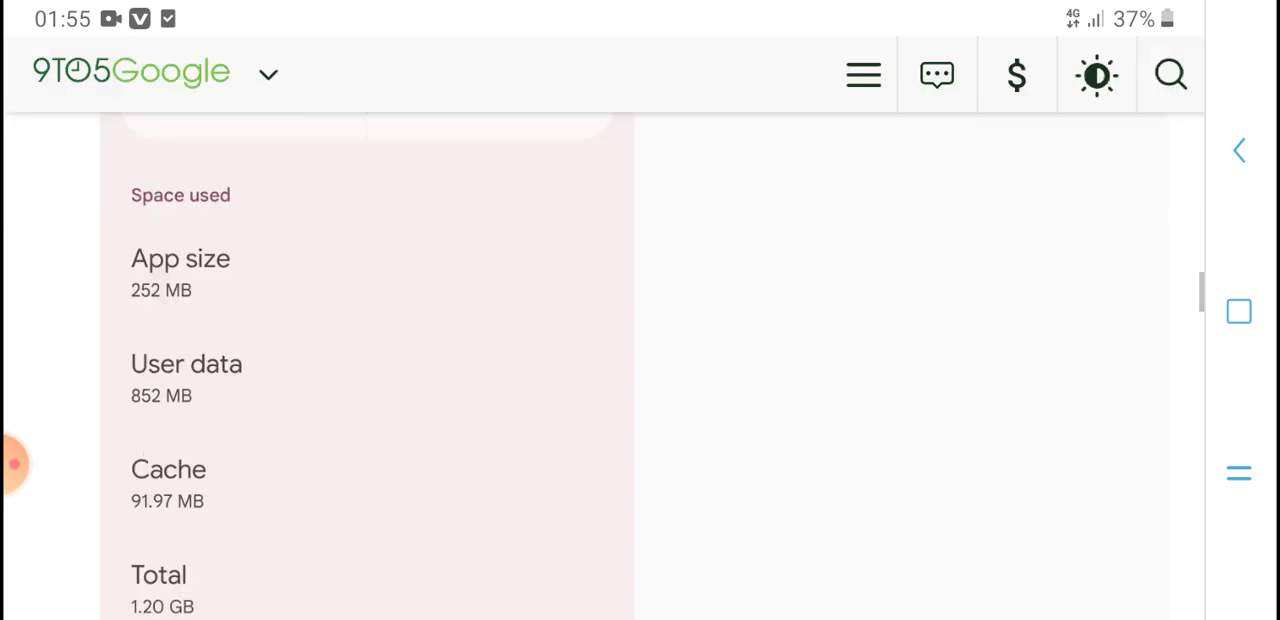
scroll(down, 3)
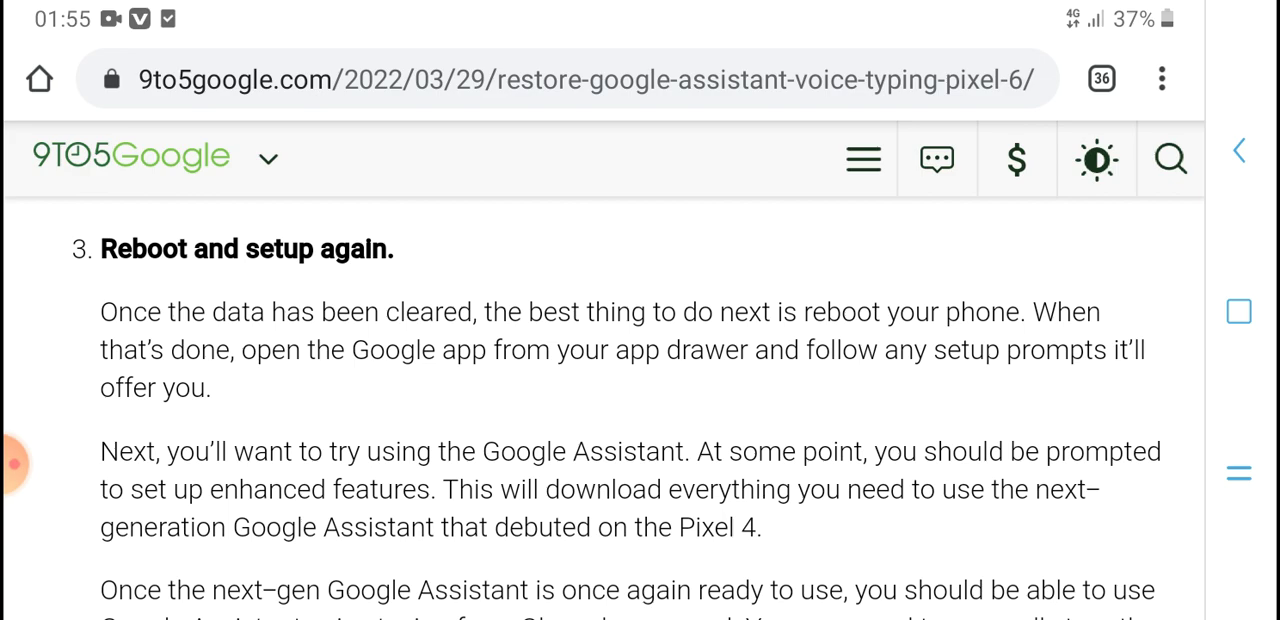
scroll(up, 3)
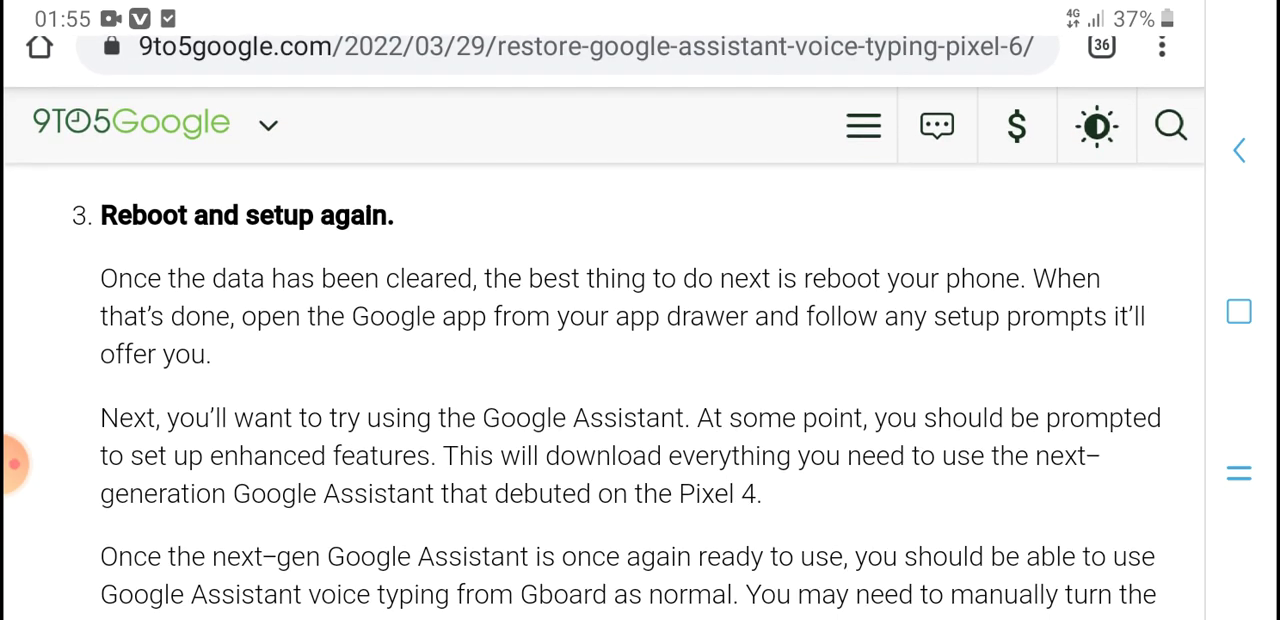
scroll(up, 3)
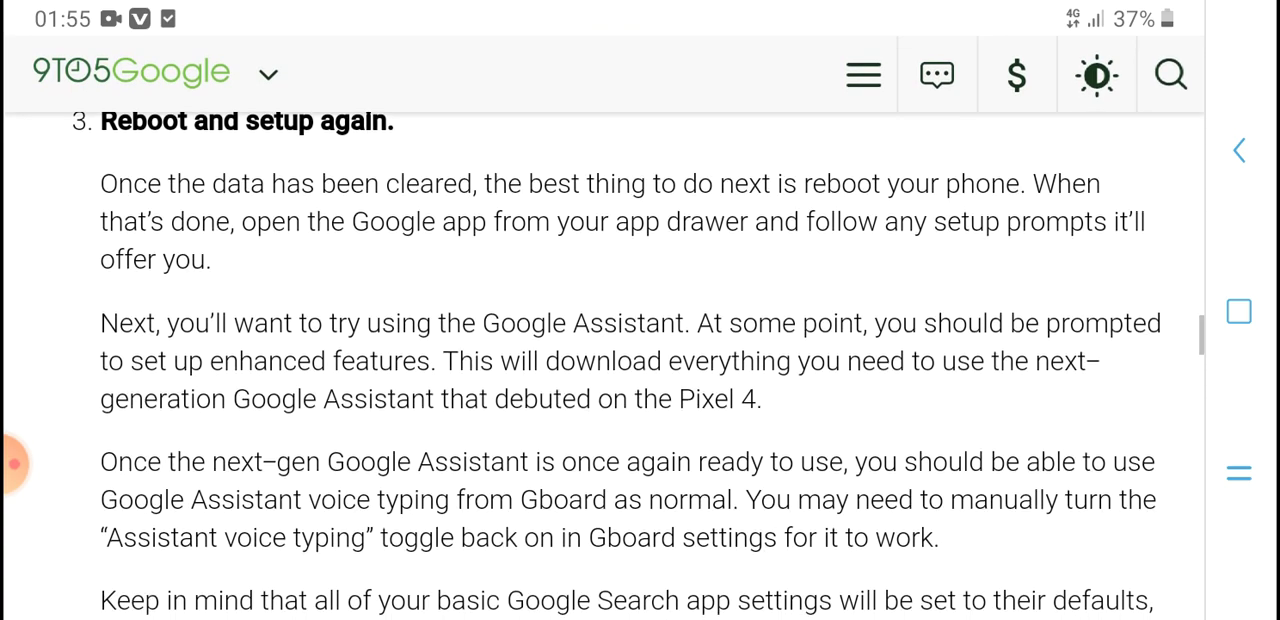
scroll(up, 3)
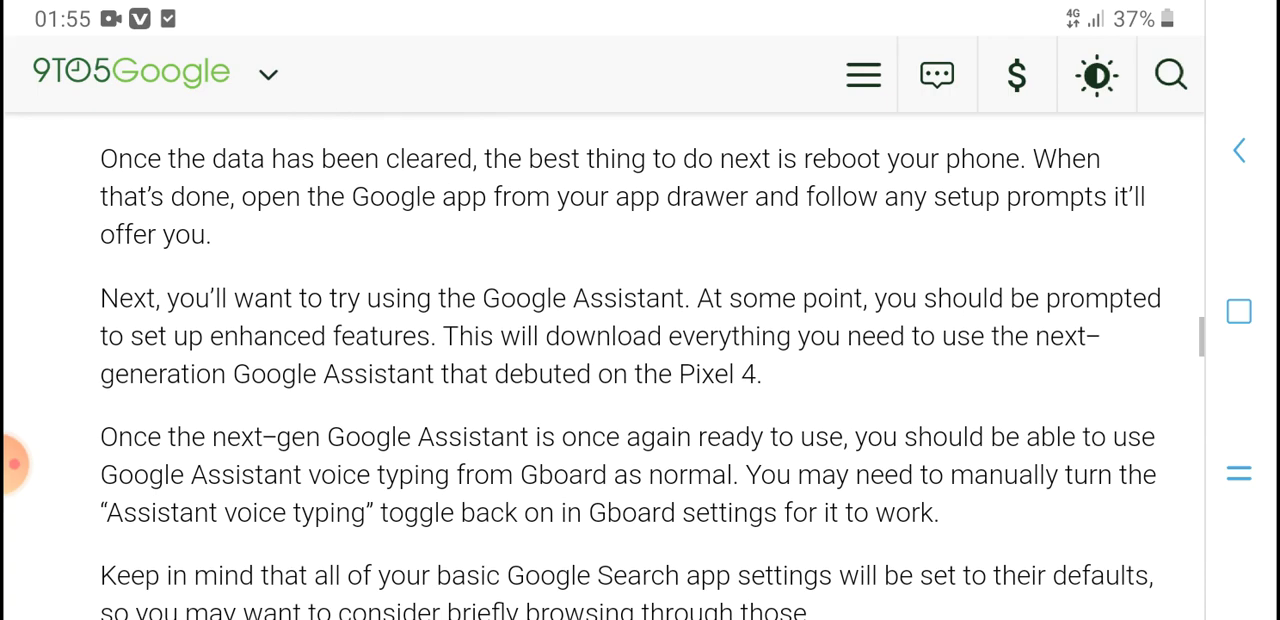
scroll(down, 3)
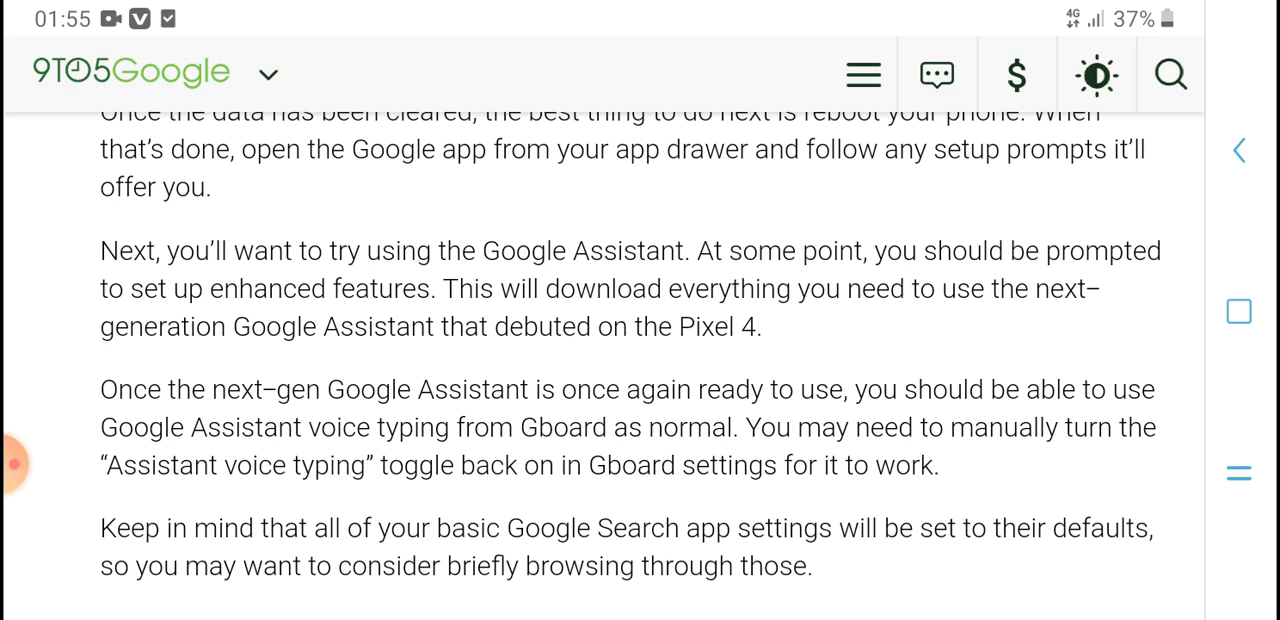
scroll(down, 3)
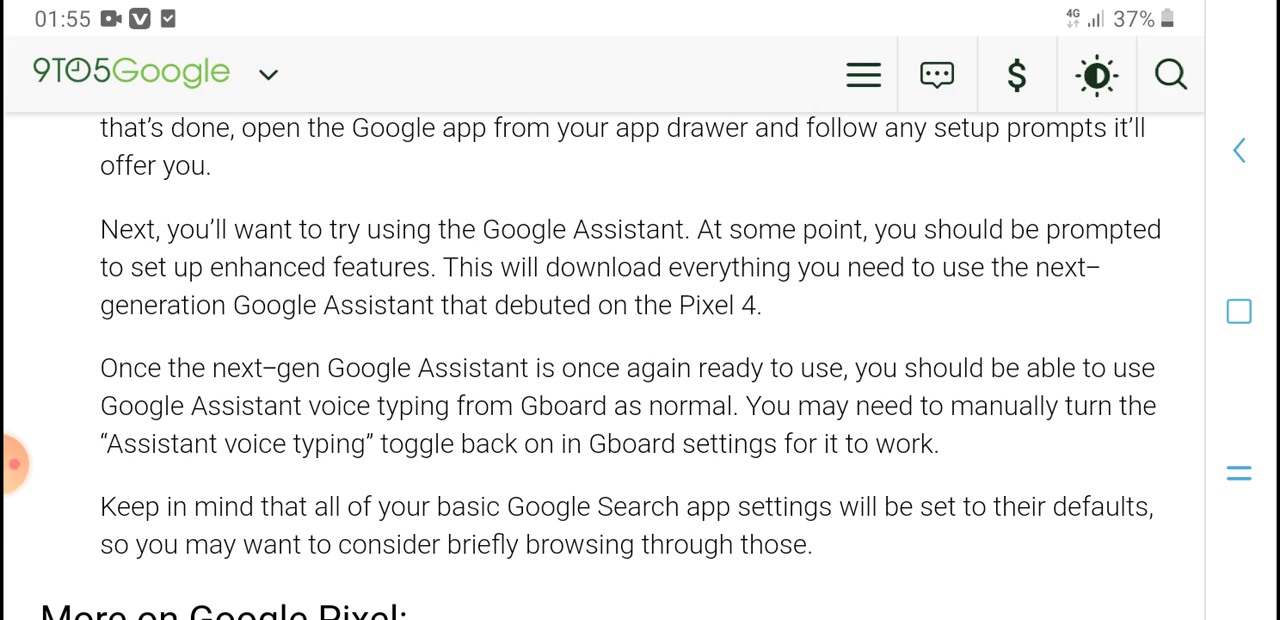
scroll(down, 3)
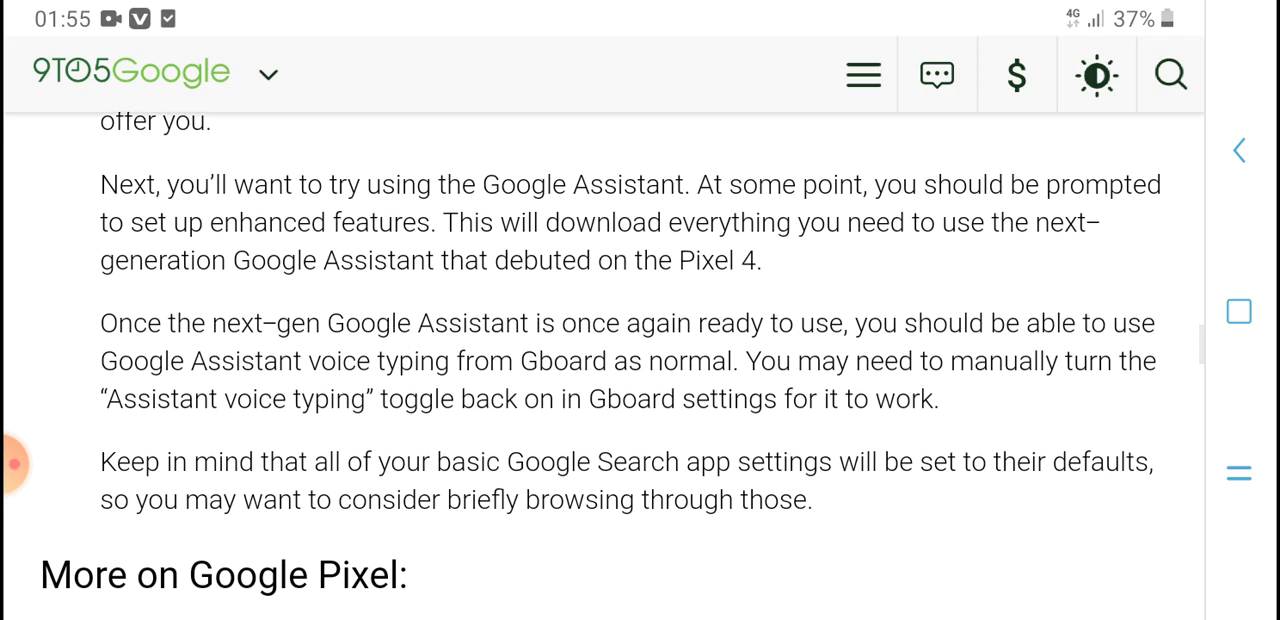
scroll(down, 3)
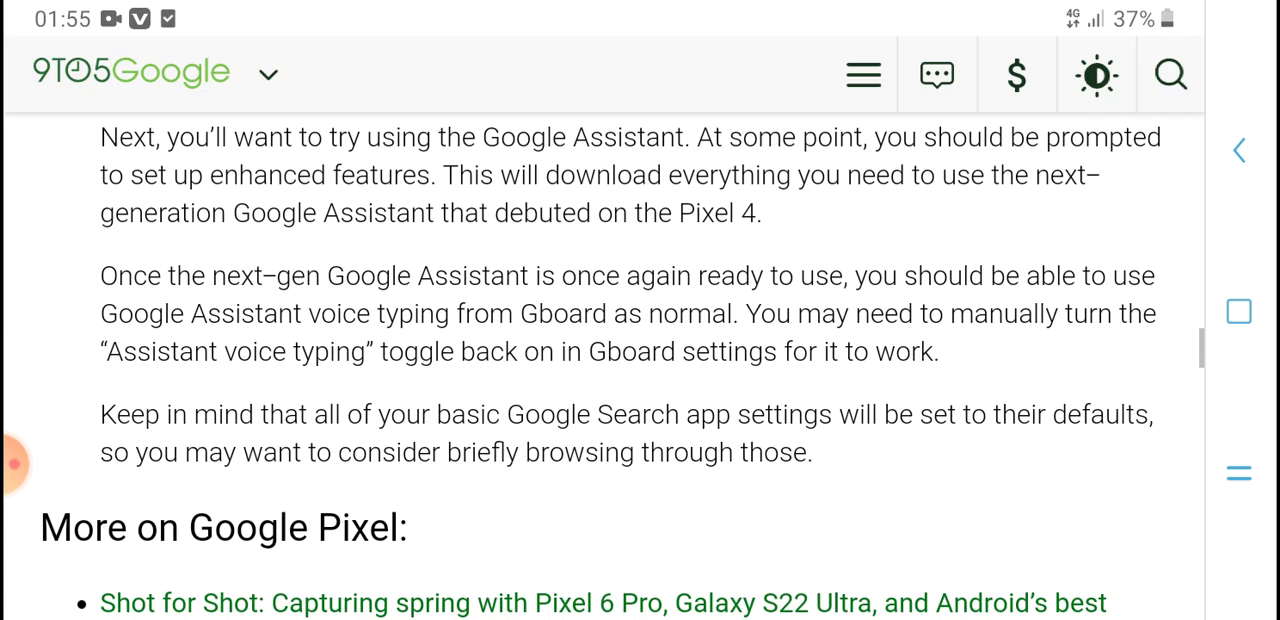
scroll(down, 3)
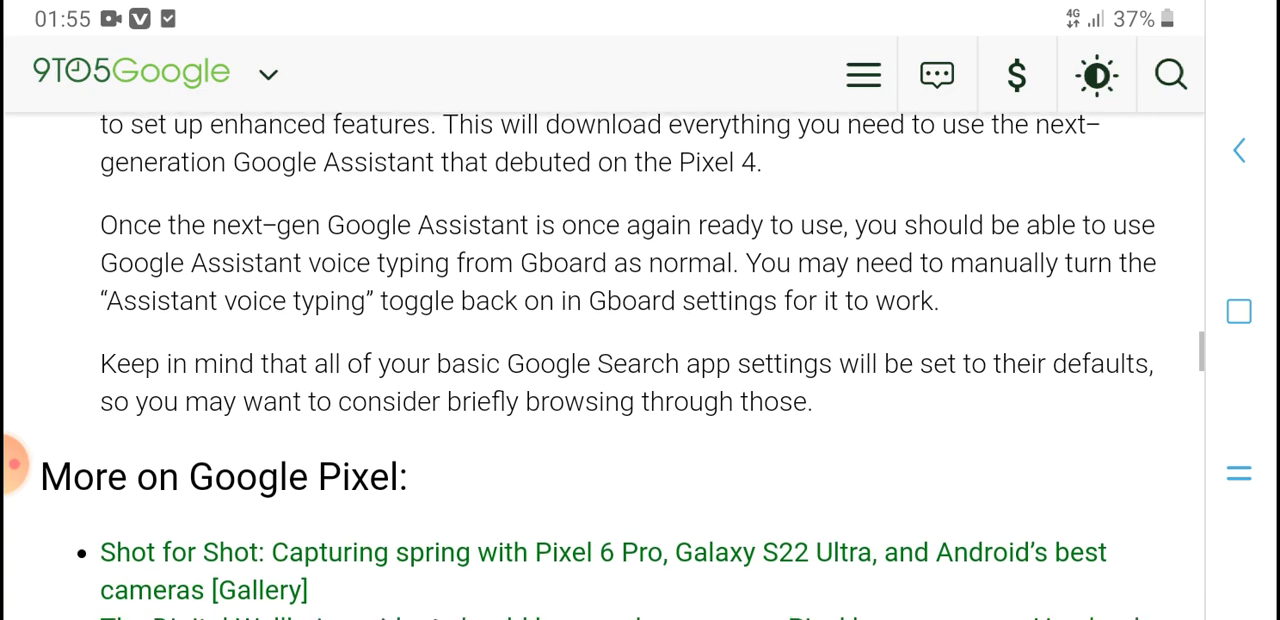
scroll(down, 3)
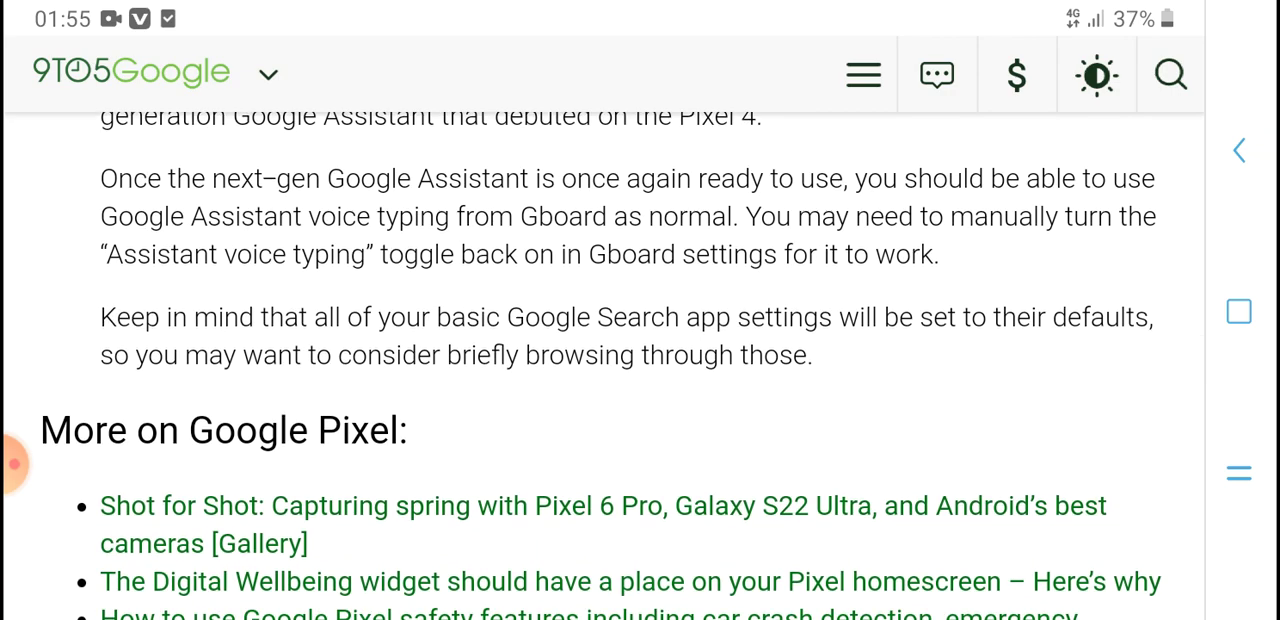
scroll(down, 3)
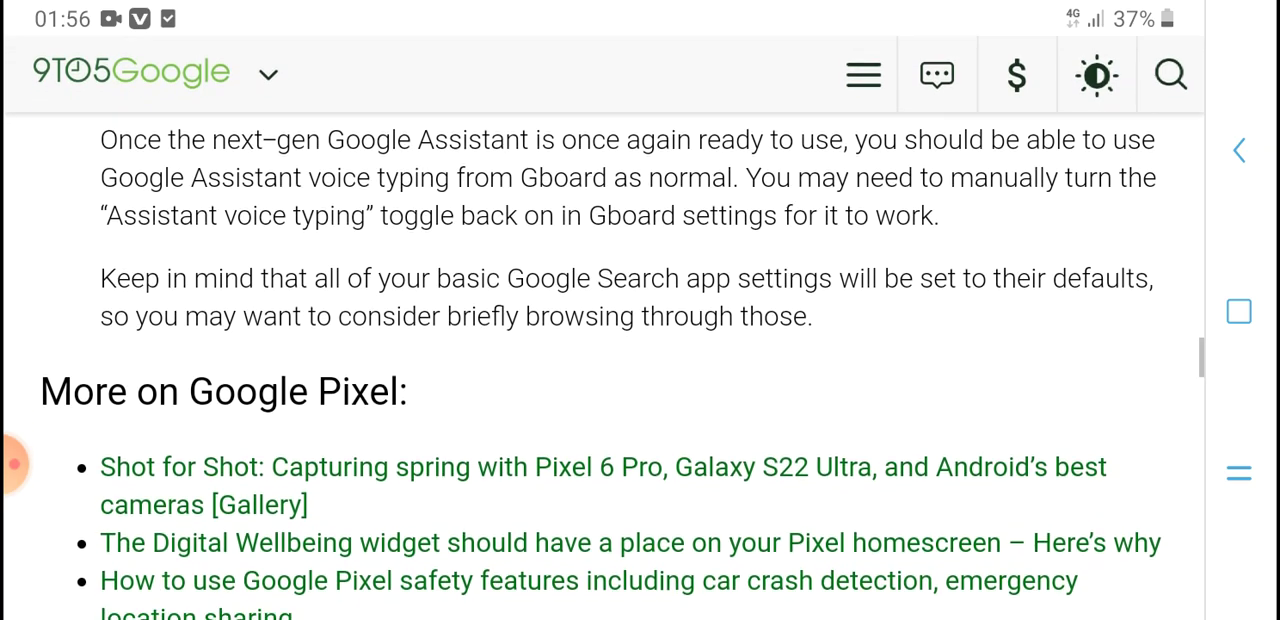
scroll(down, 3)
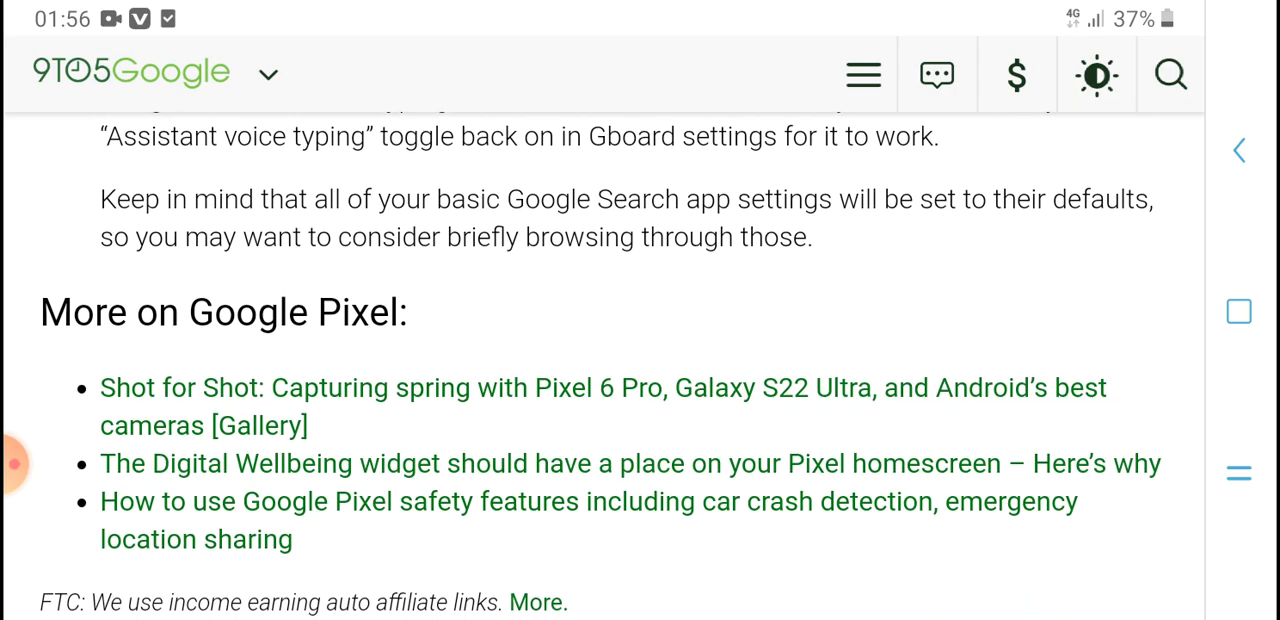
scroll(up, 3)
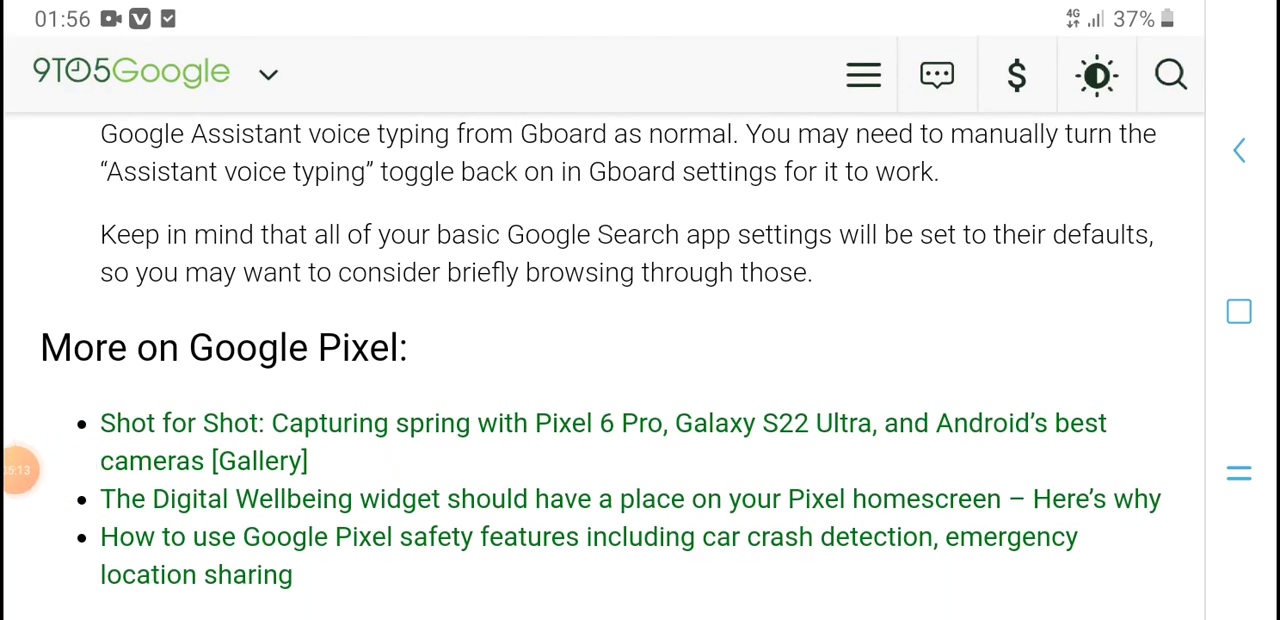
Step: Scroll past the author bio box into the Disqus reader comments
scroll(down, 3)
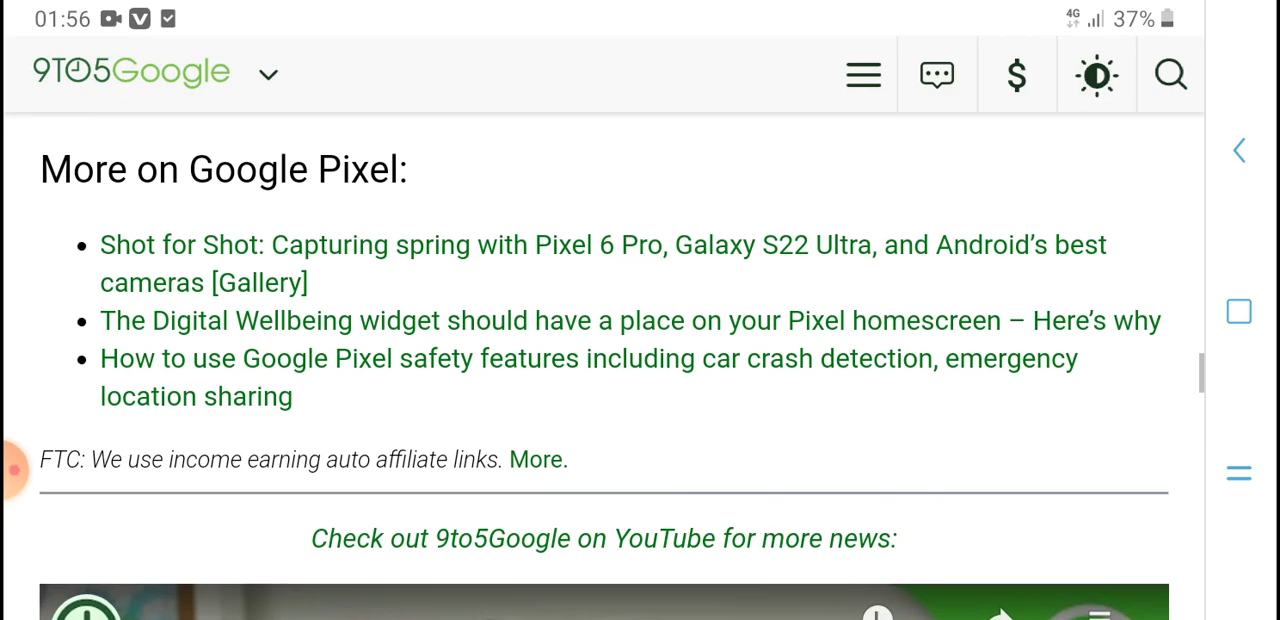
scroll(down, 3)
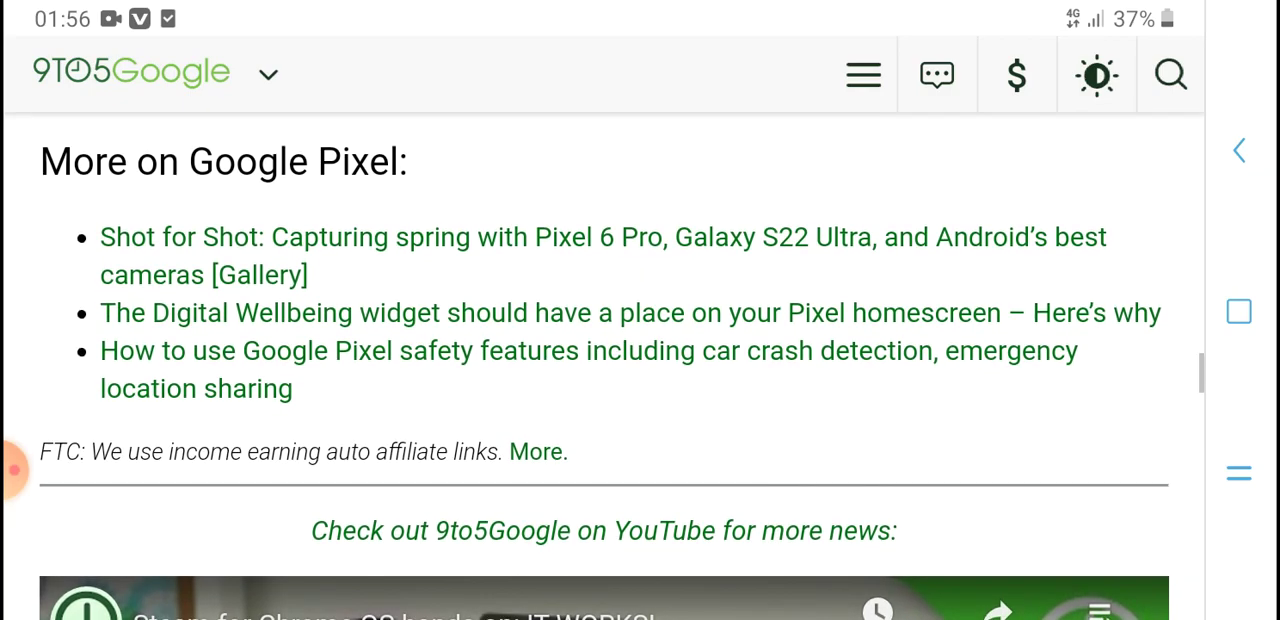
scroll(down, 3)
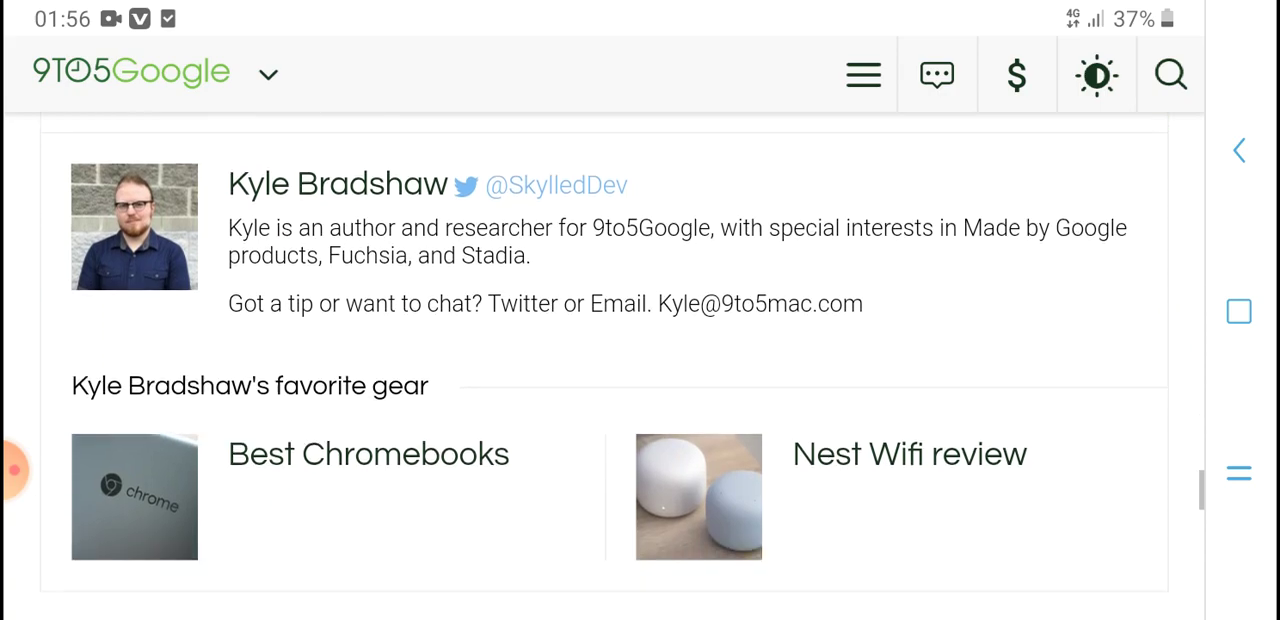
scroll(down, 3)
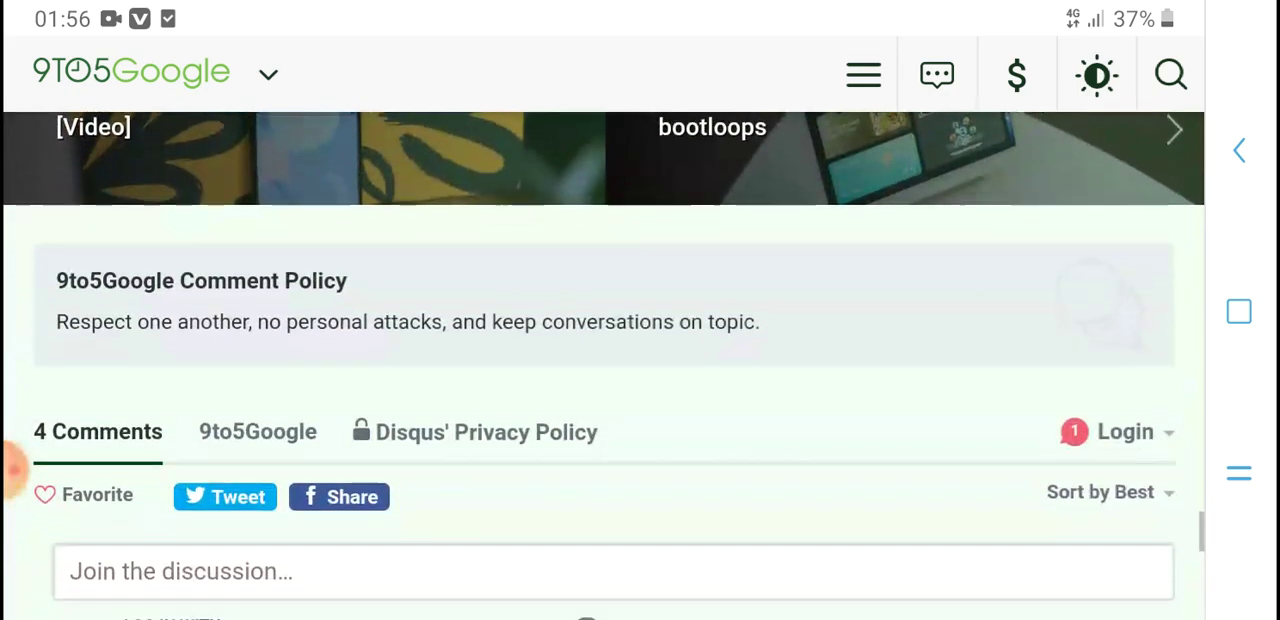
scroll(down, 3)
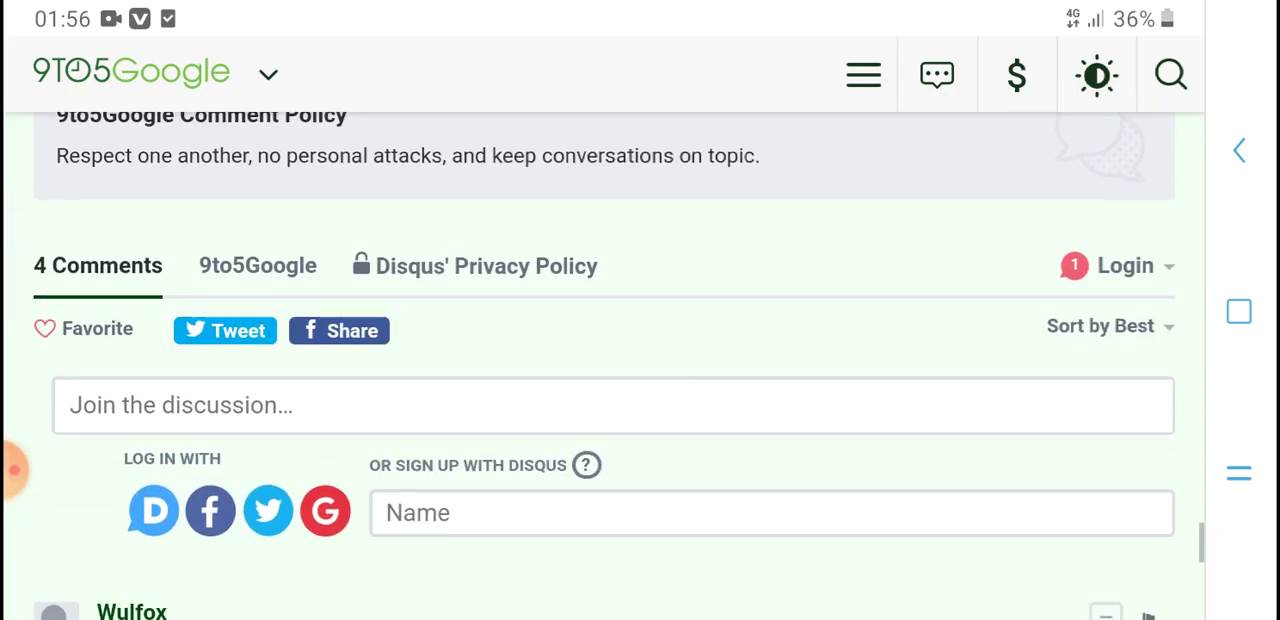
scroll(down, 3)
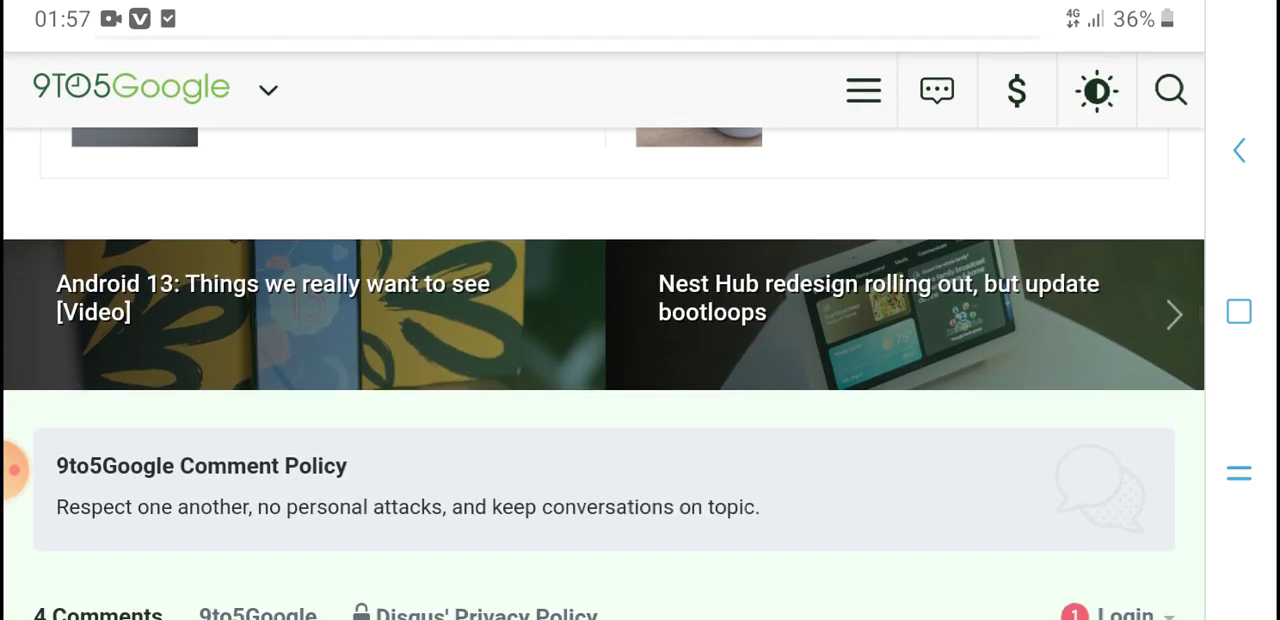
Step: Scroll through the last reader comments to the 'NEWS · YESTERDAY' feed header
scroll(down, 3)
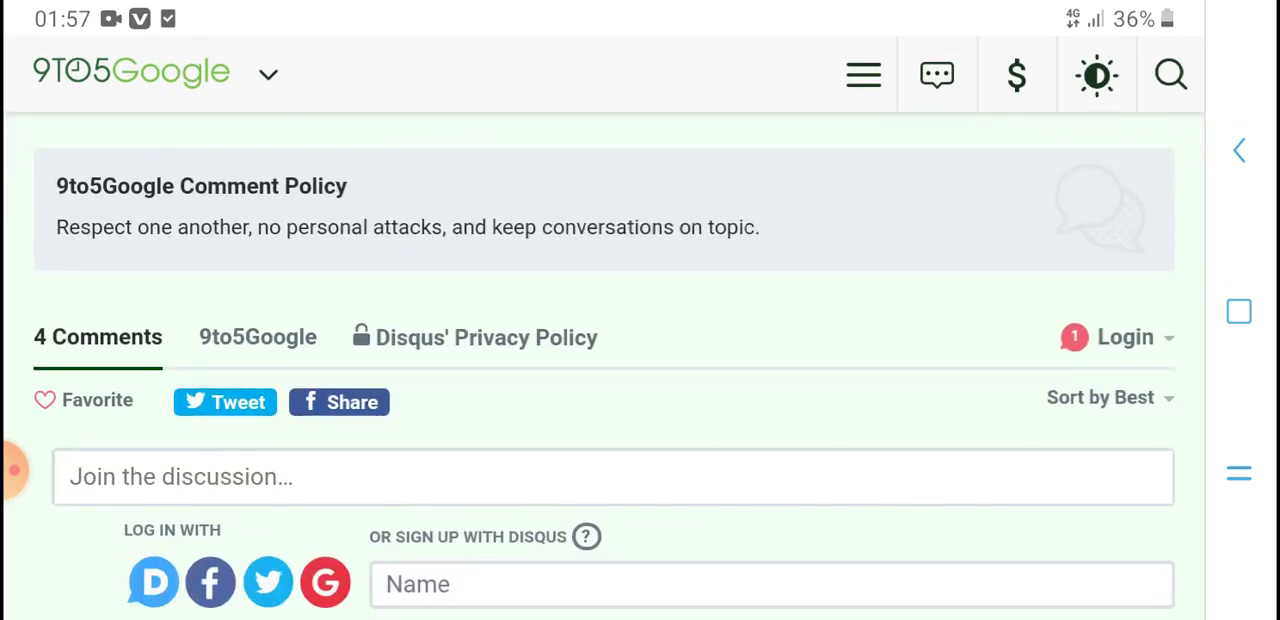
scroll(down, 3)
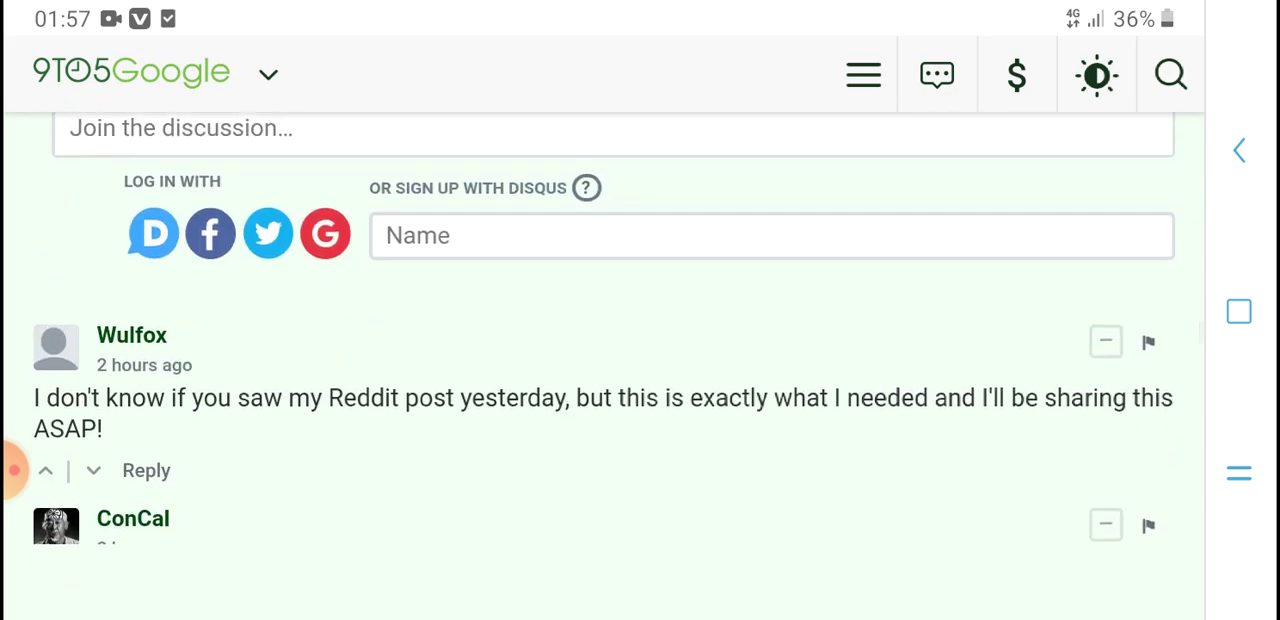
scroll(down, 3)
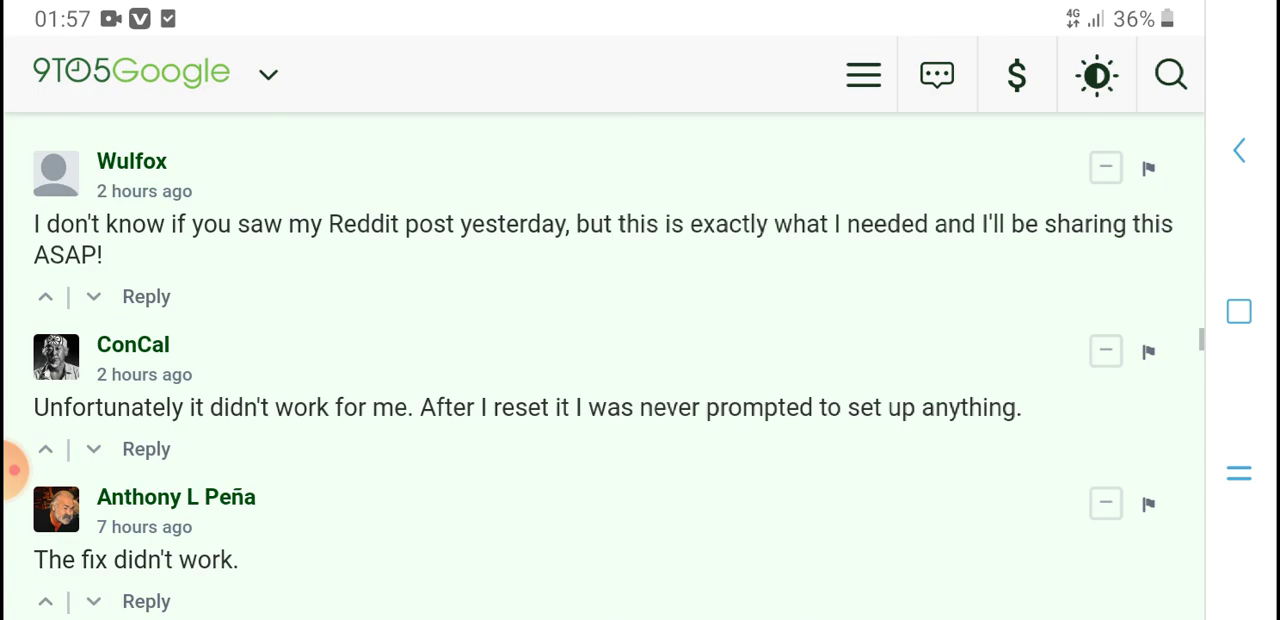
scroll(down, 3)
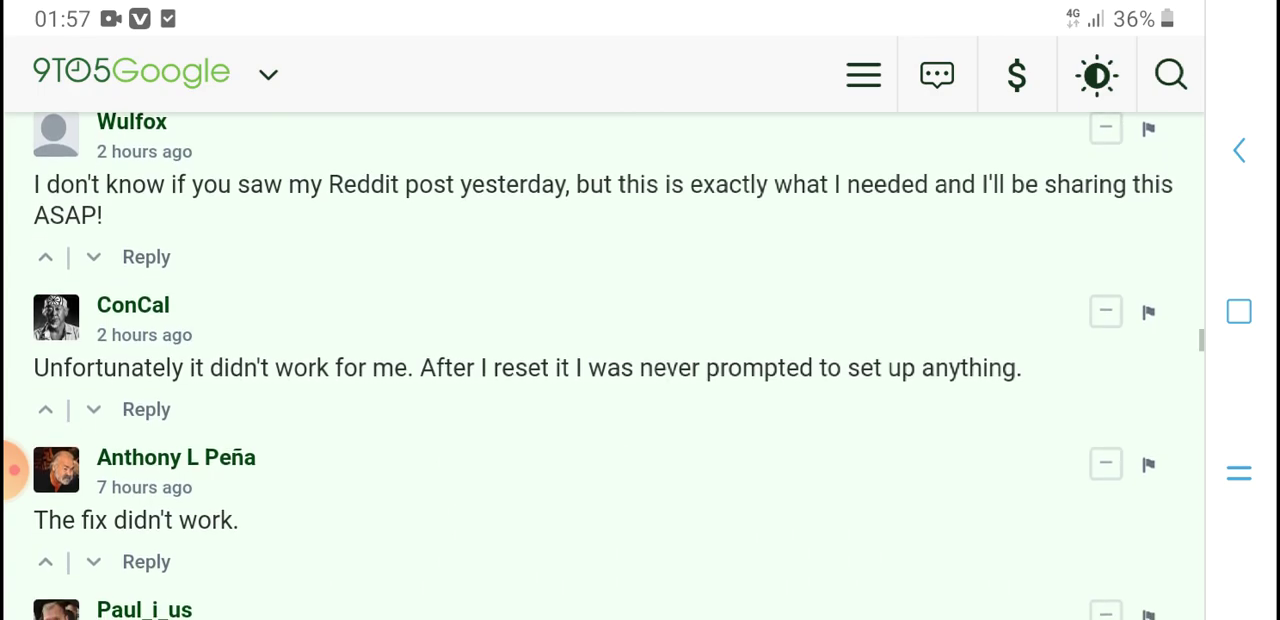
scroll(down, 3)
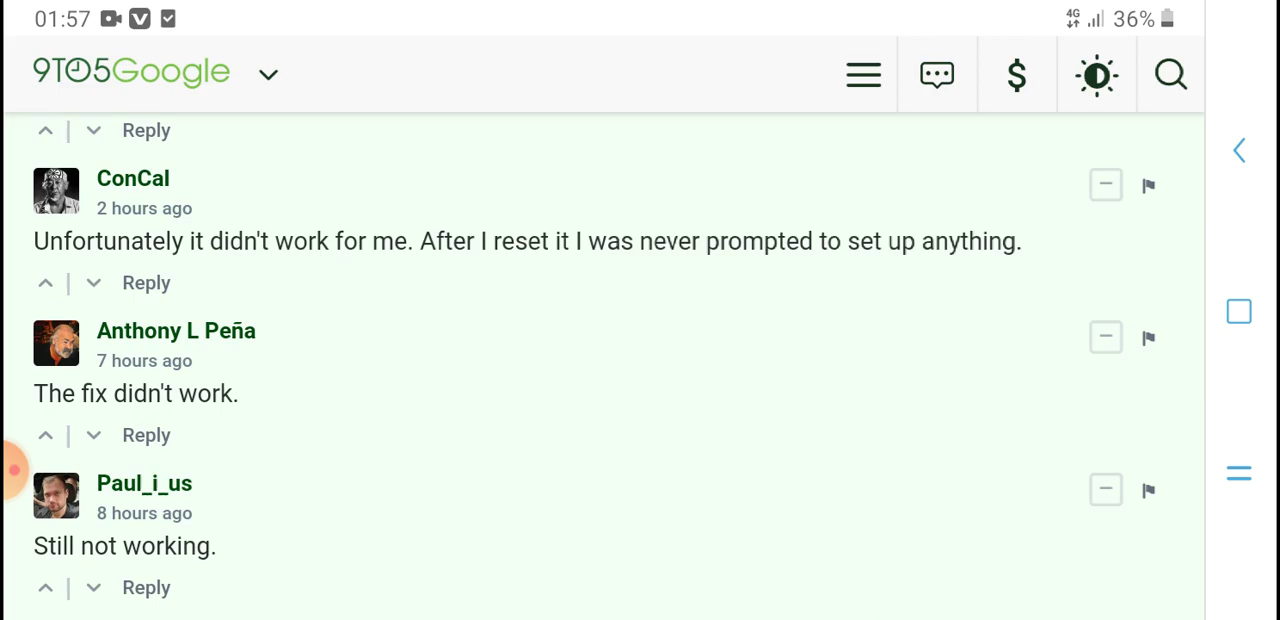
scroll(up, 3)
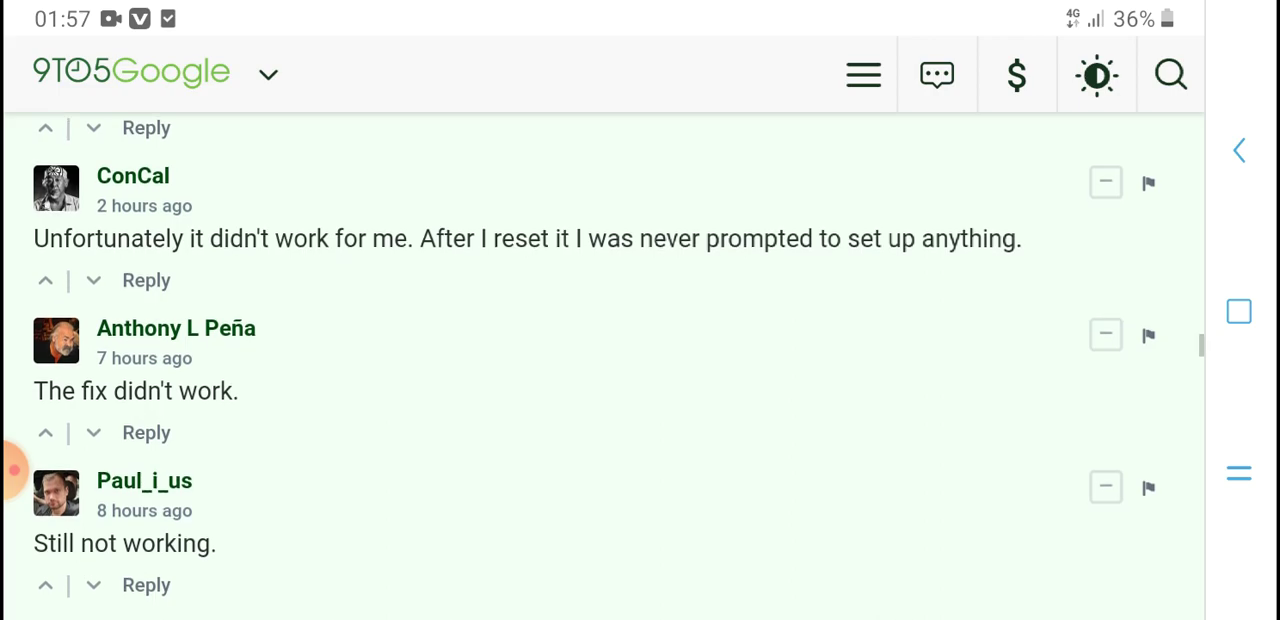
scroll(down, 3)
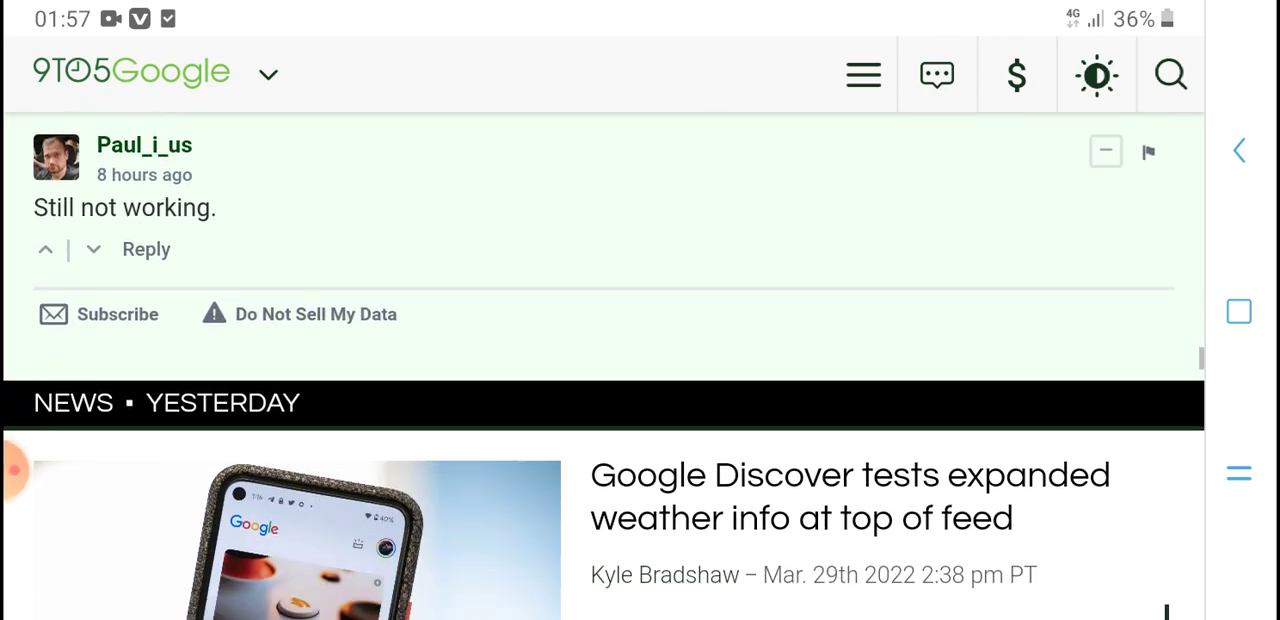
Step: Scroll down the 9to5Google feed into the Galaxy Z naming story
scroll(down, 3)
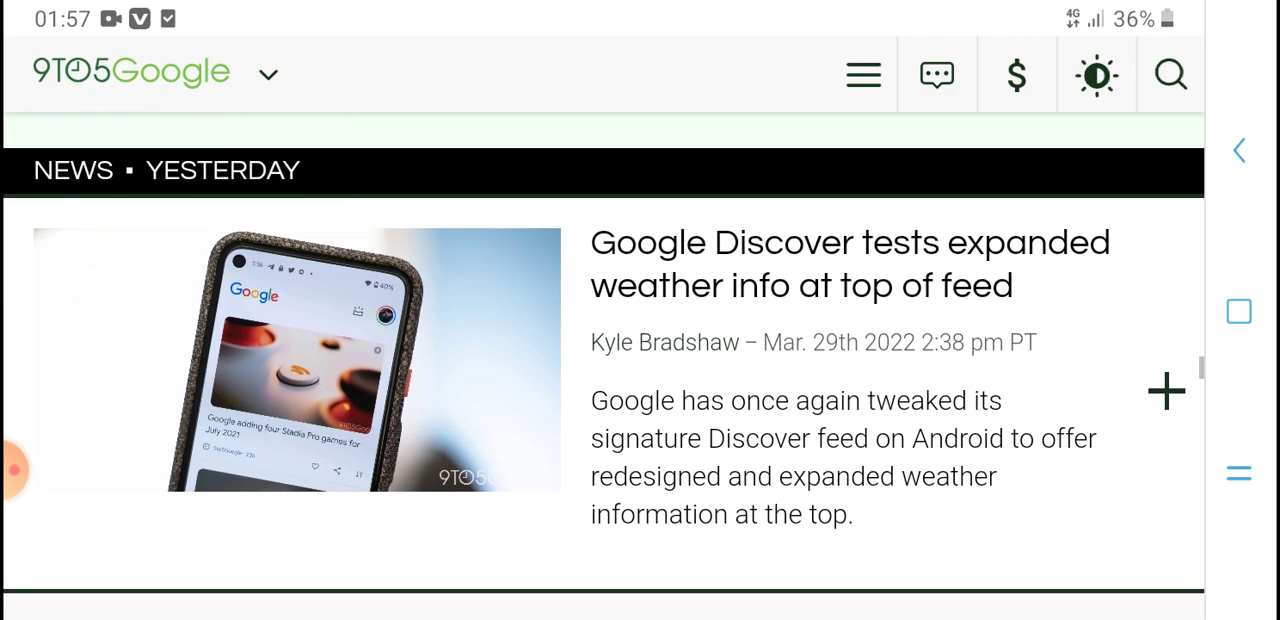
scroll(down, 3)
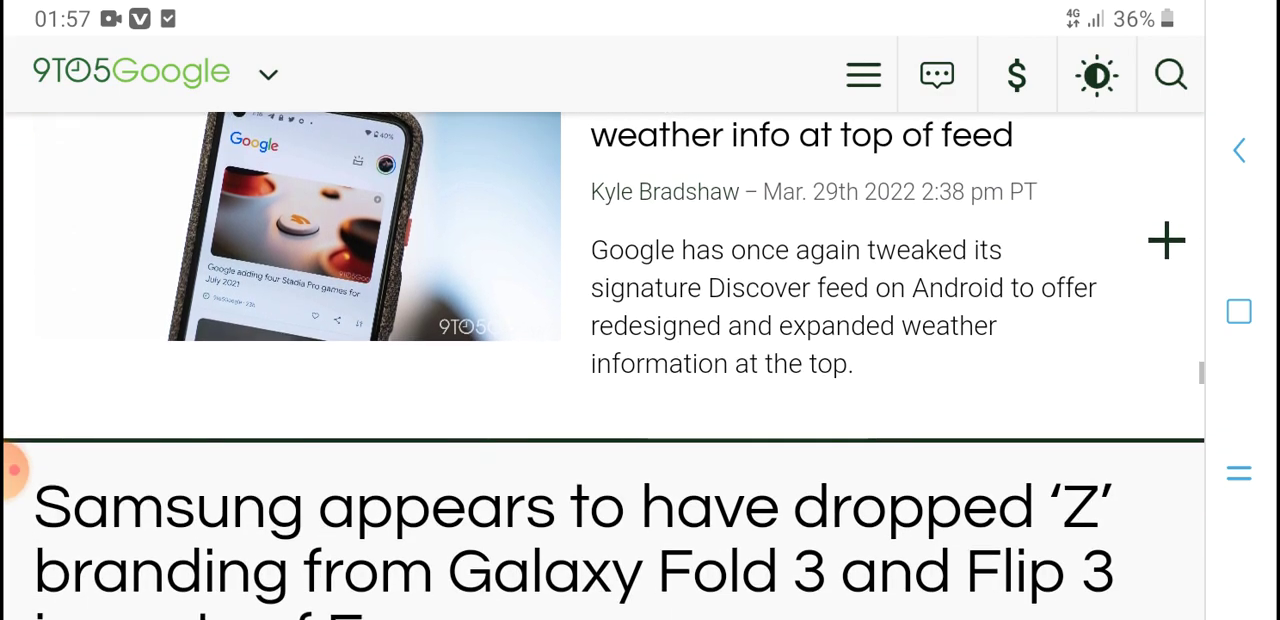
scroll(down, 3)
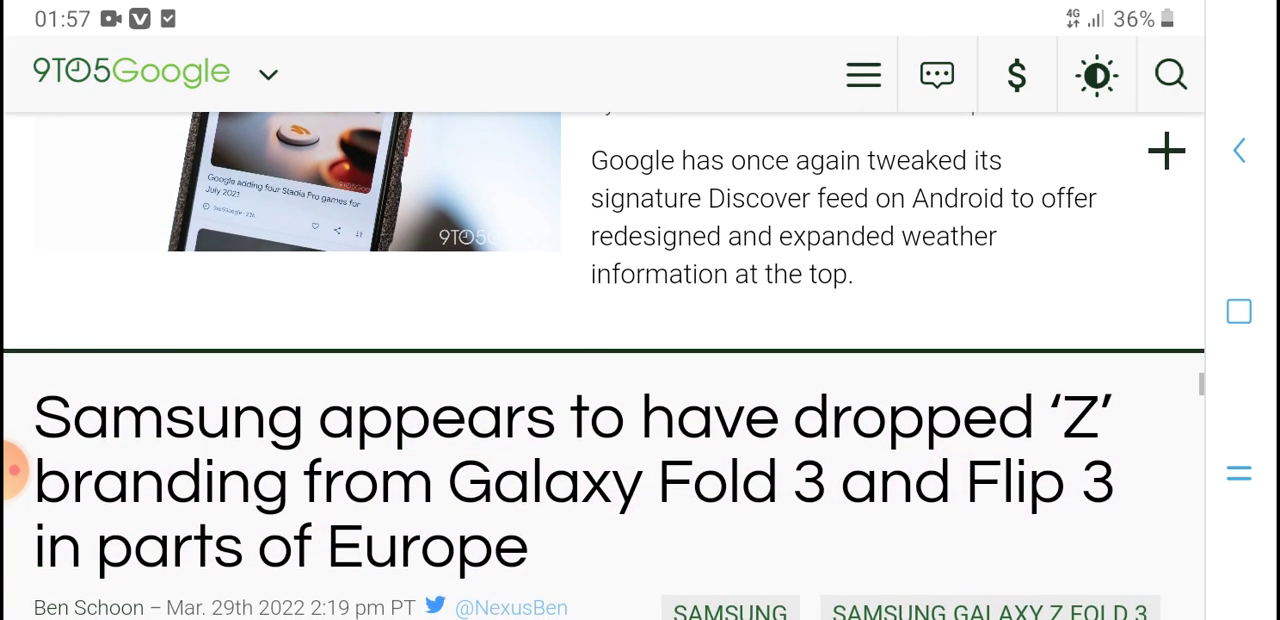
scroll(up, 3)
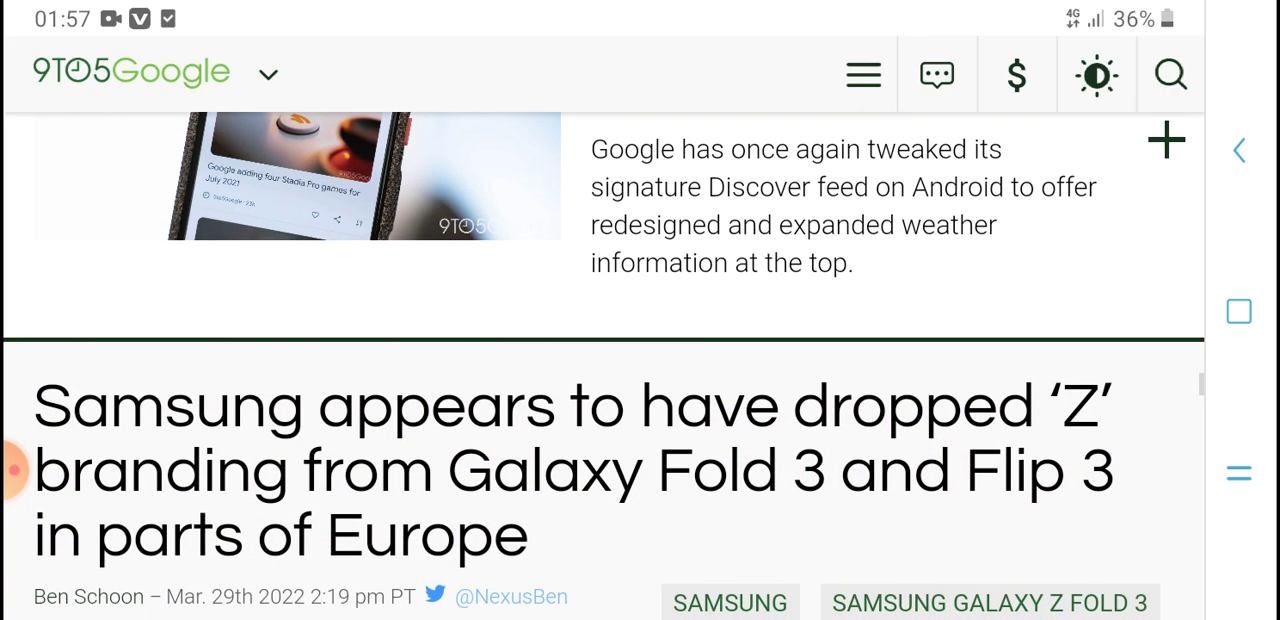
scroll(down, 3)
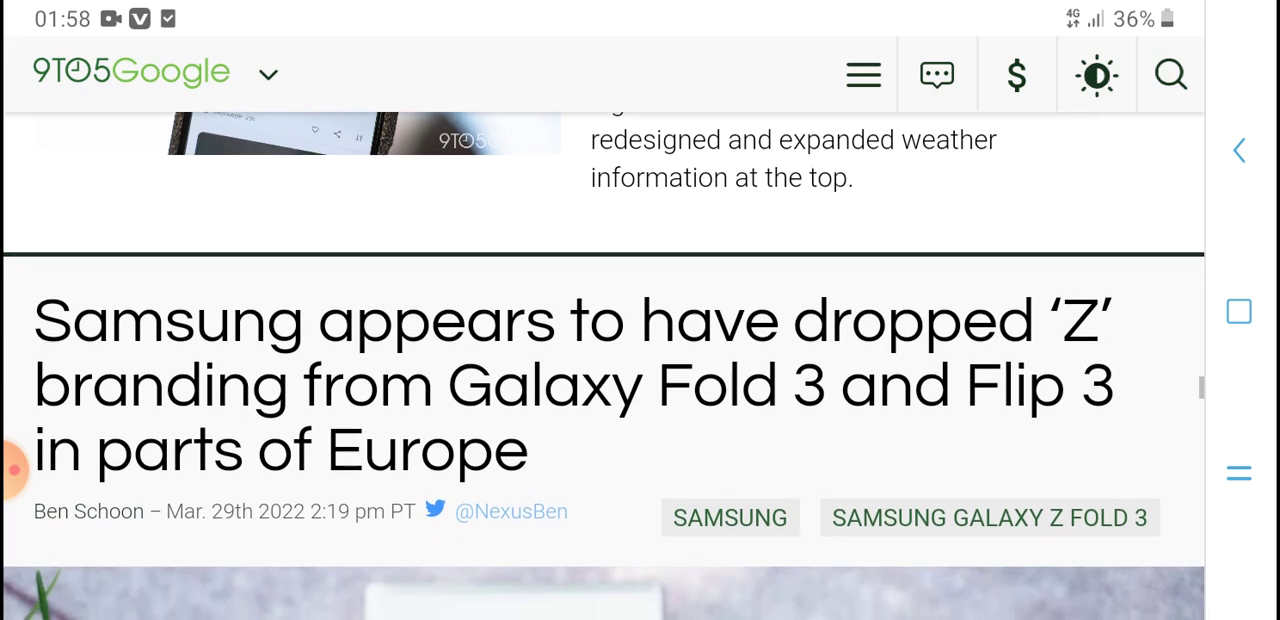
scroll(up, 3)
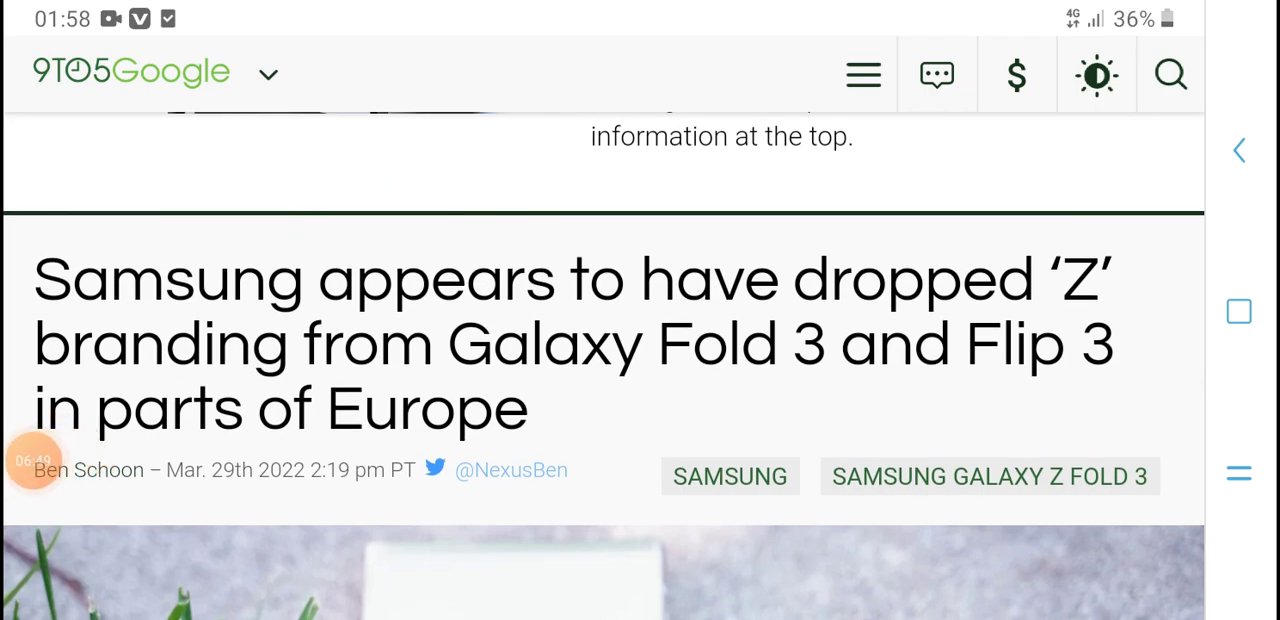
scroll(up, 3)
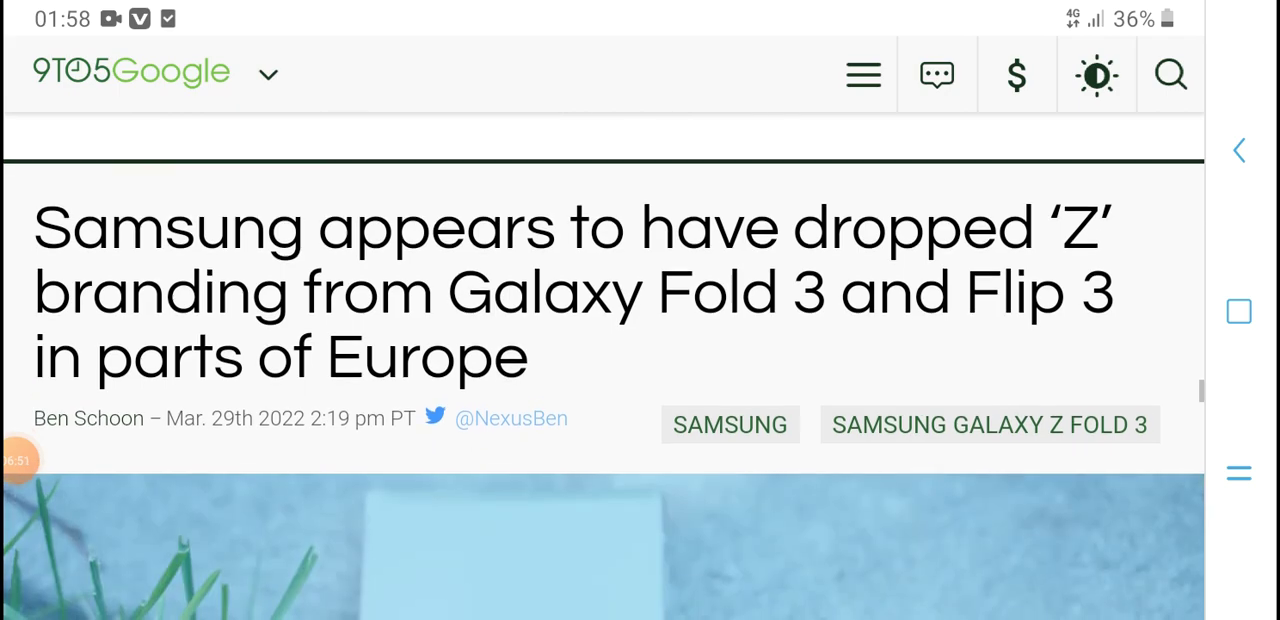
Step: Bring the Galaxy Z story summary and its Expand Full Story button into view
scroll(up, 3)
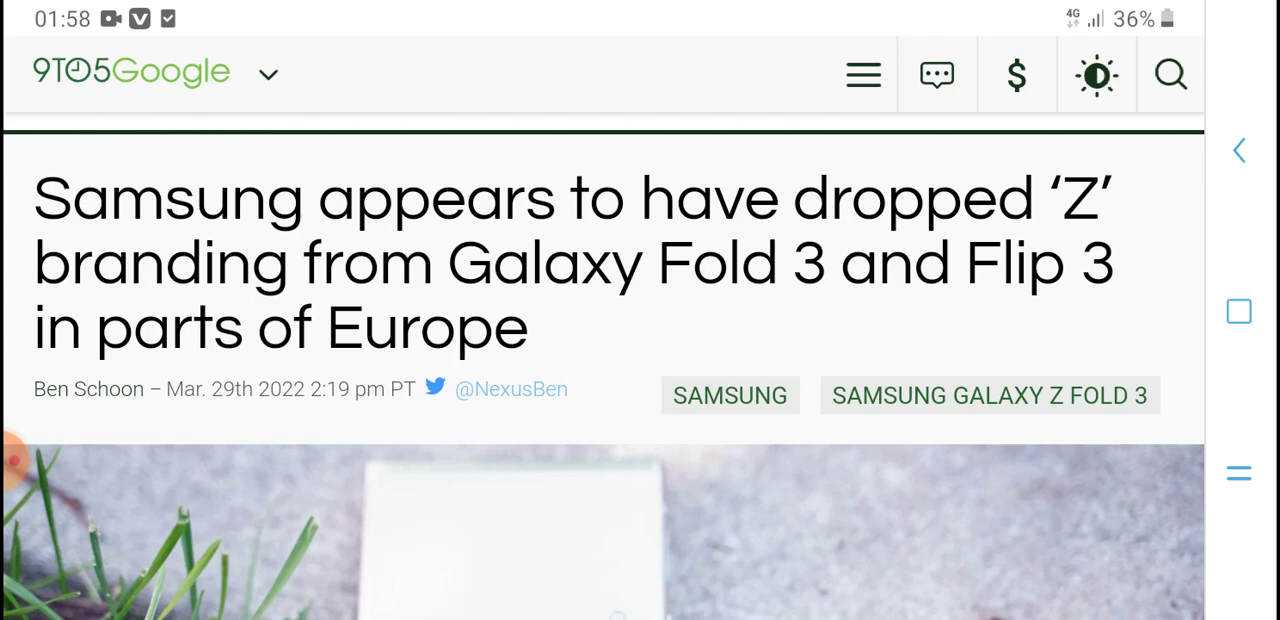
scroll(up, 3)
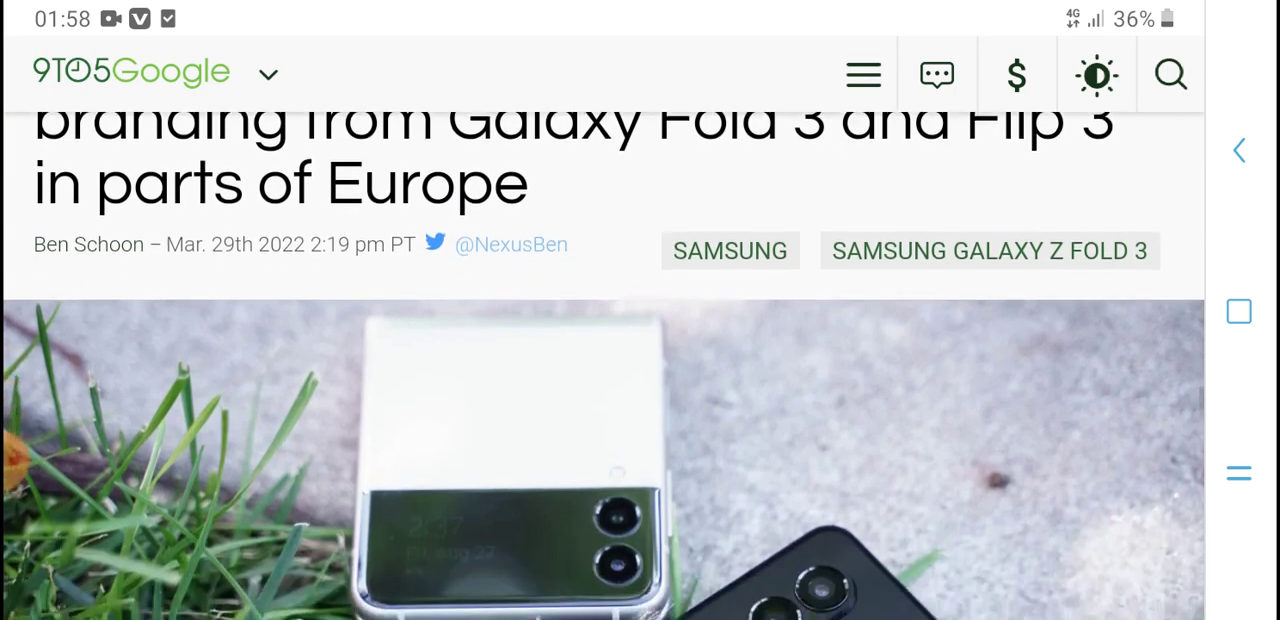
scroll(down, 3)
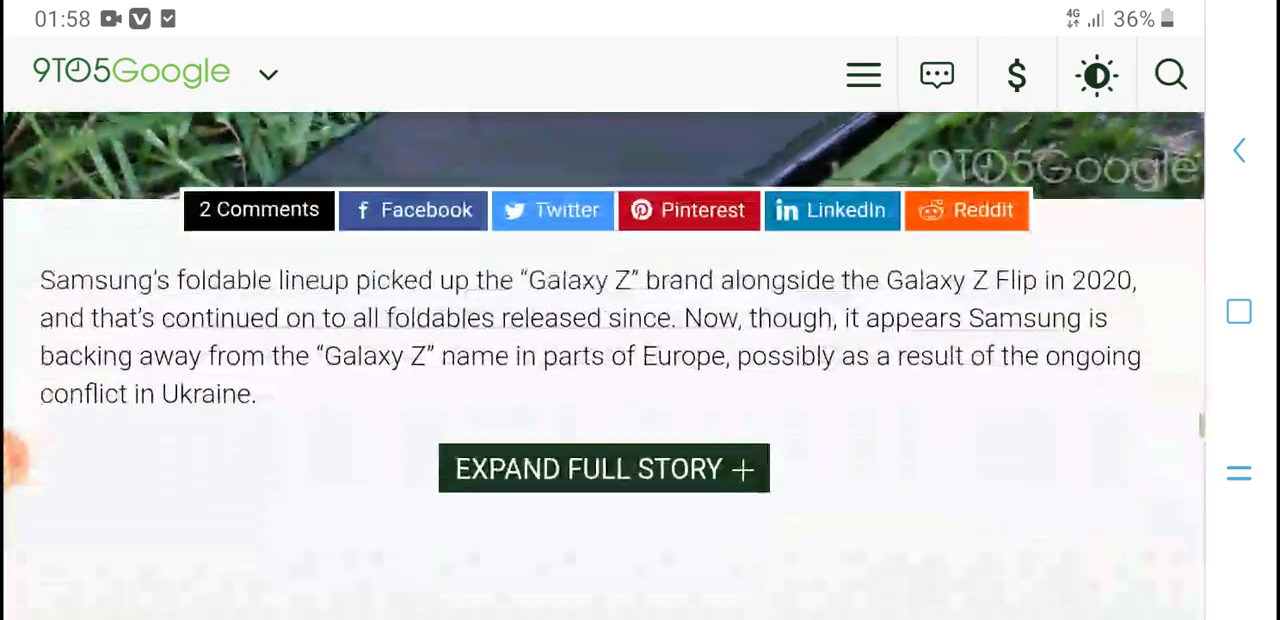
scroll(down, 3)
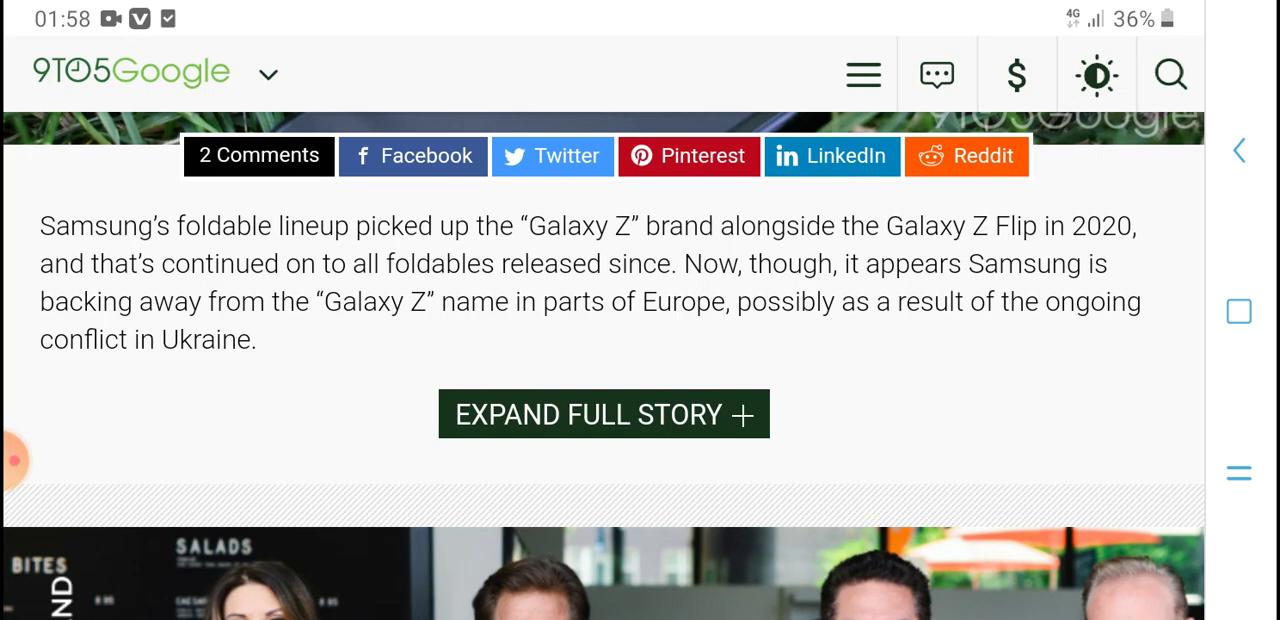
scroll(up, 3)
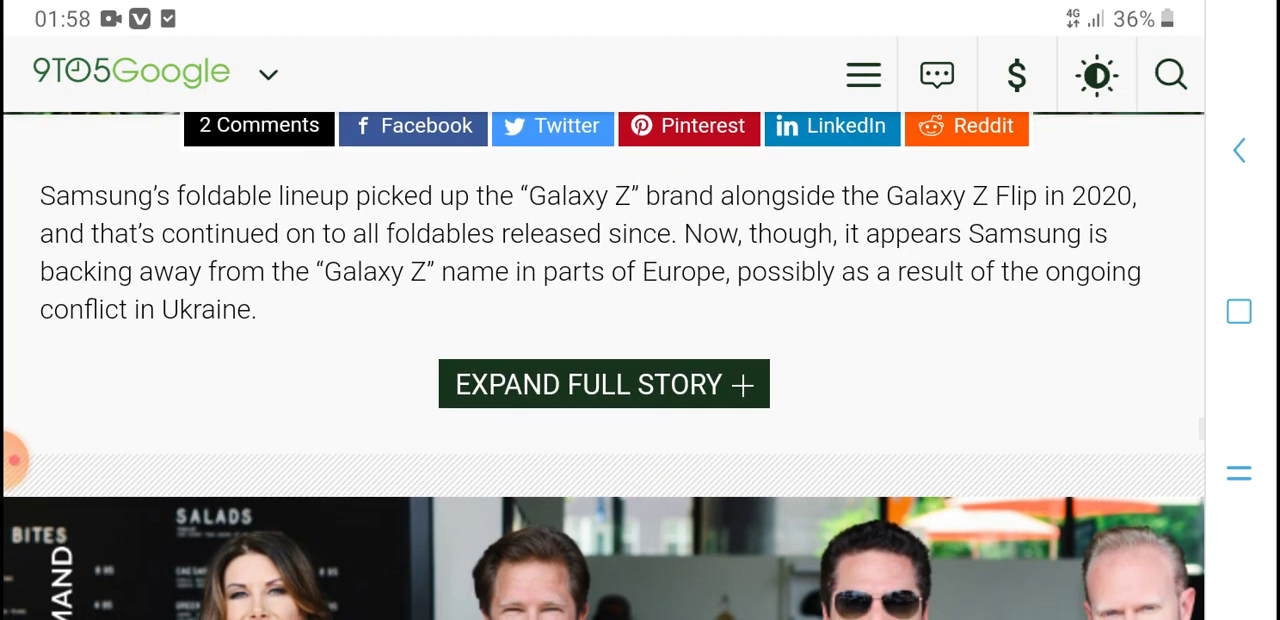
scroll(up, 3)
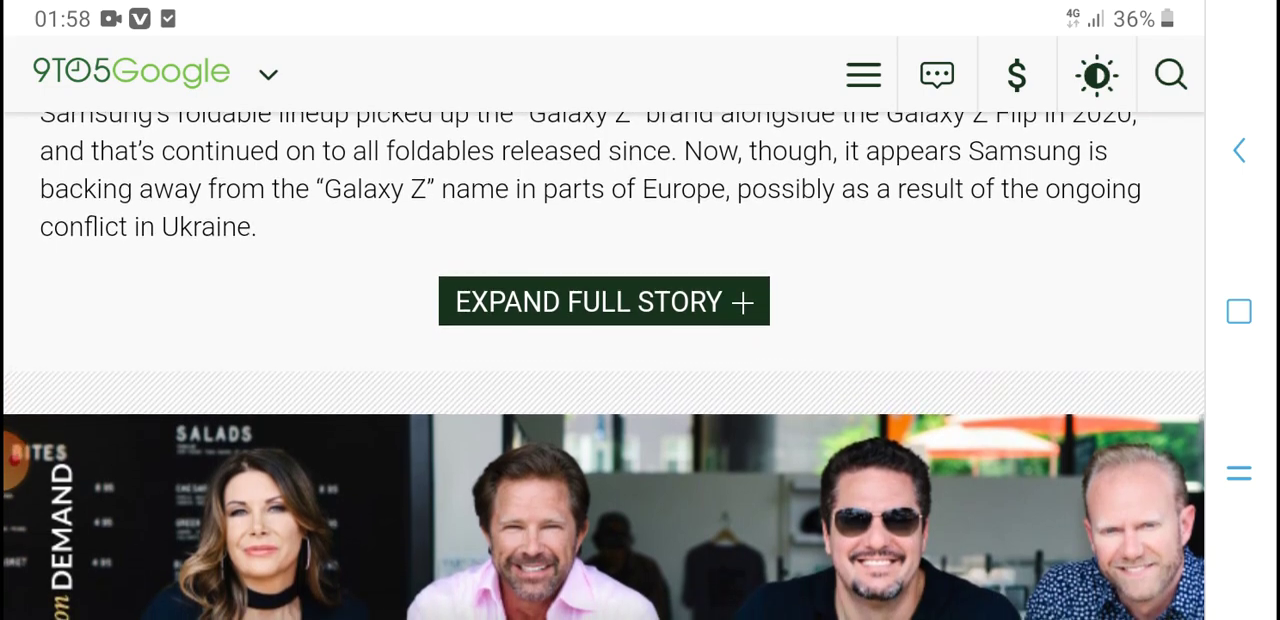
scroll(up, 3)
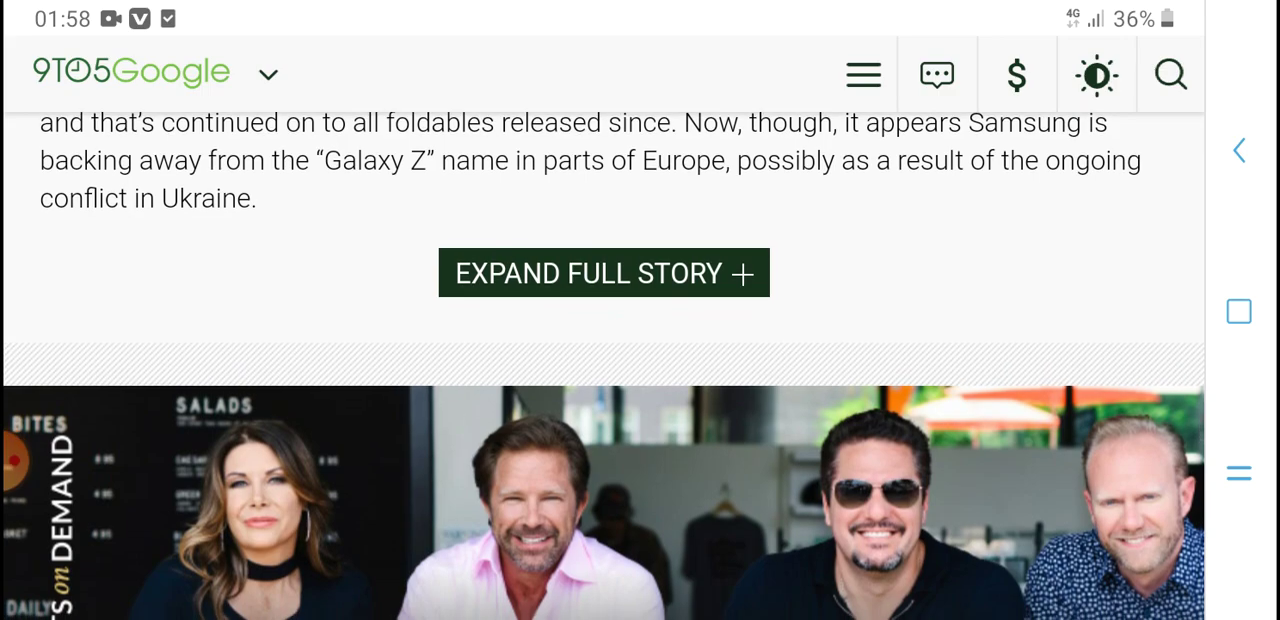
Step: Scroll down the feed past the Google TV and Duo stories
scroll(down, 3)
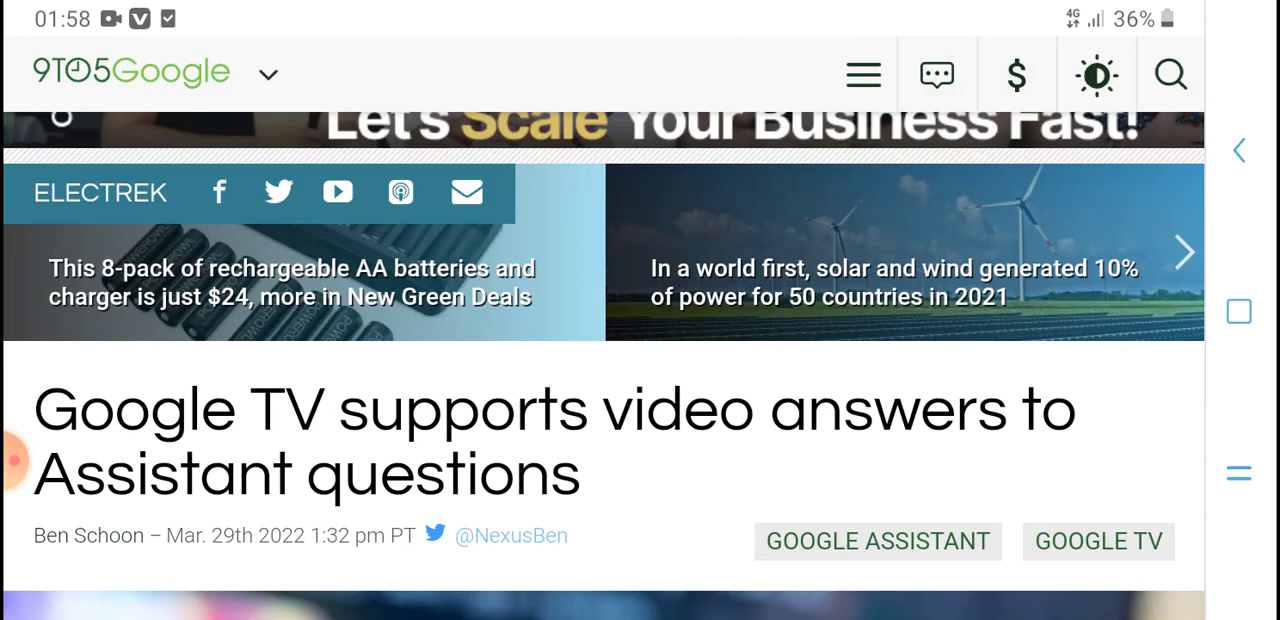
scroll(down, 3)
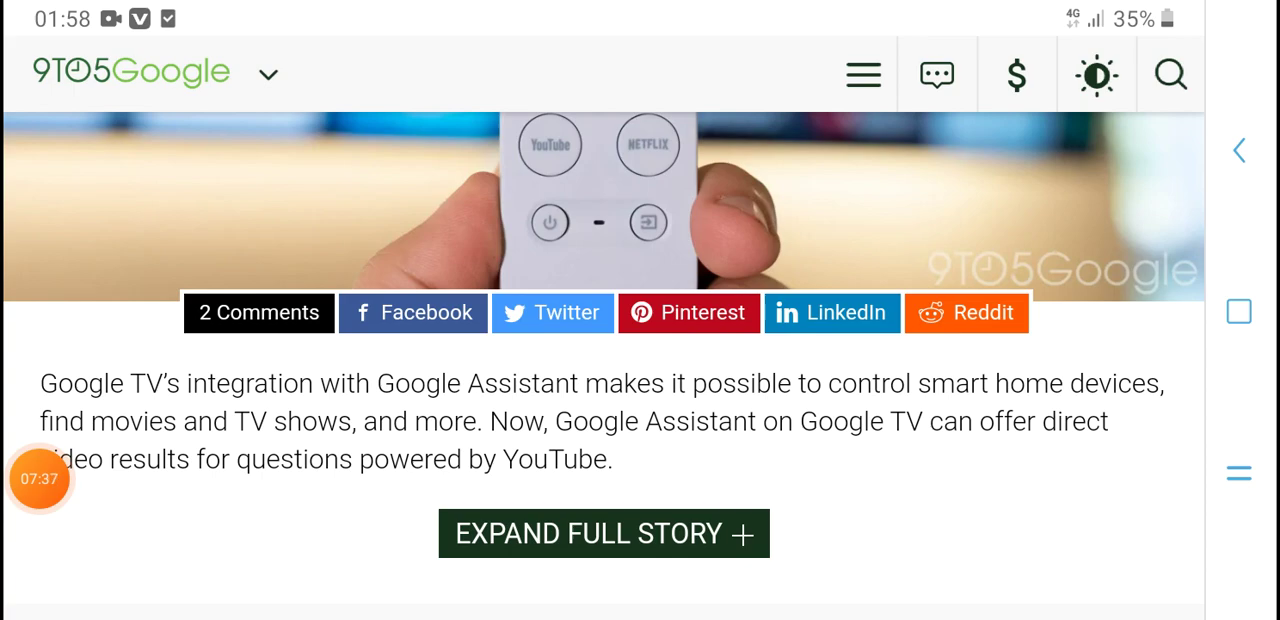
scroll(down, 3)
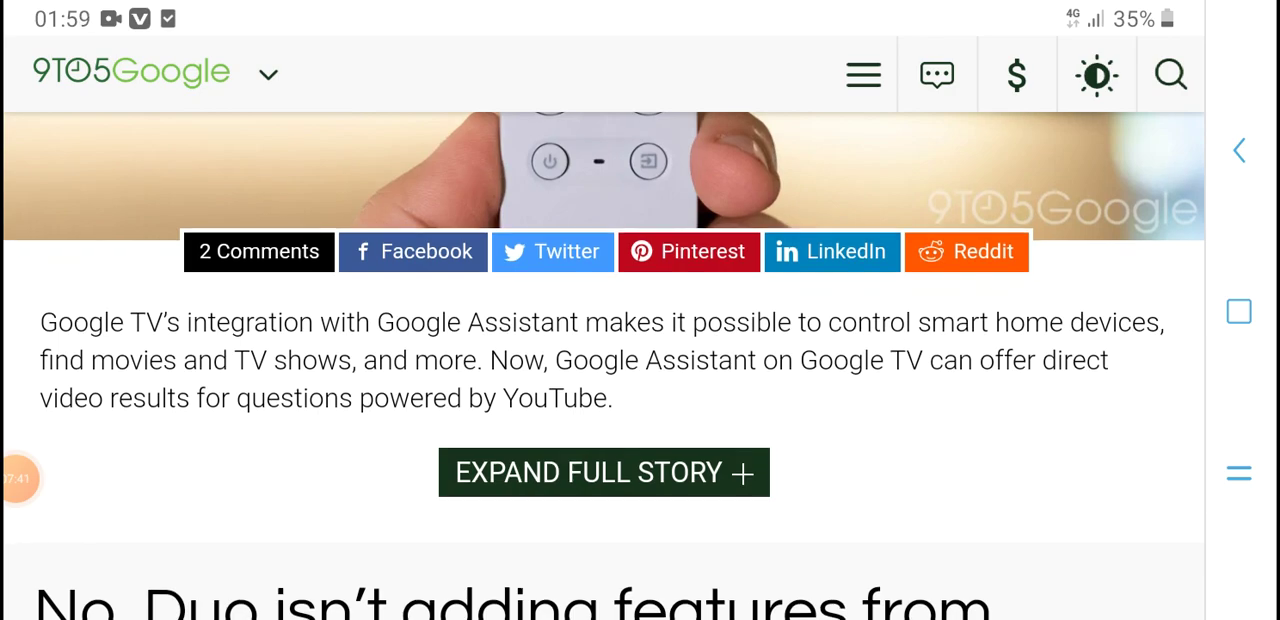
scroll(up, 3)
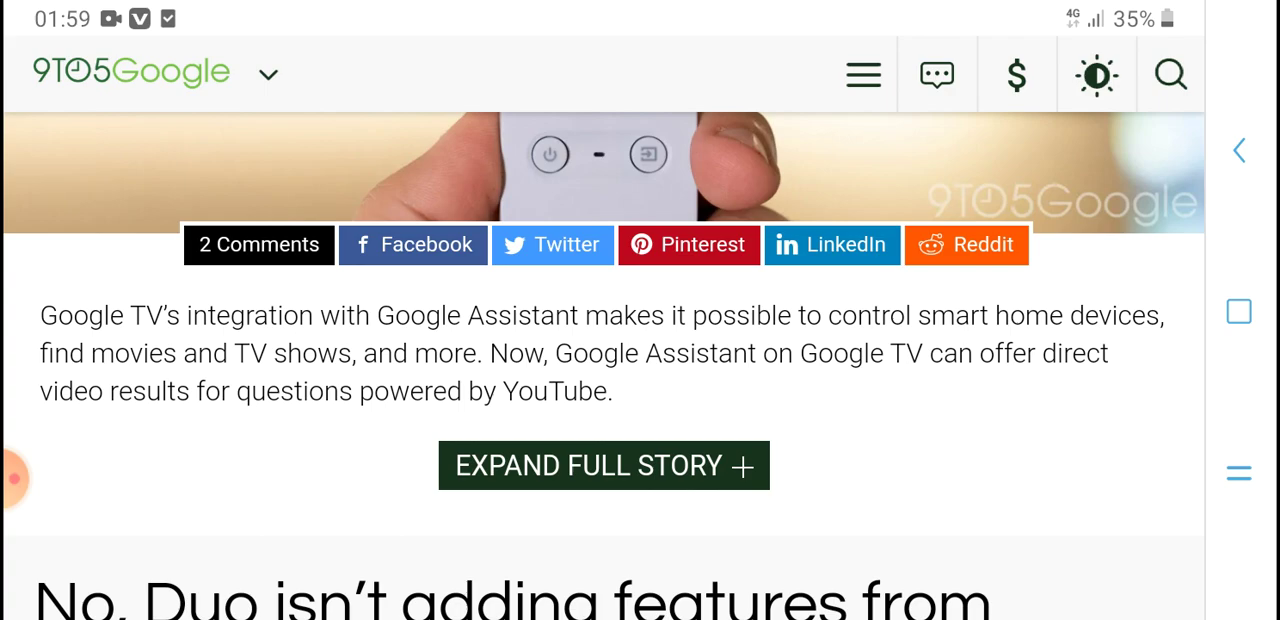
scroll(down, 3)
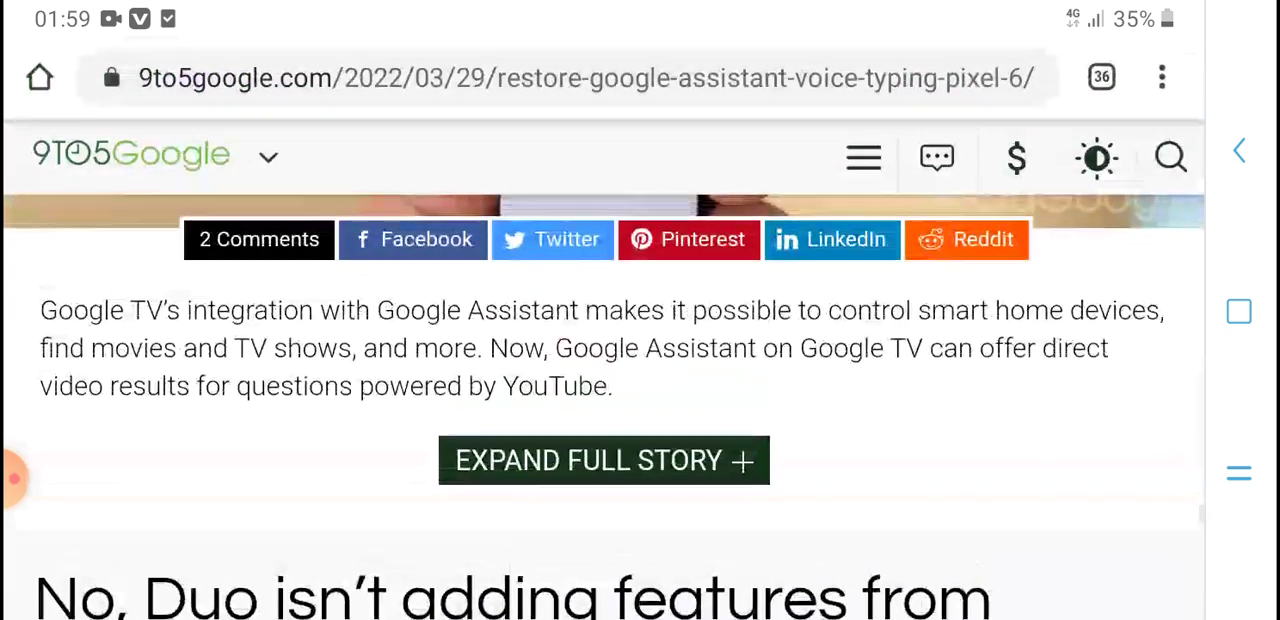
scroll(up, 3)
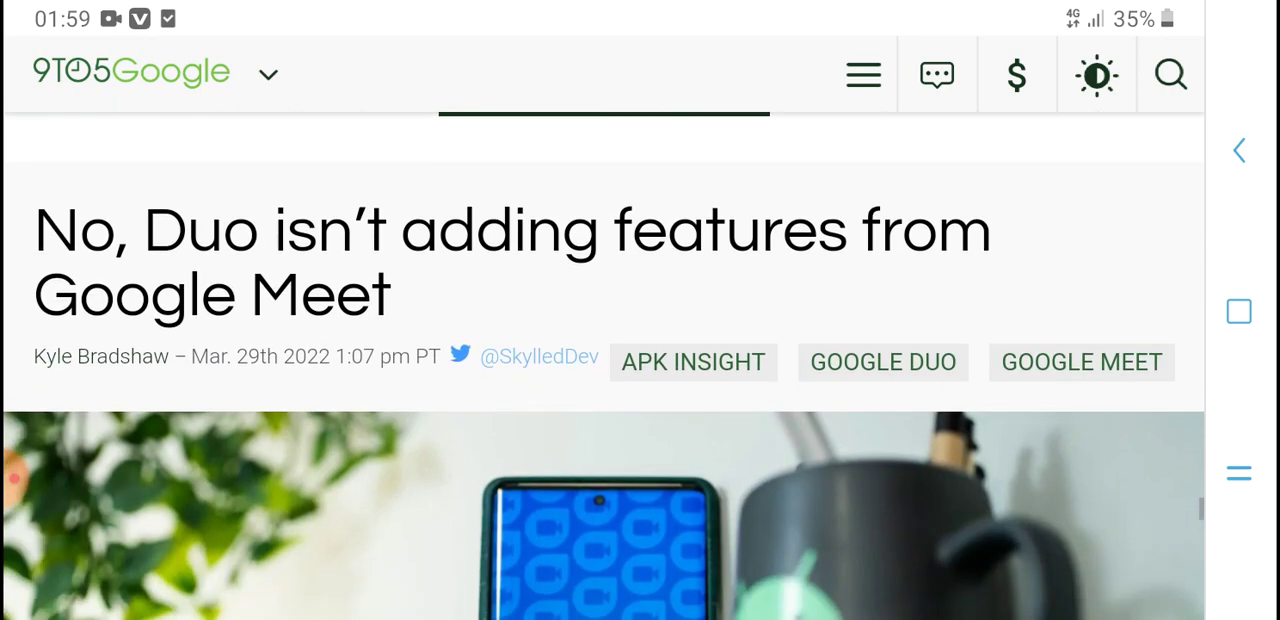
scroll(up, 3)
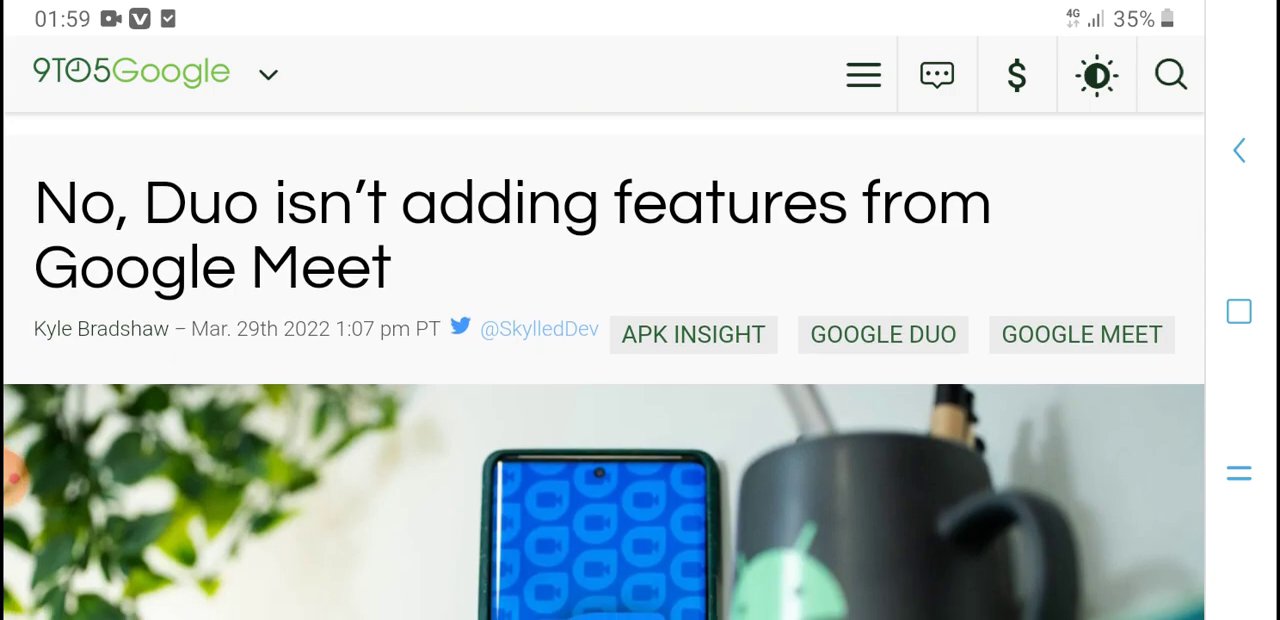
Step: Read the Chrome version 100 story summary down to the News · Yesterday section
scroll(down, 3)
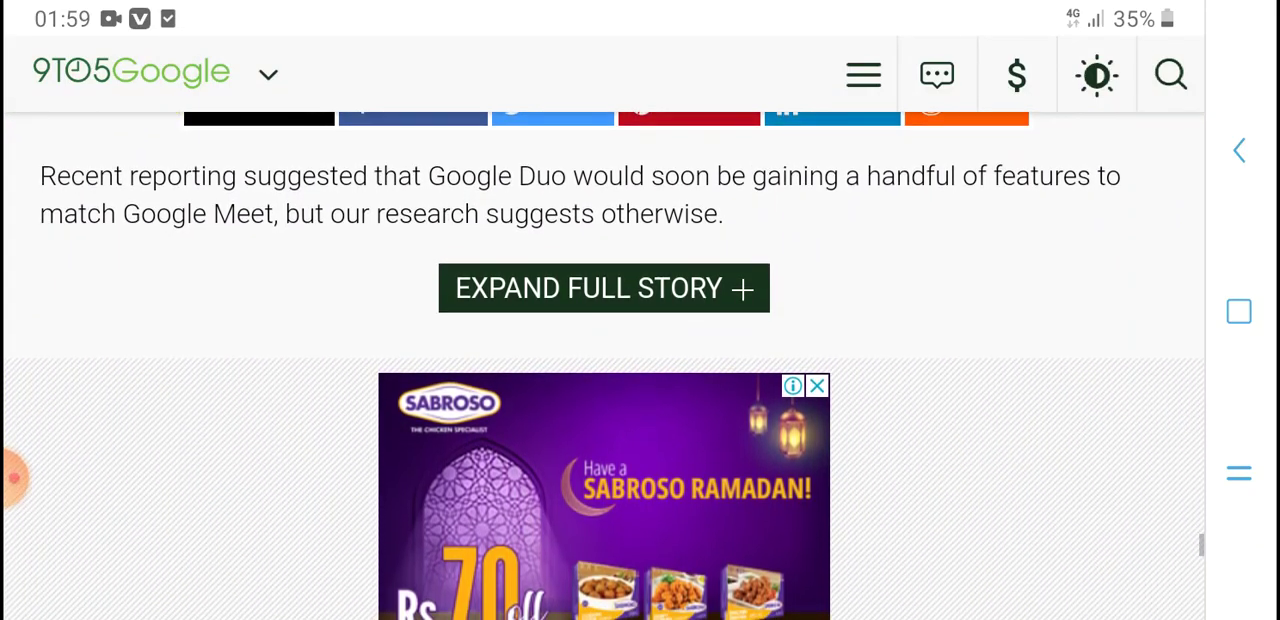
scroll(up, 3)
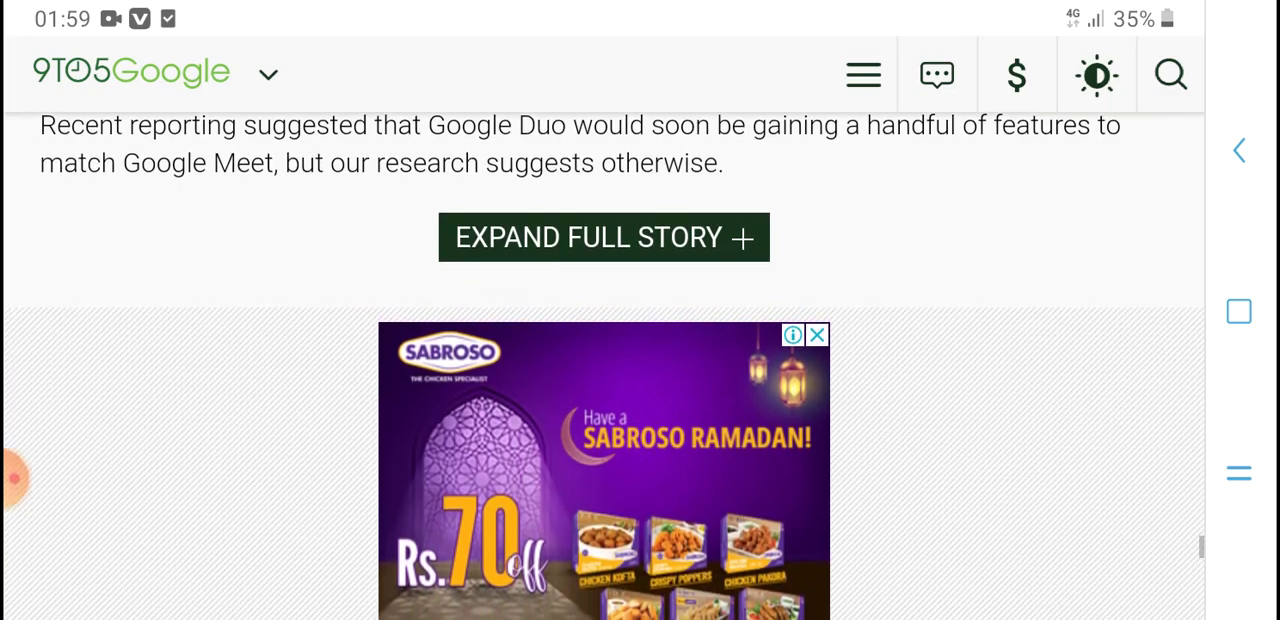
scroll(down, 3)
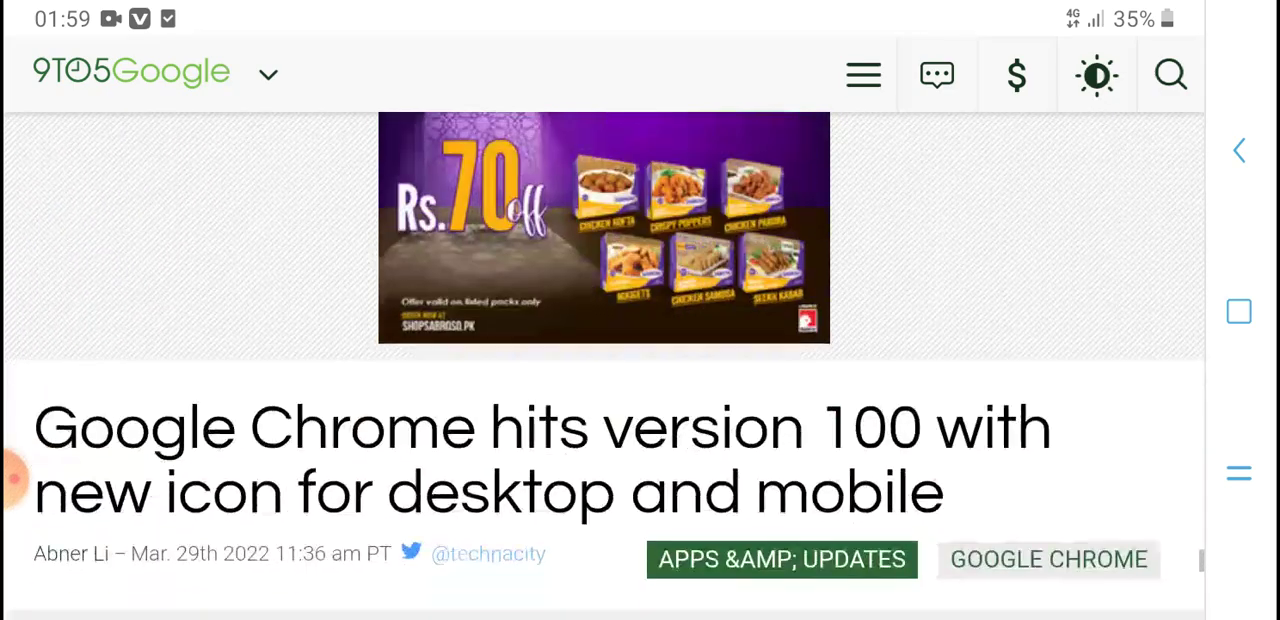
scroll(up, 3)
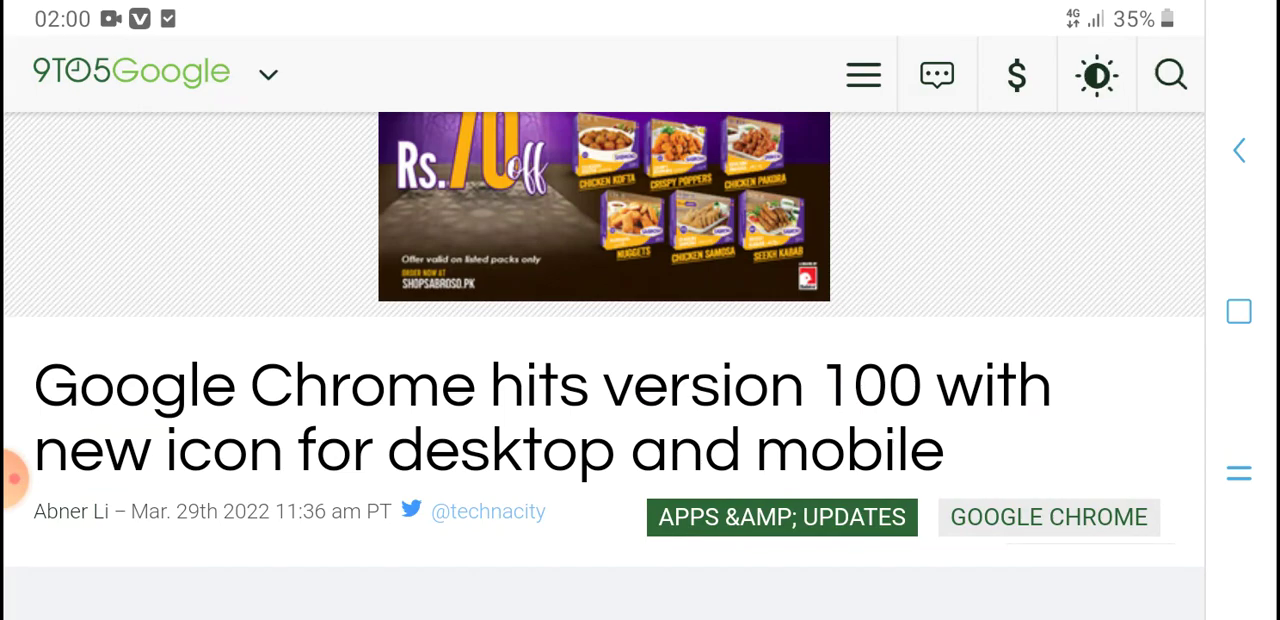
scroll(down, 3)
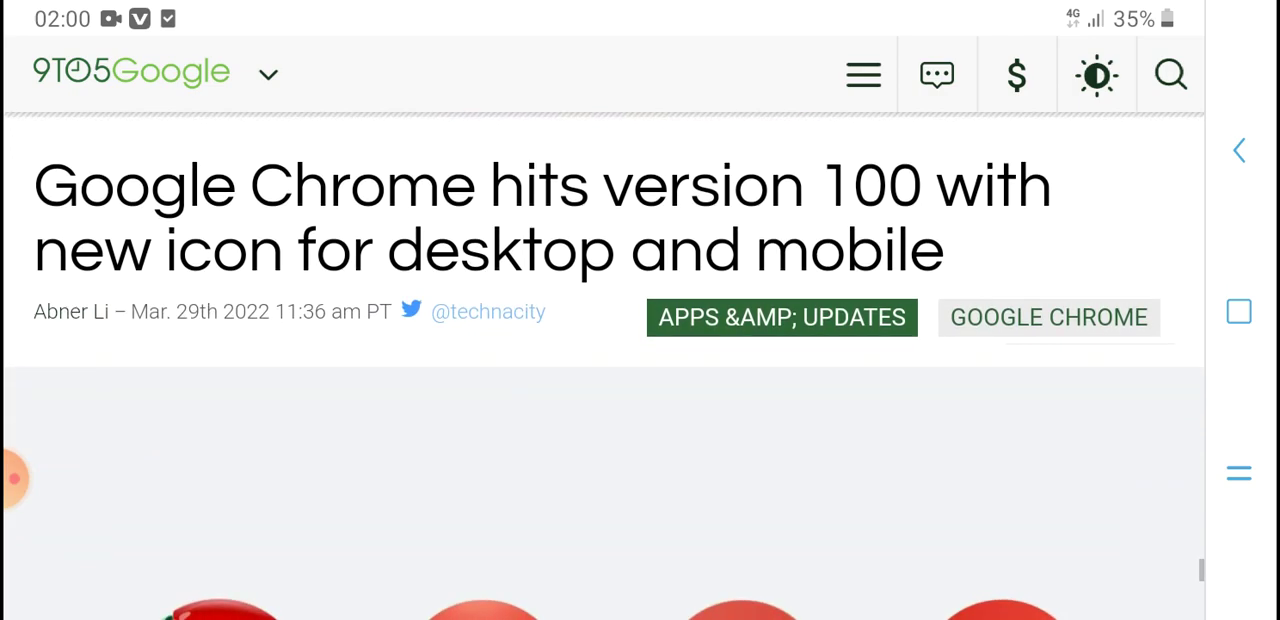
scroll(down, 3)
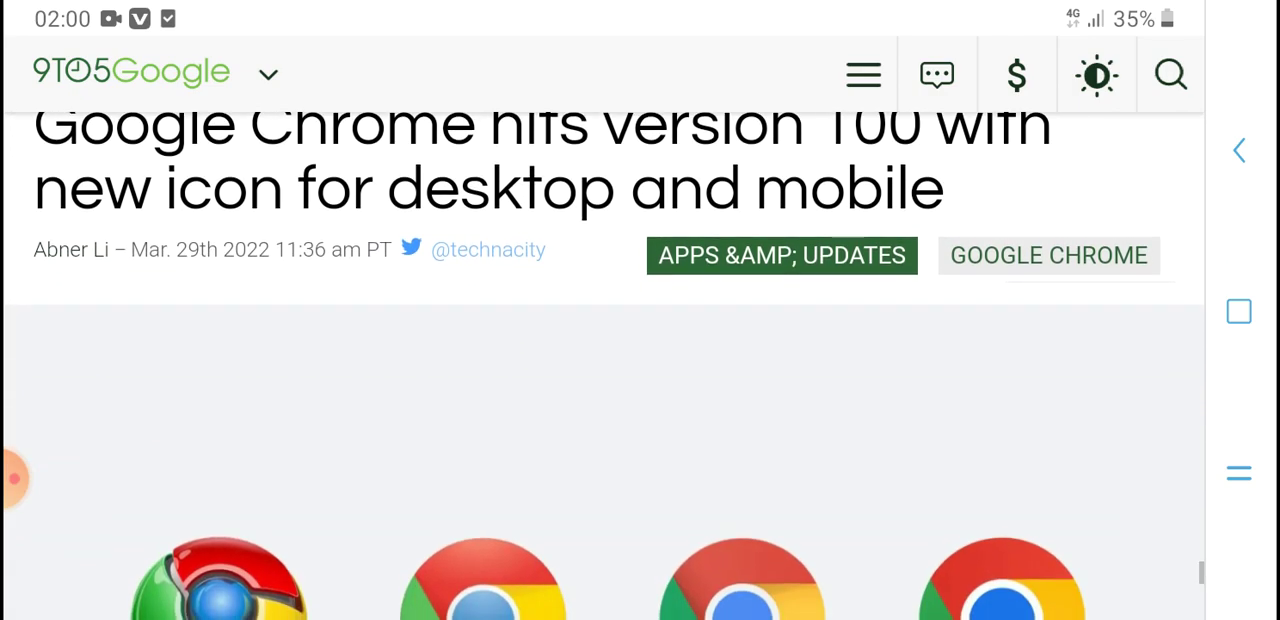
scroll(down, 3)
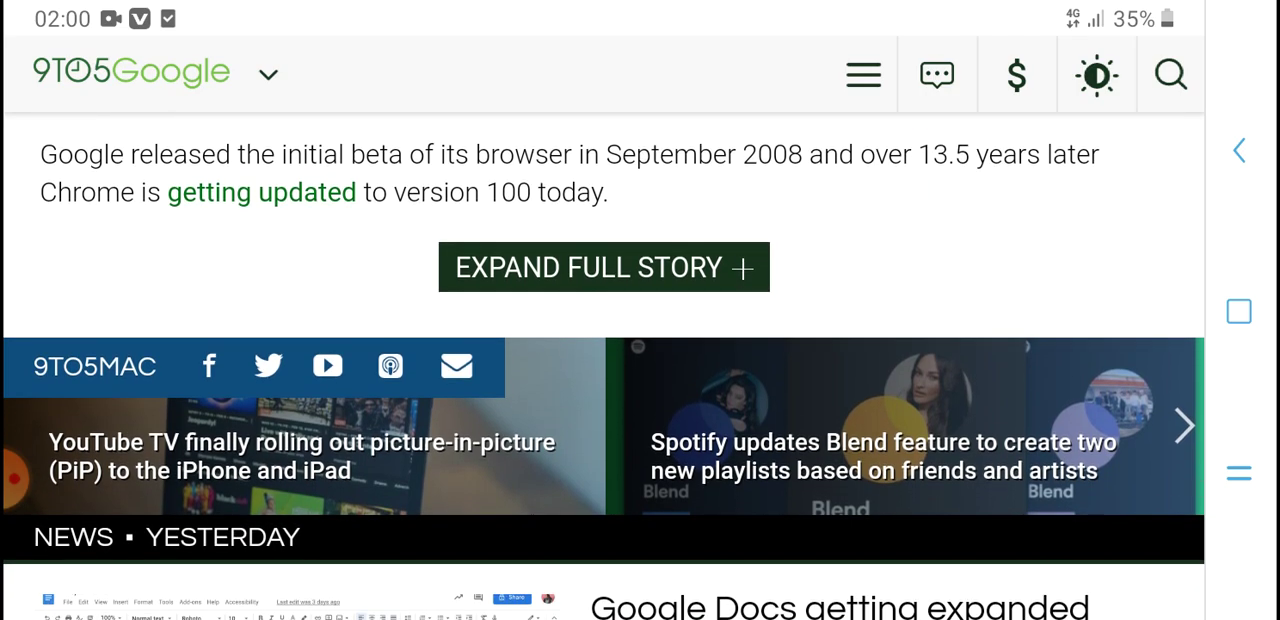
scroll(down, 3)
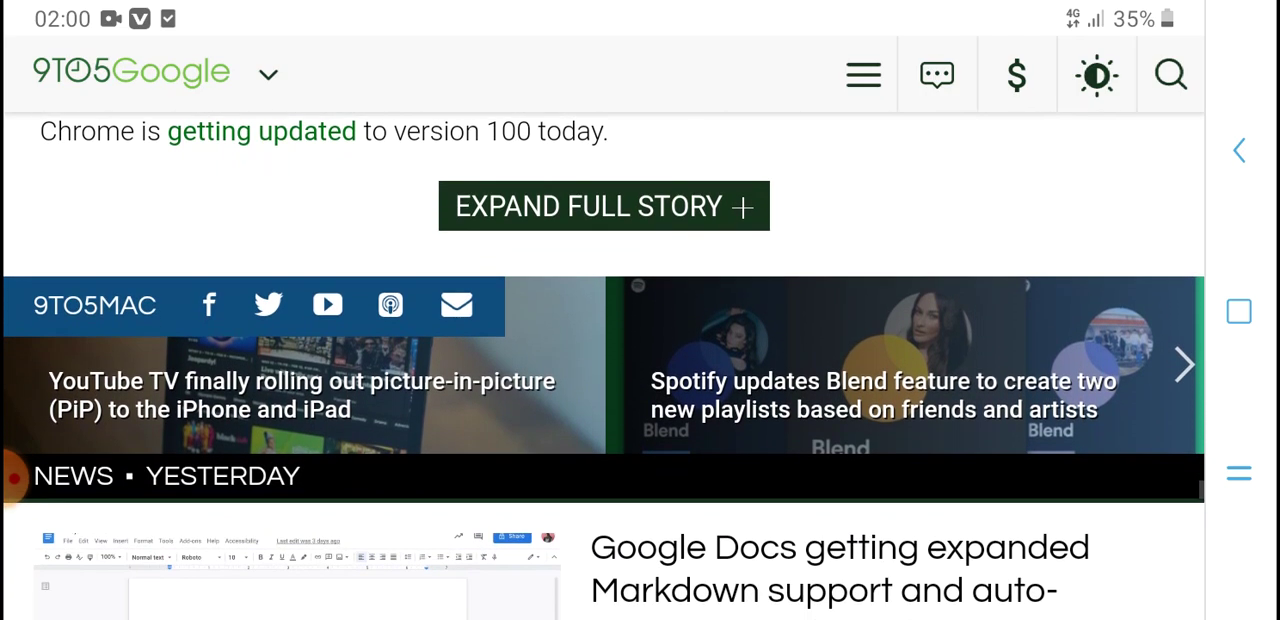
Step: Scroll down the feed through the Samsung One UI 4 and Polestar 2 Android Automotive stories
scroll(down, 3)
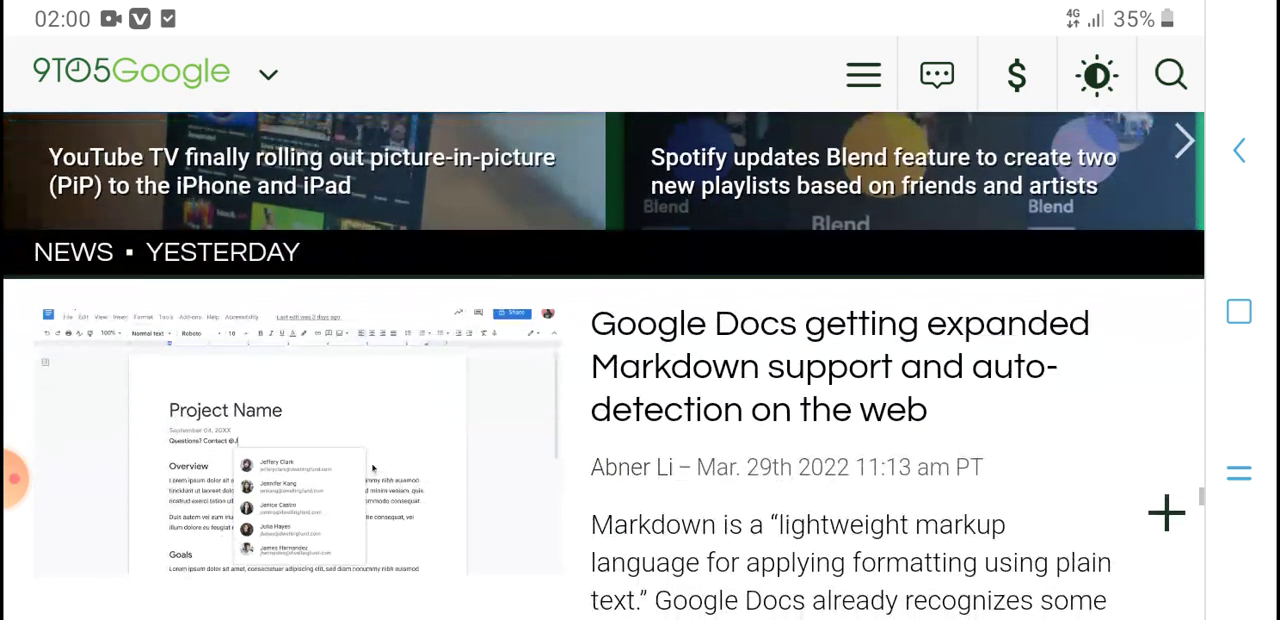
scroll(down, 3)
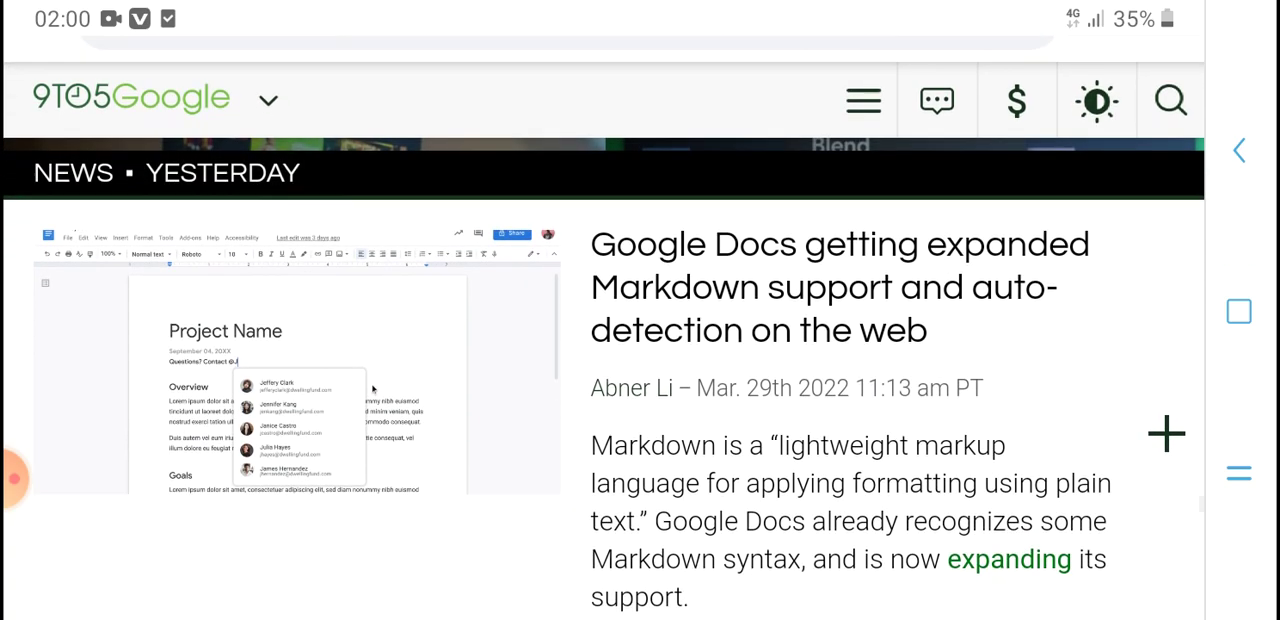
scroll(down, 3)
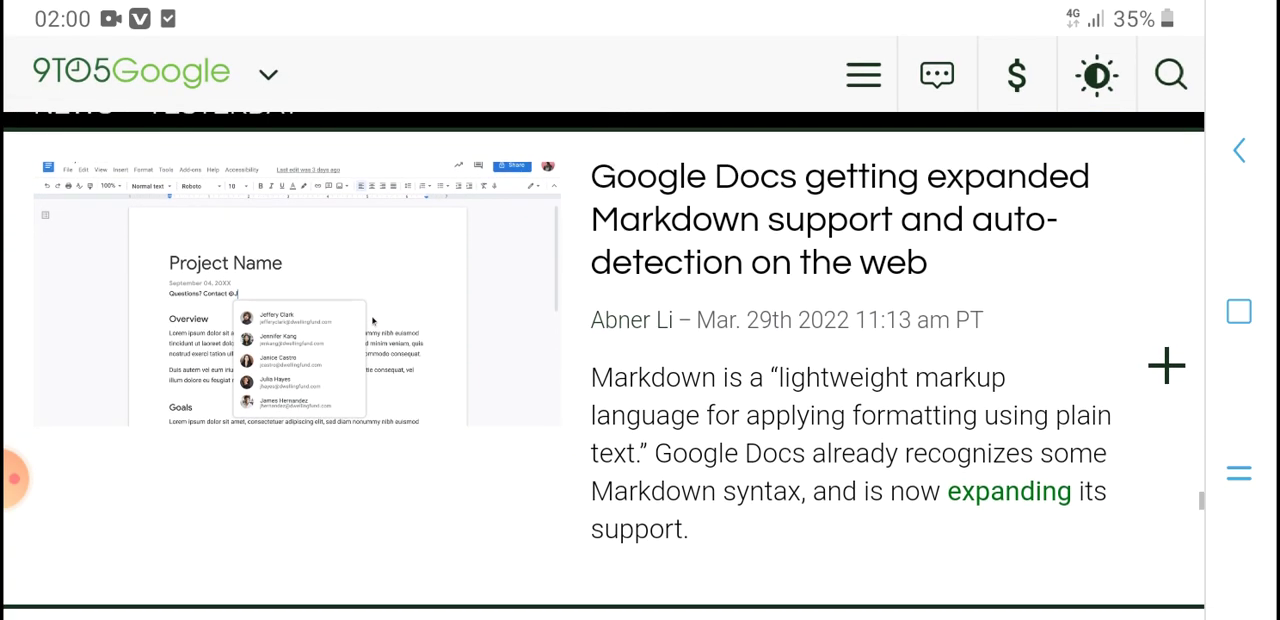
scroll(down, 3)
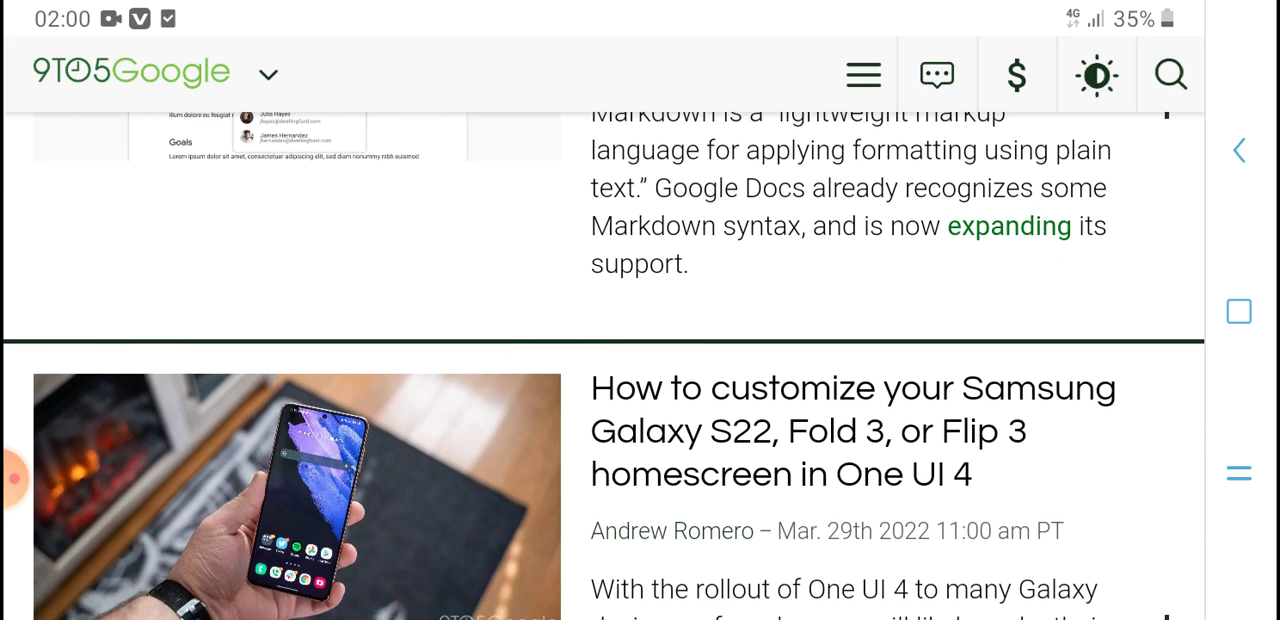
scroll(down, 3)
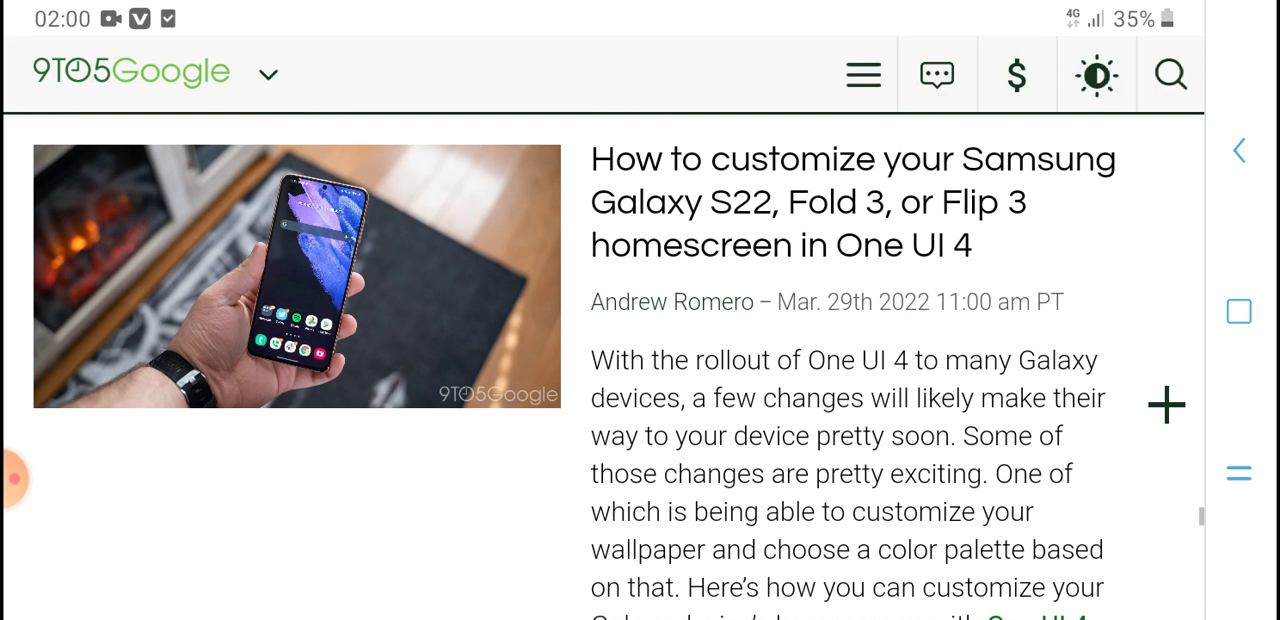
Step: Continue down to the DroneDJ banner with the Zipline and Mavic 3 stories
scroll(up, 3)
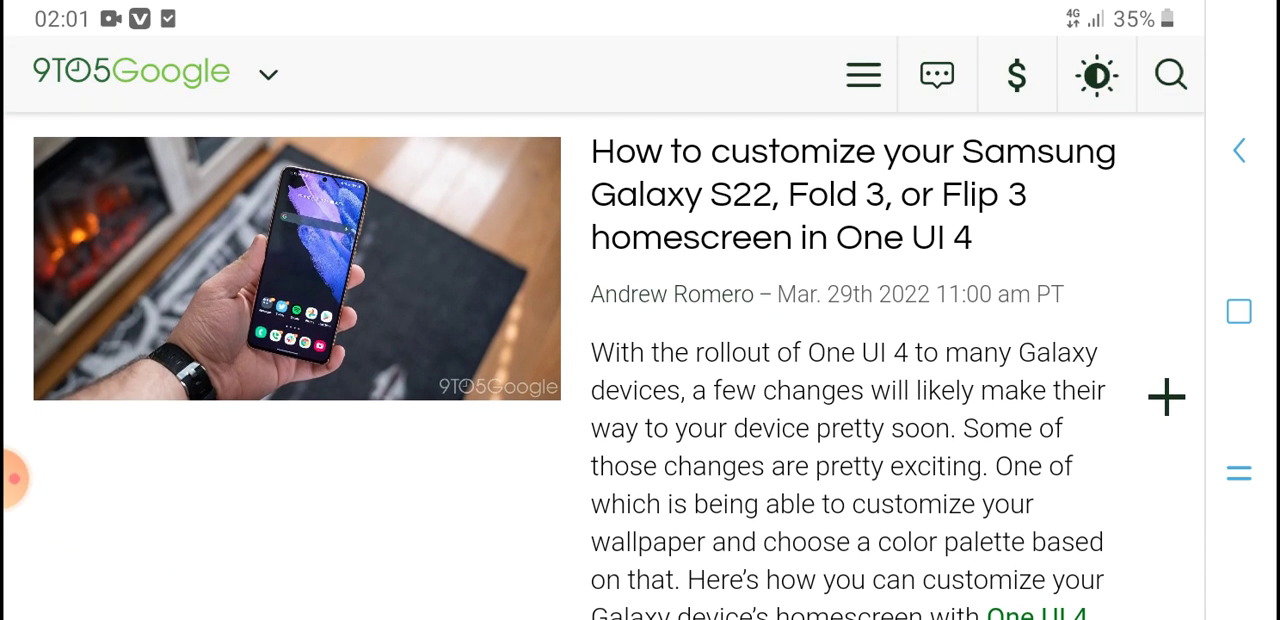
scroll(down, 3)
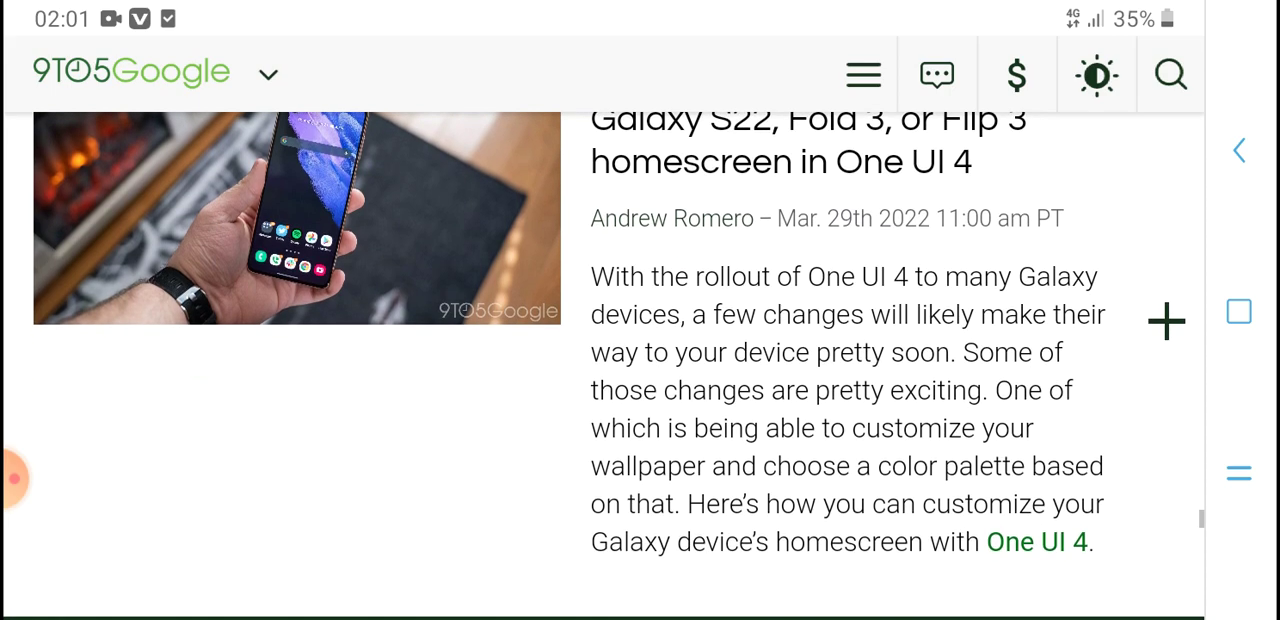
scroll(down, 3)
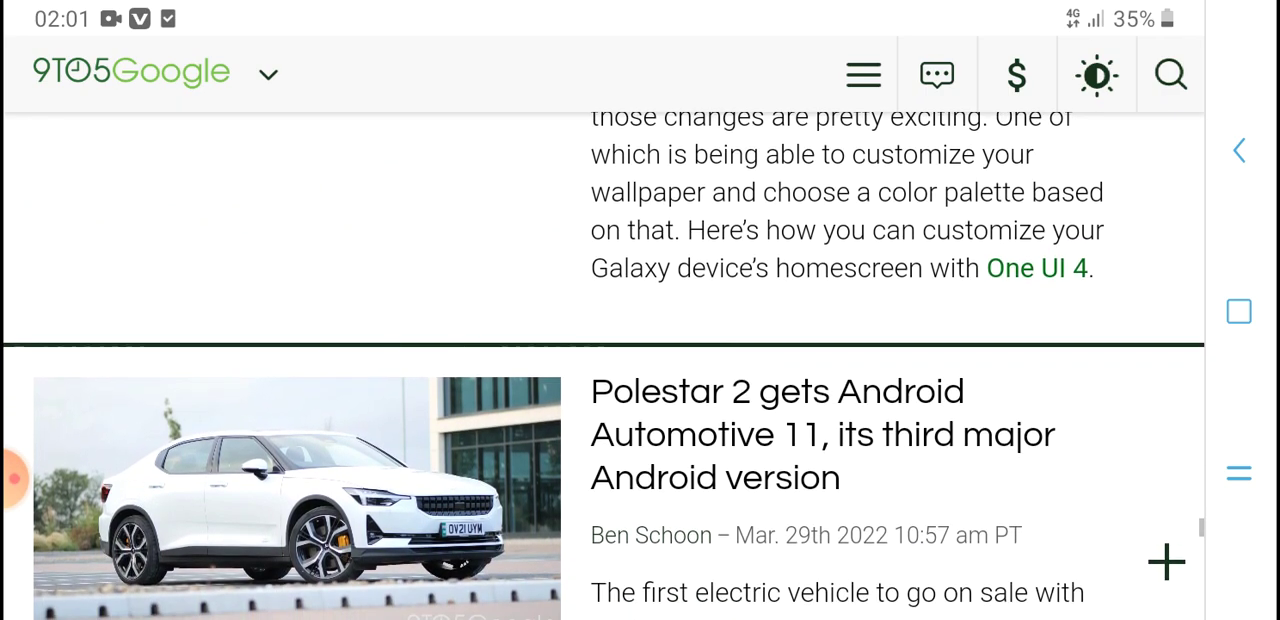
scroll(down, 3)
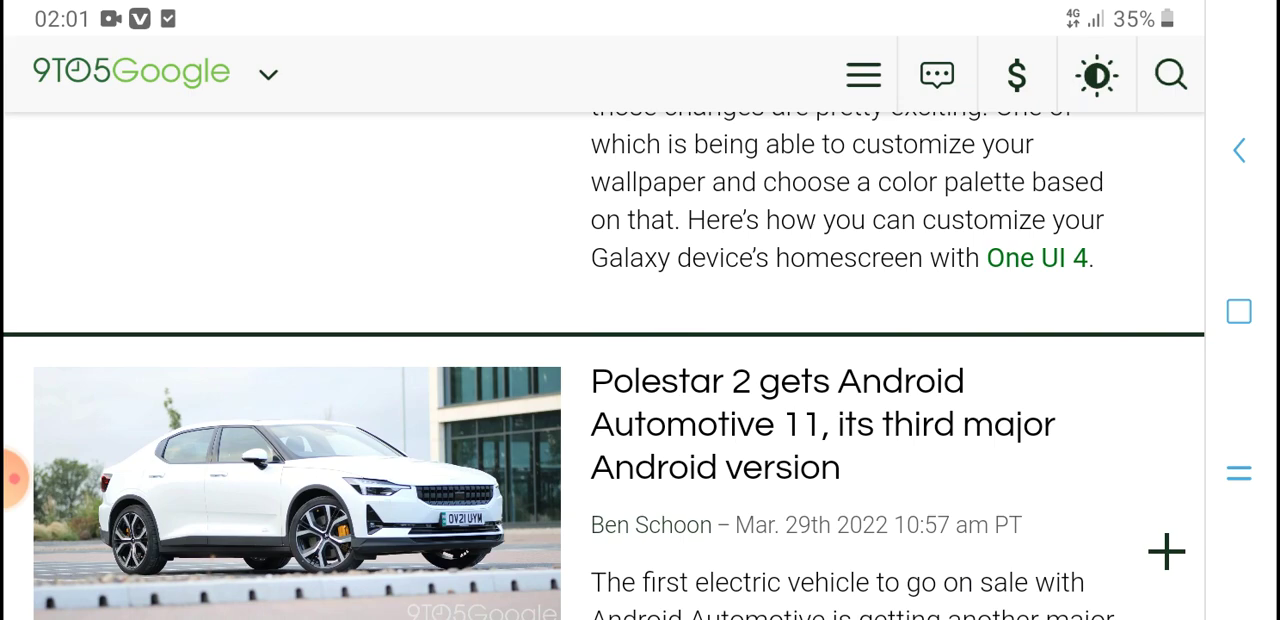
scroll(down, 3)
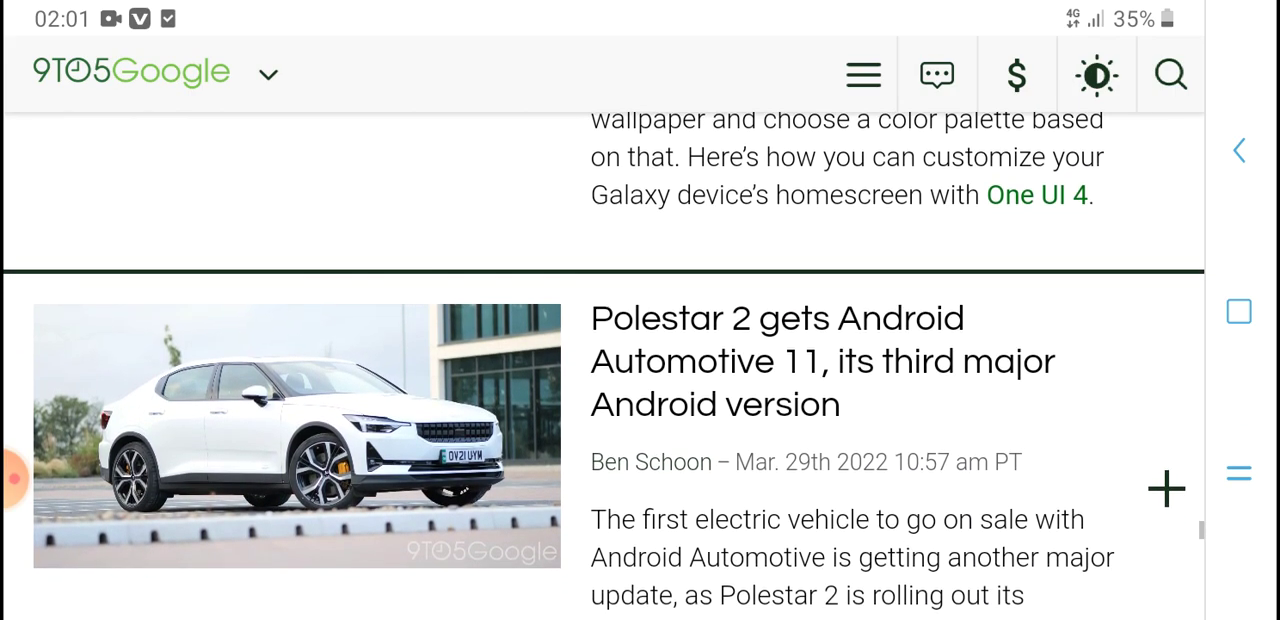
scroll(down, 3)
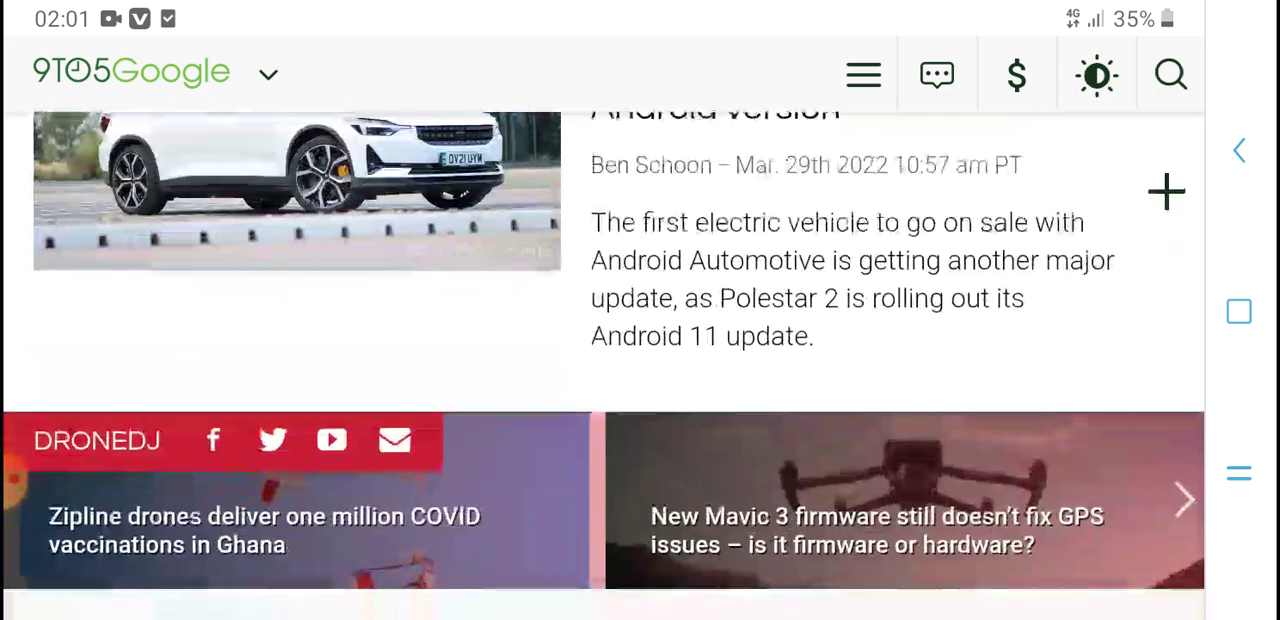
Step: Scroll past the Motorola third-largest US OEM story to the Chrome default browser on Windows 11 story
scroll(down, 3)
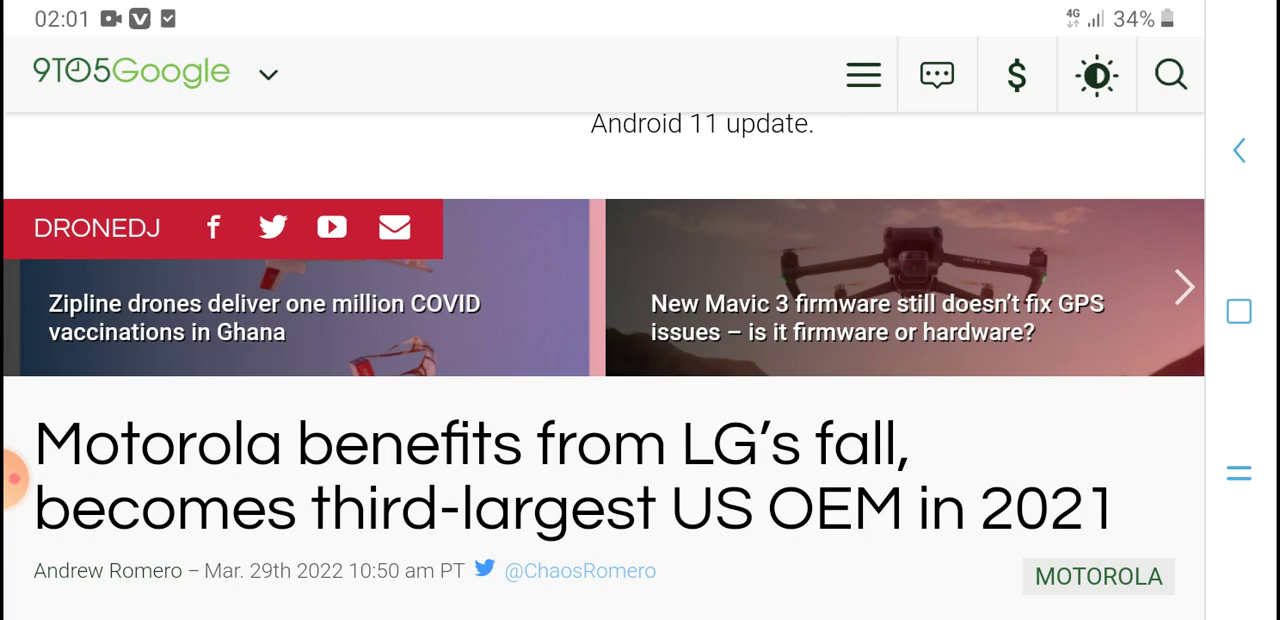
scroll(down, 3)
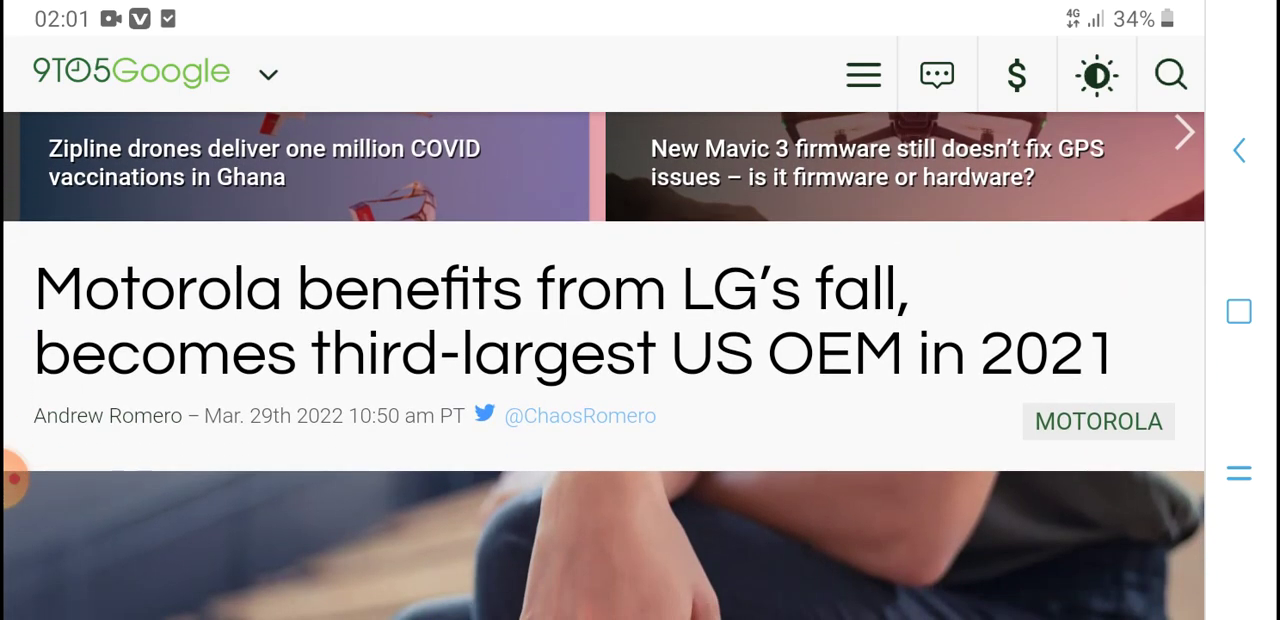
scroll(down, 3)
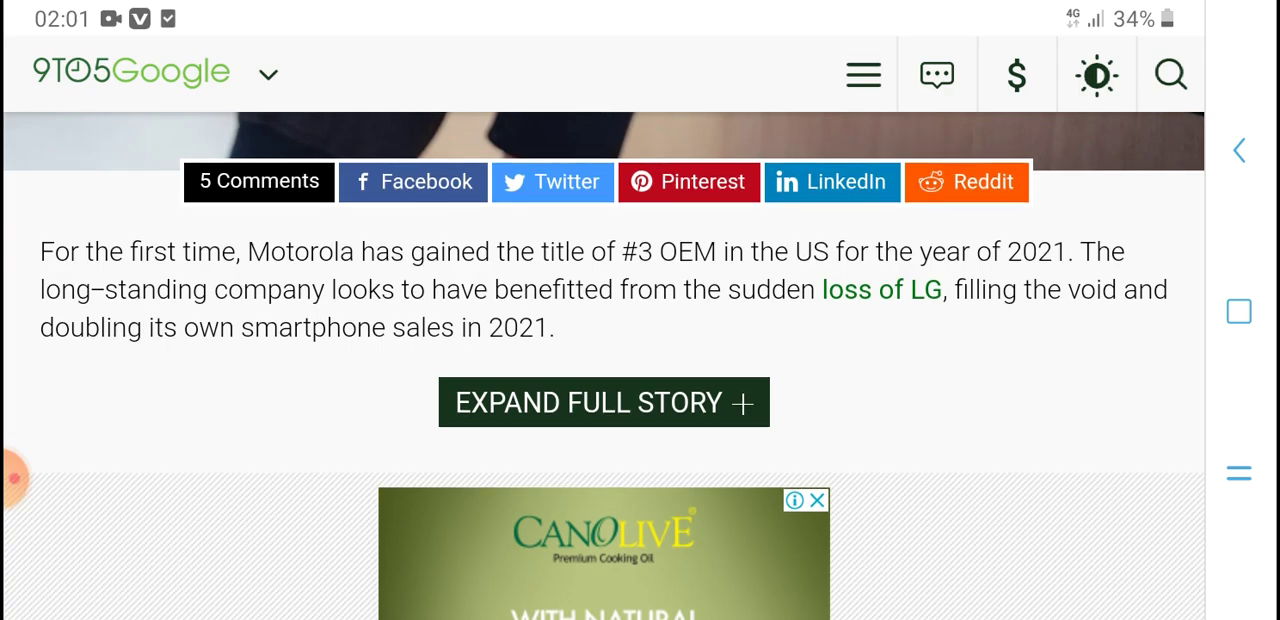
scroll(down, 3)
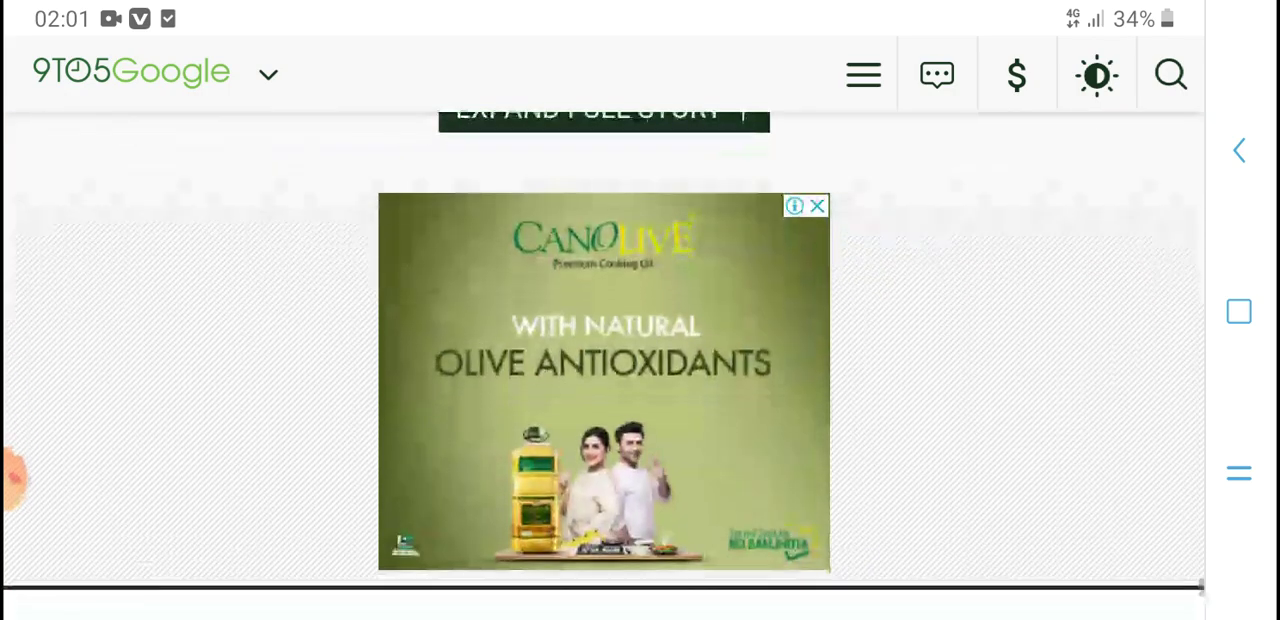
scroll(down, 3)
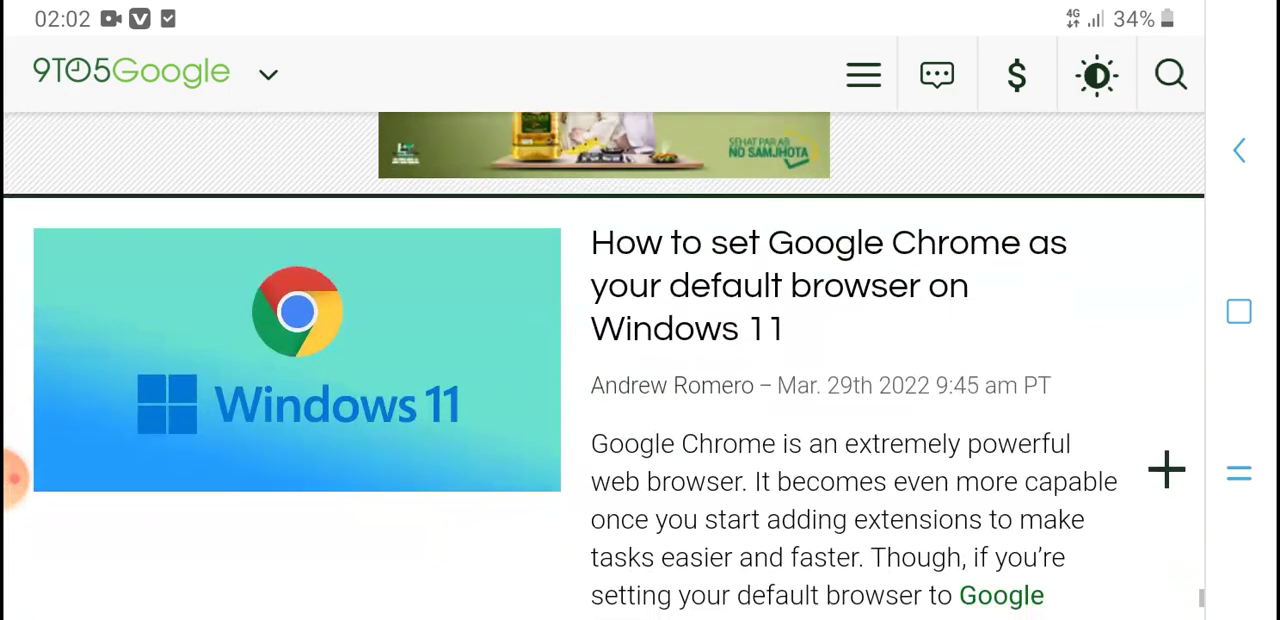
scroll(down, 3)
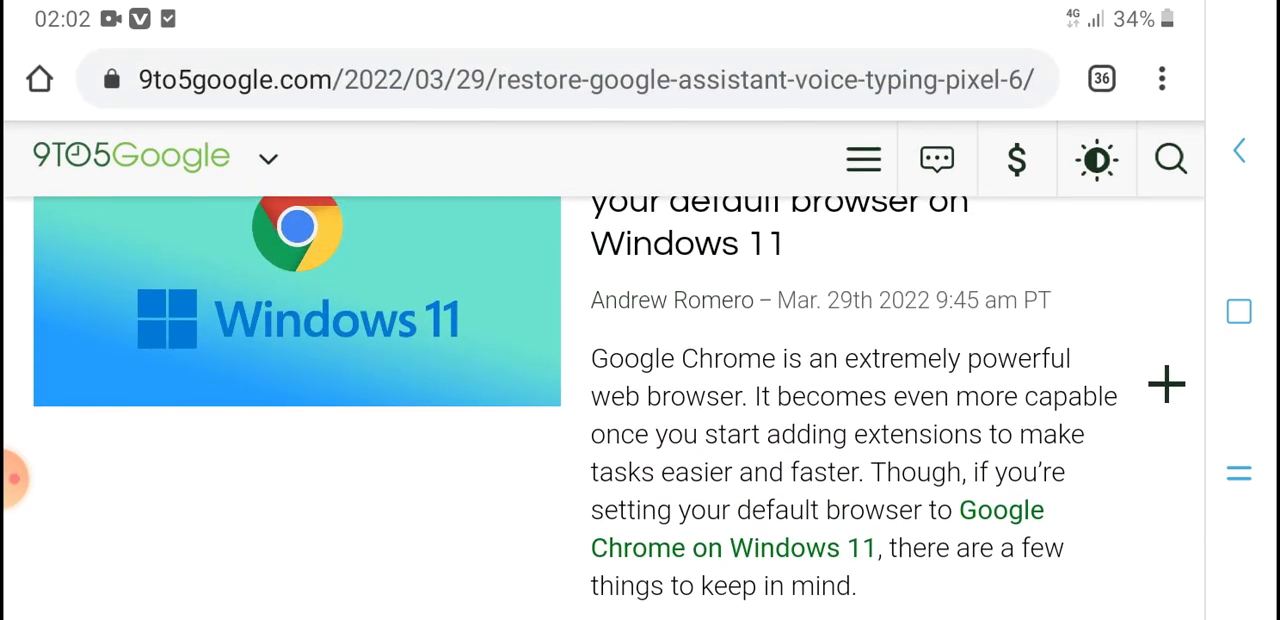
Step: Scroll down the feed through the CNN+ launch story
scroll(up, 3)
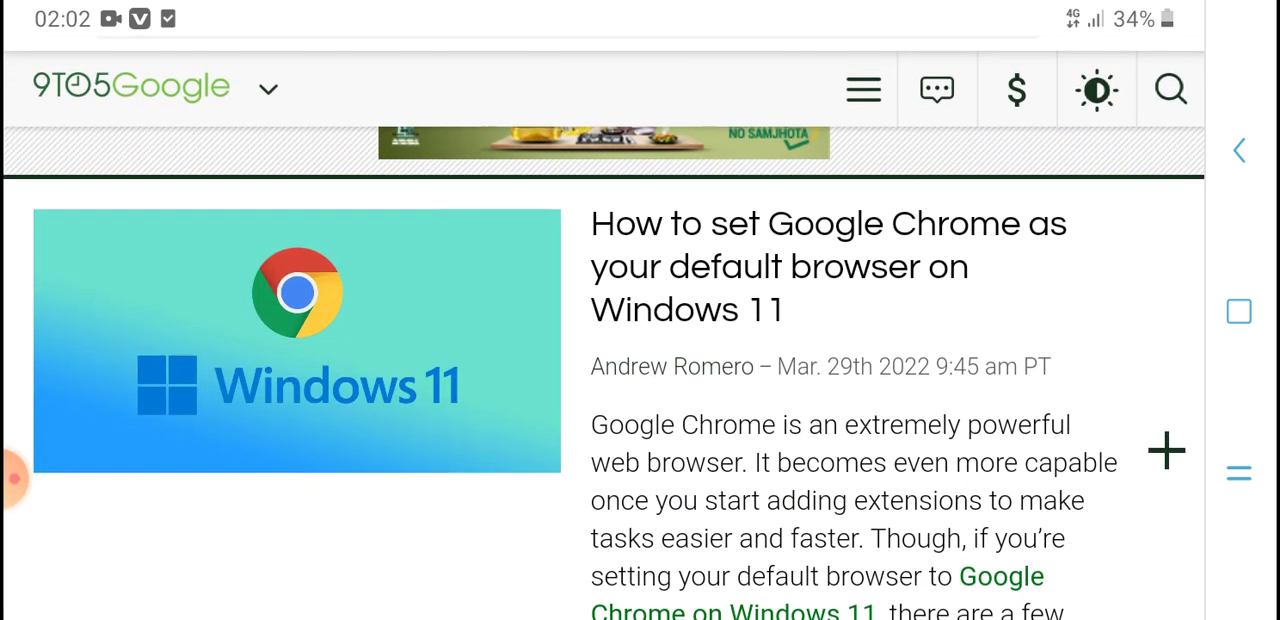
scroll(up, 3)
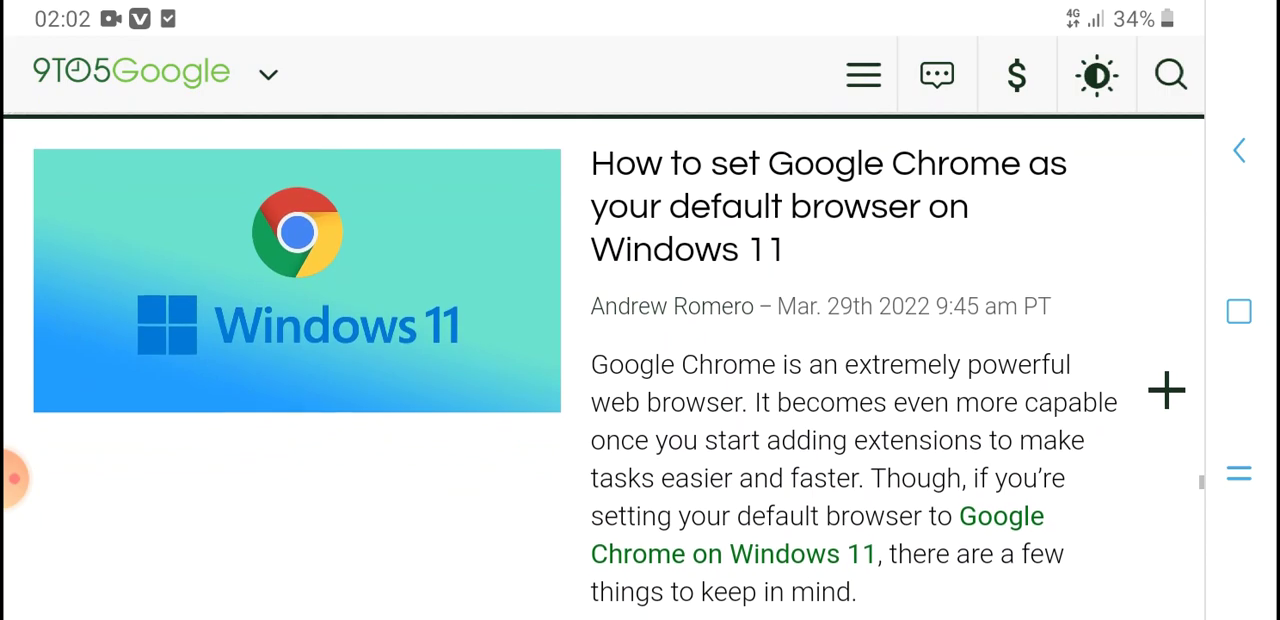
scroll(down, 3)
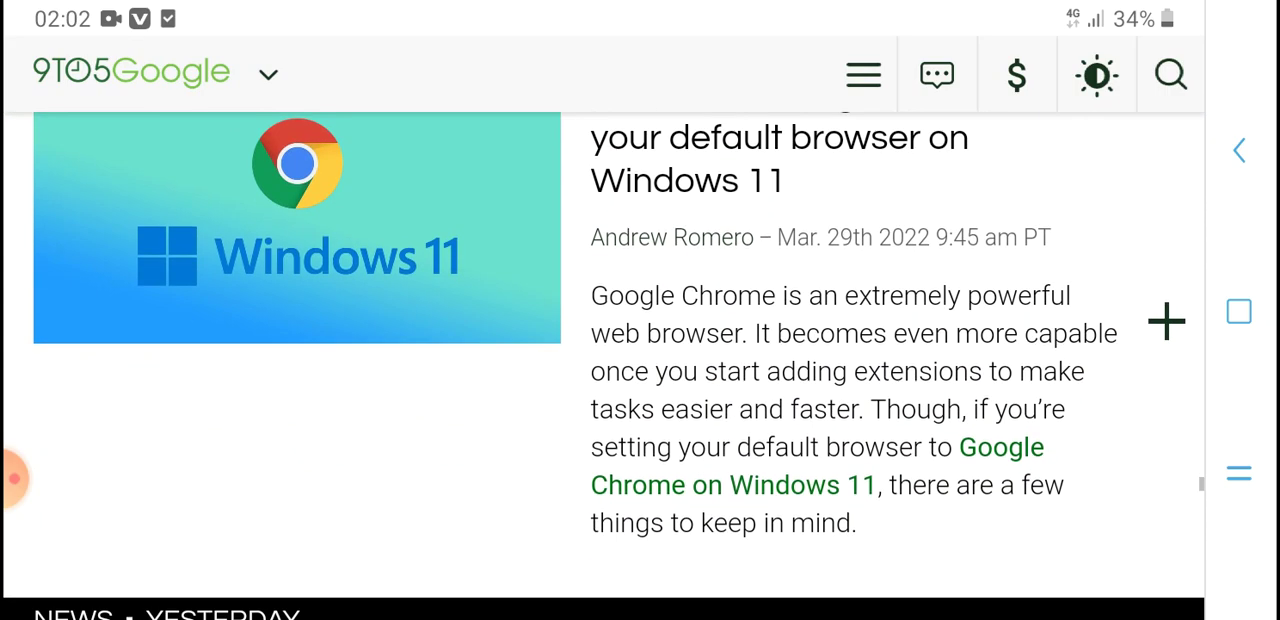
scroll(up, 3)
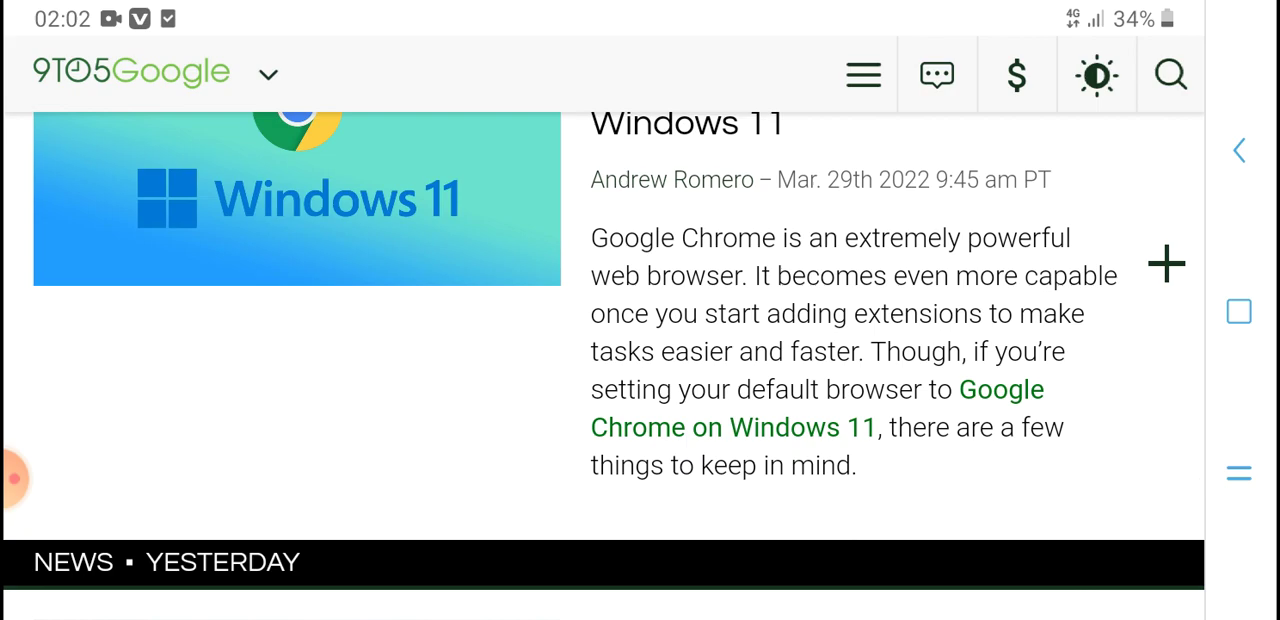
scroll(down, 3)
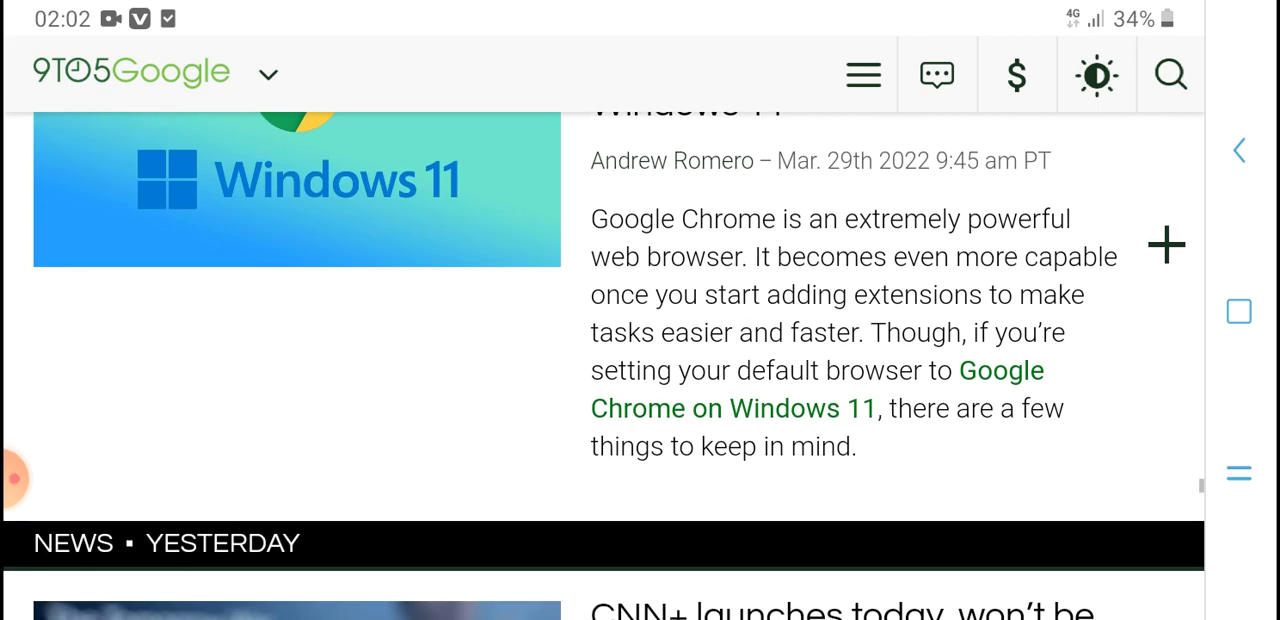
scroll(down, 3)
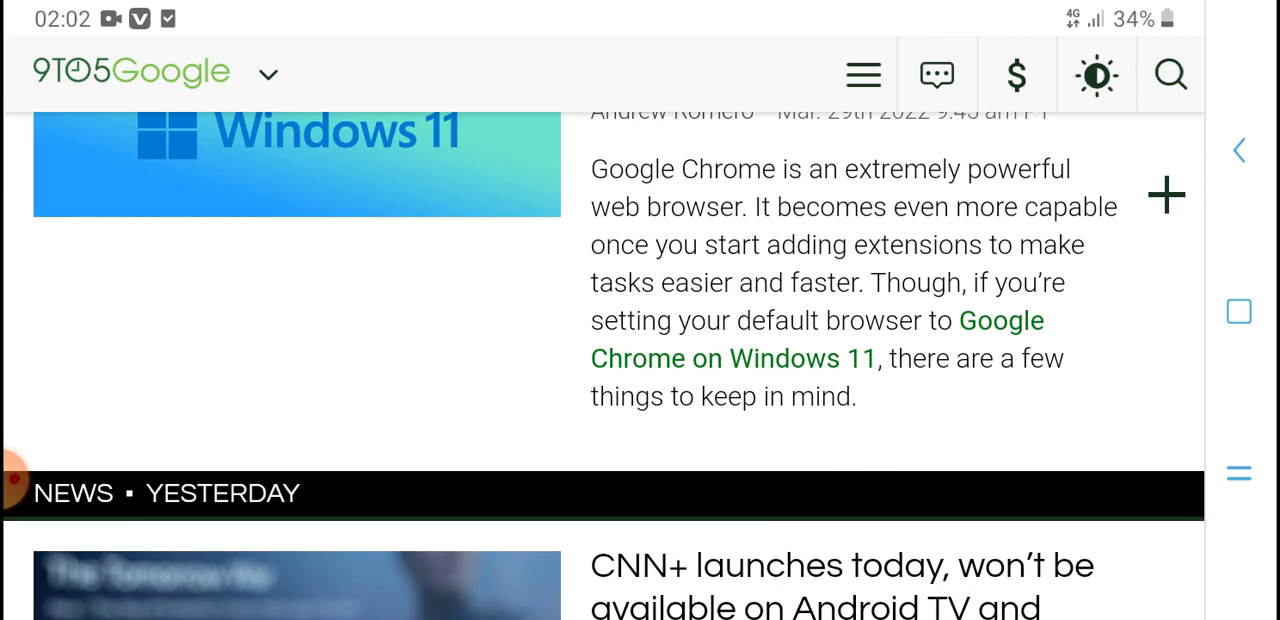
Step: Continue past the Google Nest Hub deals to the 'Android 13 wish list' headline
scroll(down, 3)
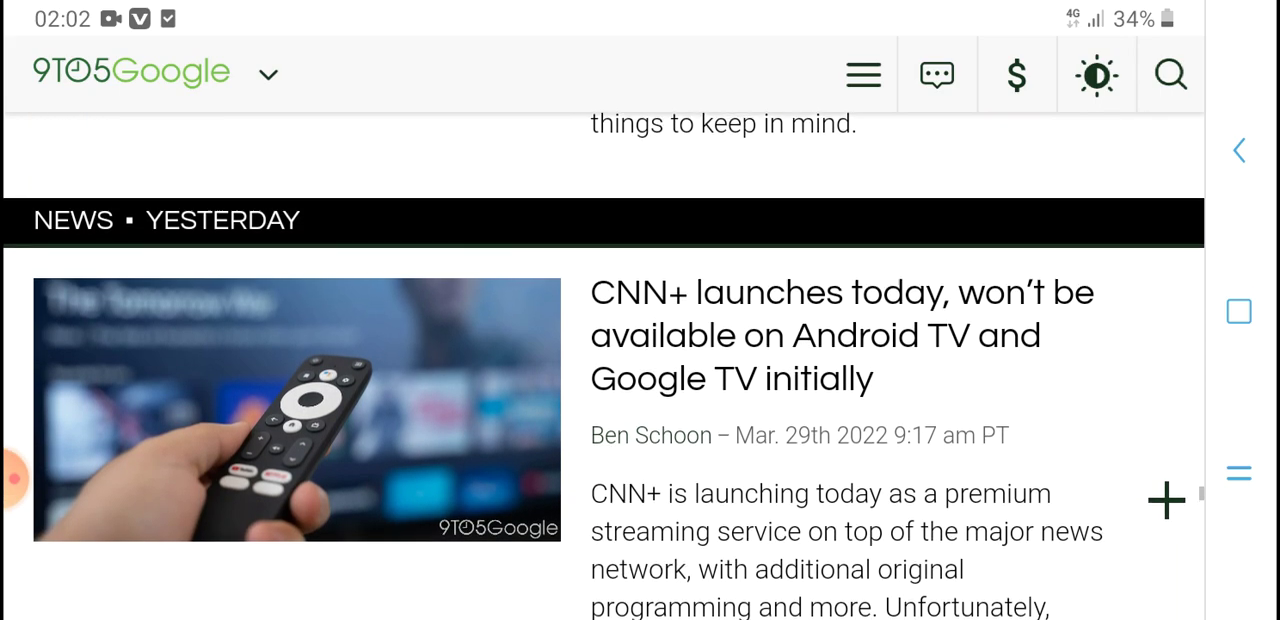
scroll(down, 3)
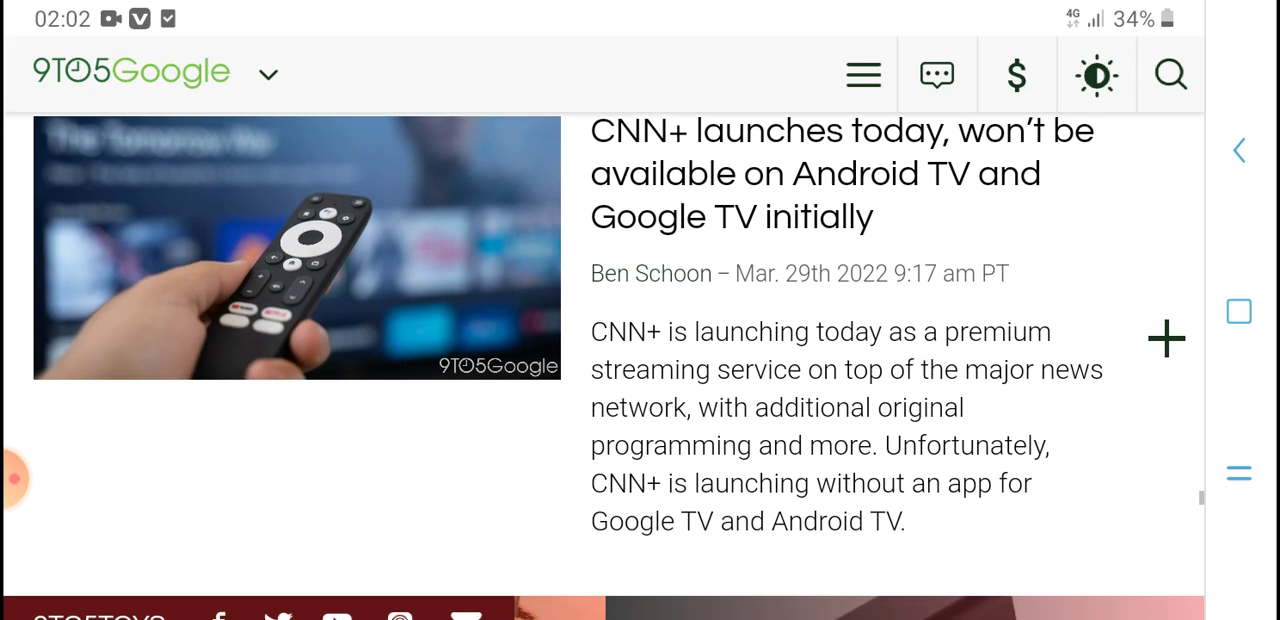
scroll(down, 3)
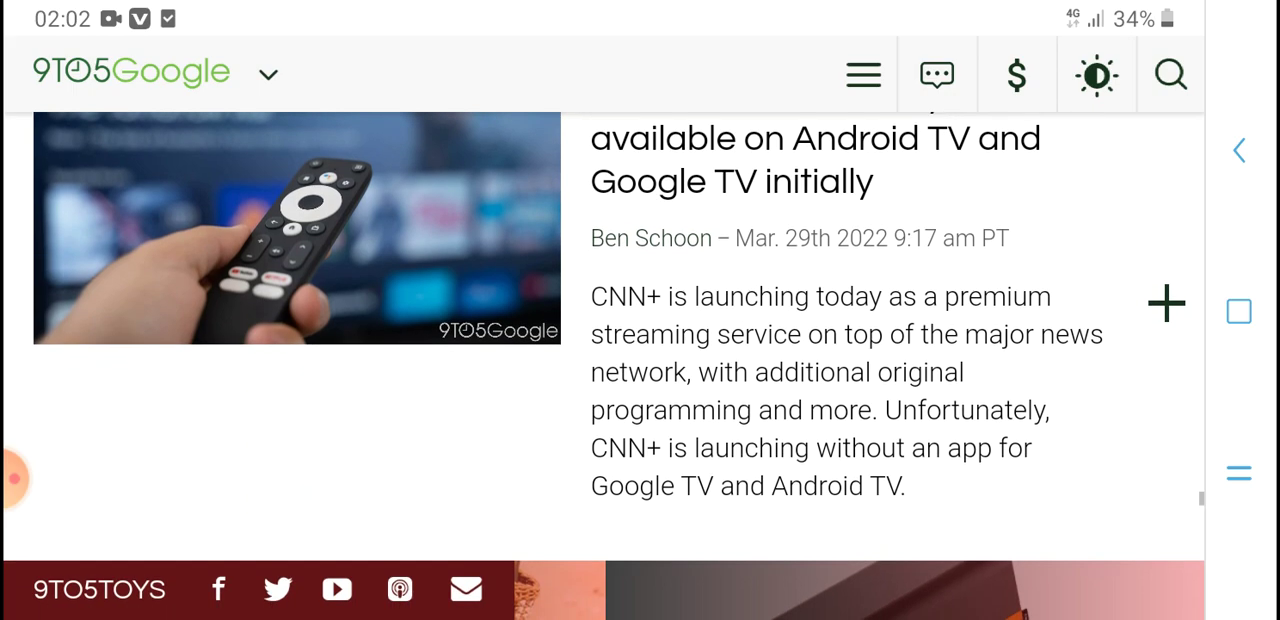
scroll(down, 3)
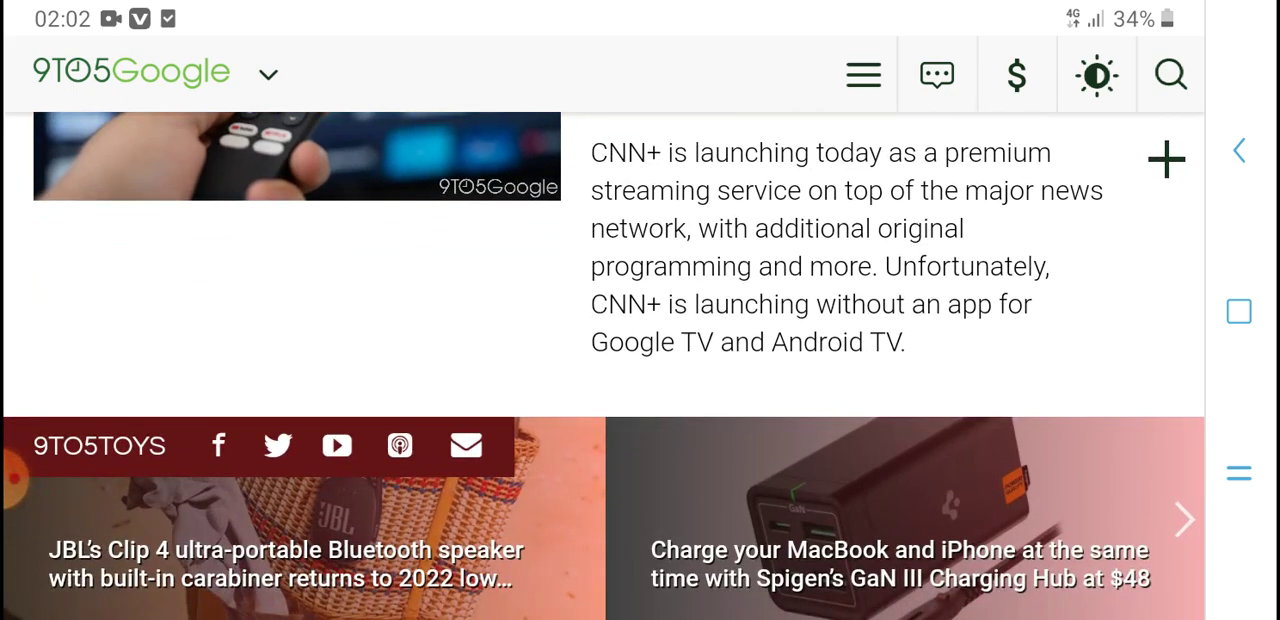
scroll(down, 3)
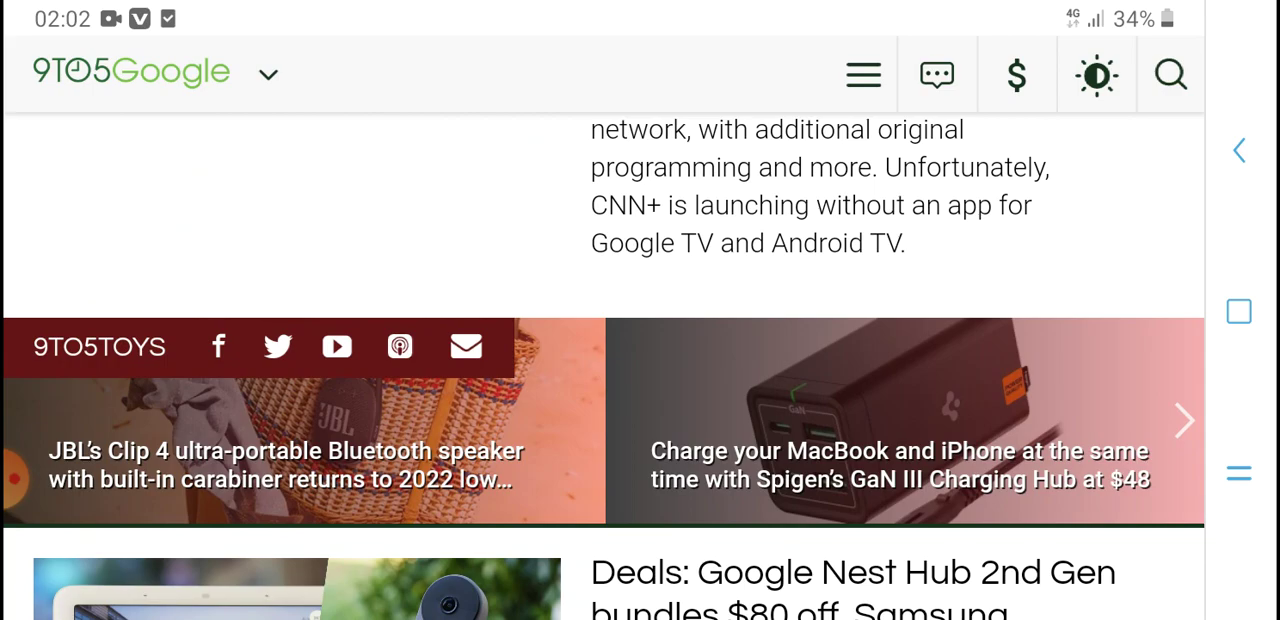
scroll(down, 3)
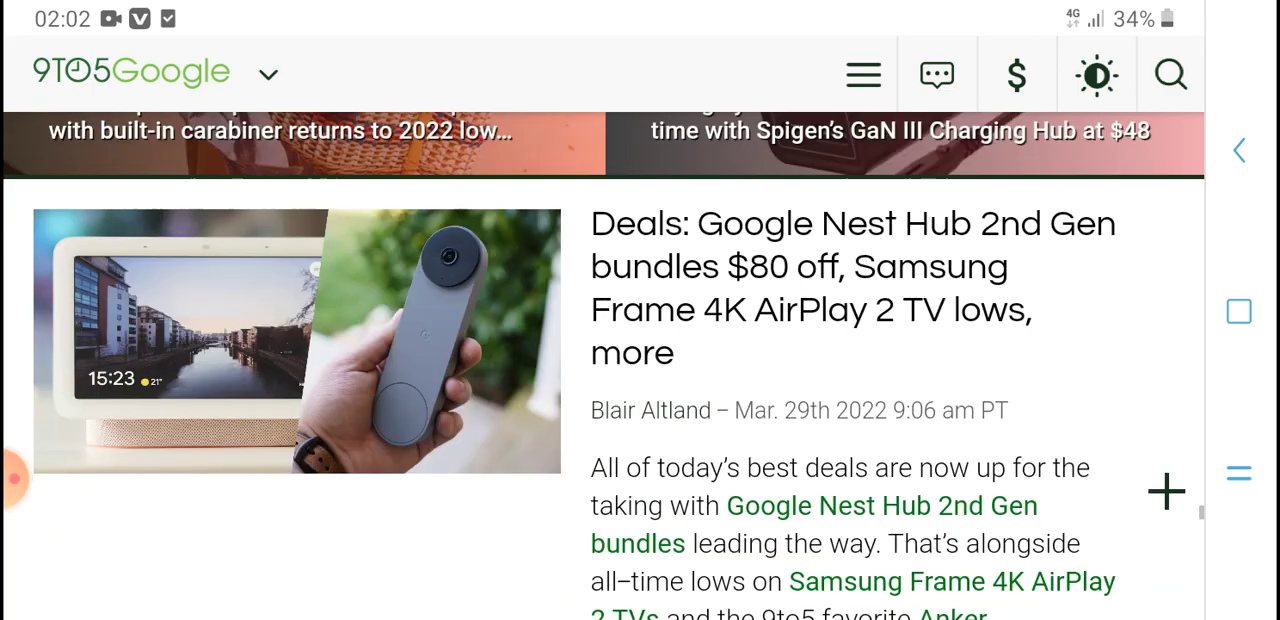
scroll(down, 3)
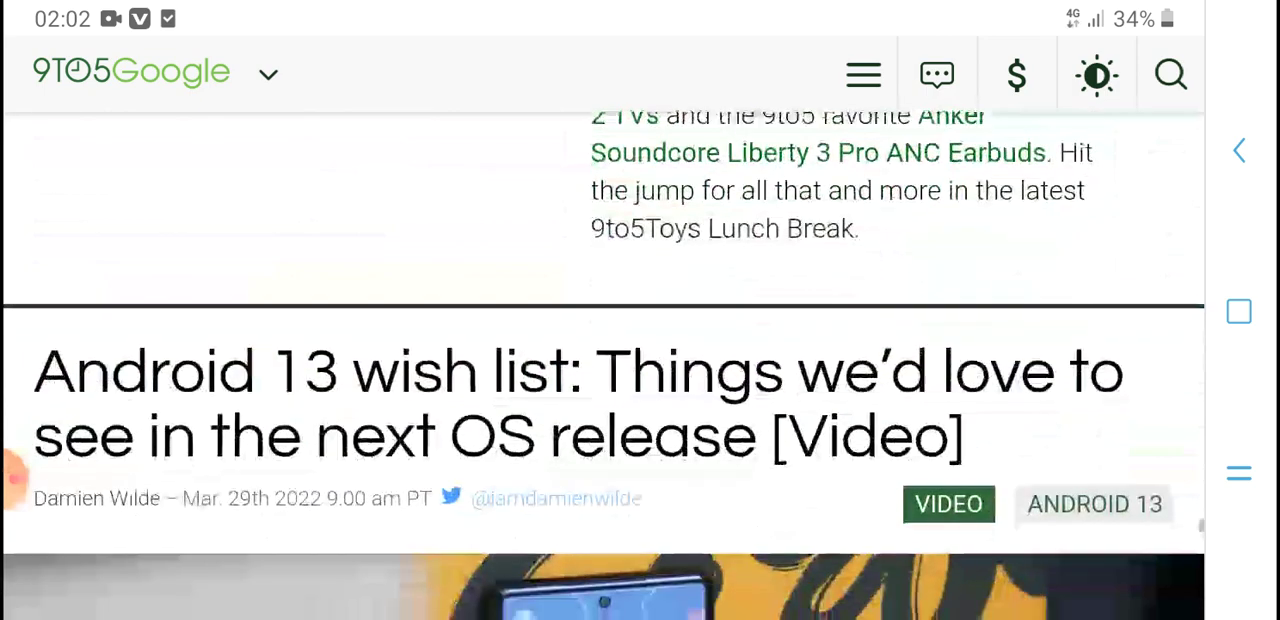
Step: Scroll past the YouTube Vanced Play Protect story until the OnePlus 10 Pro 65W charging headline is in view
scroll(up, 3)
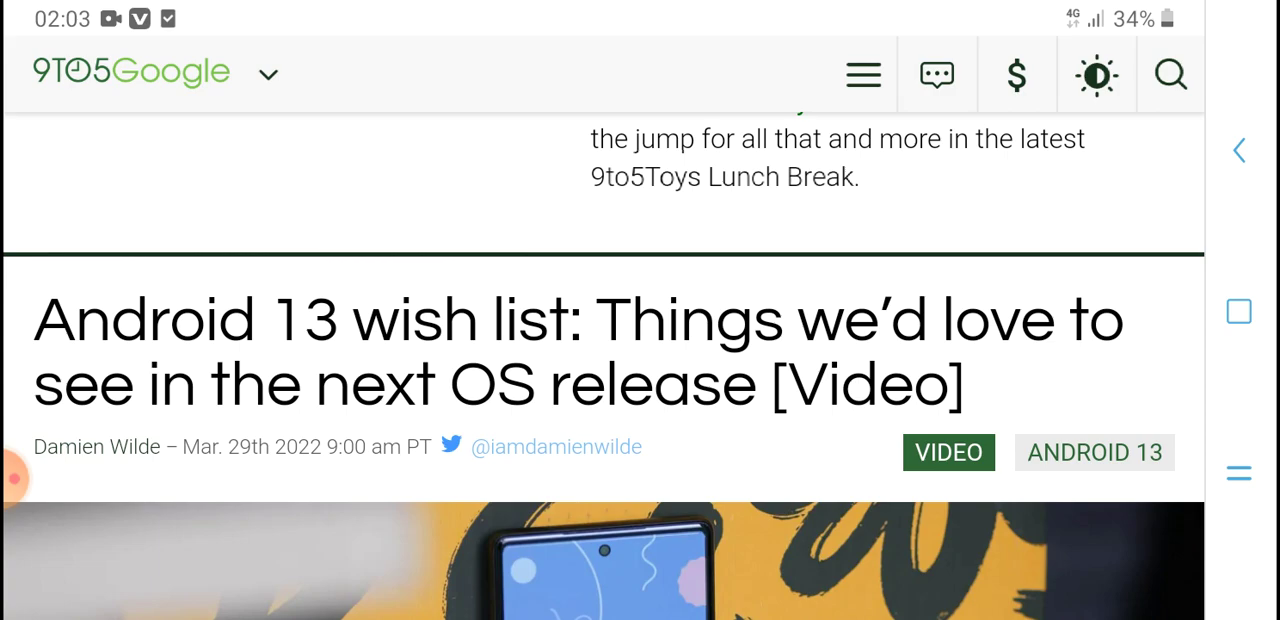
scroll(up, 3)
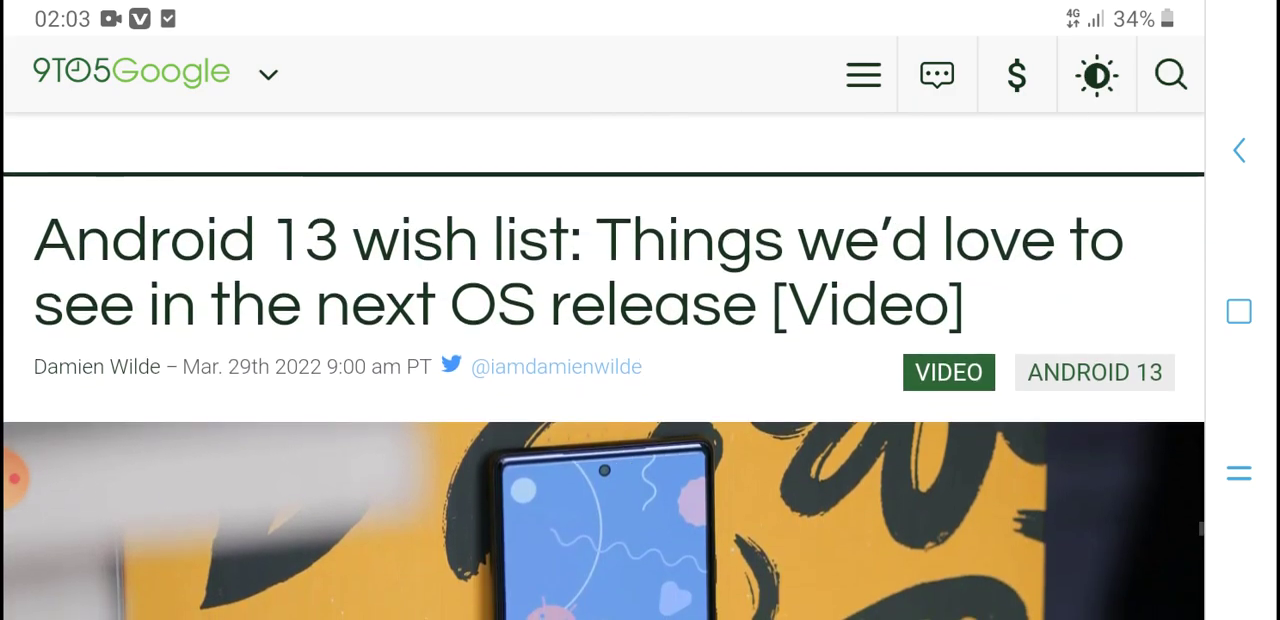
scroll(down, 3)
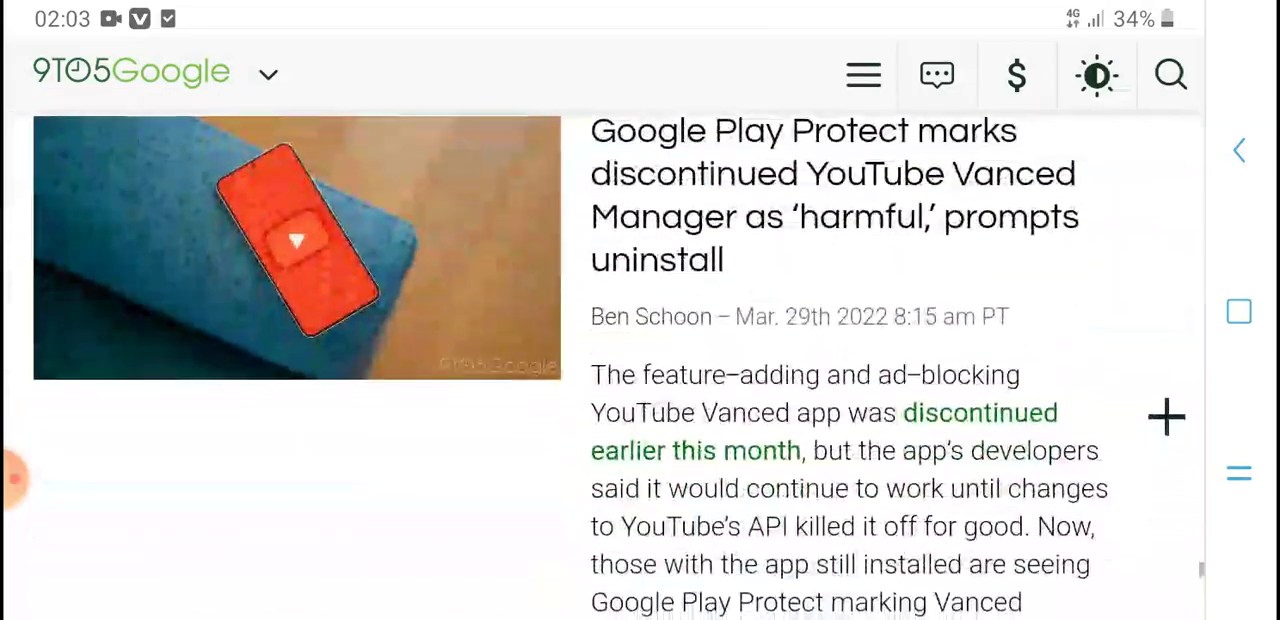
scroll(down, 3)
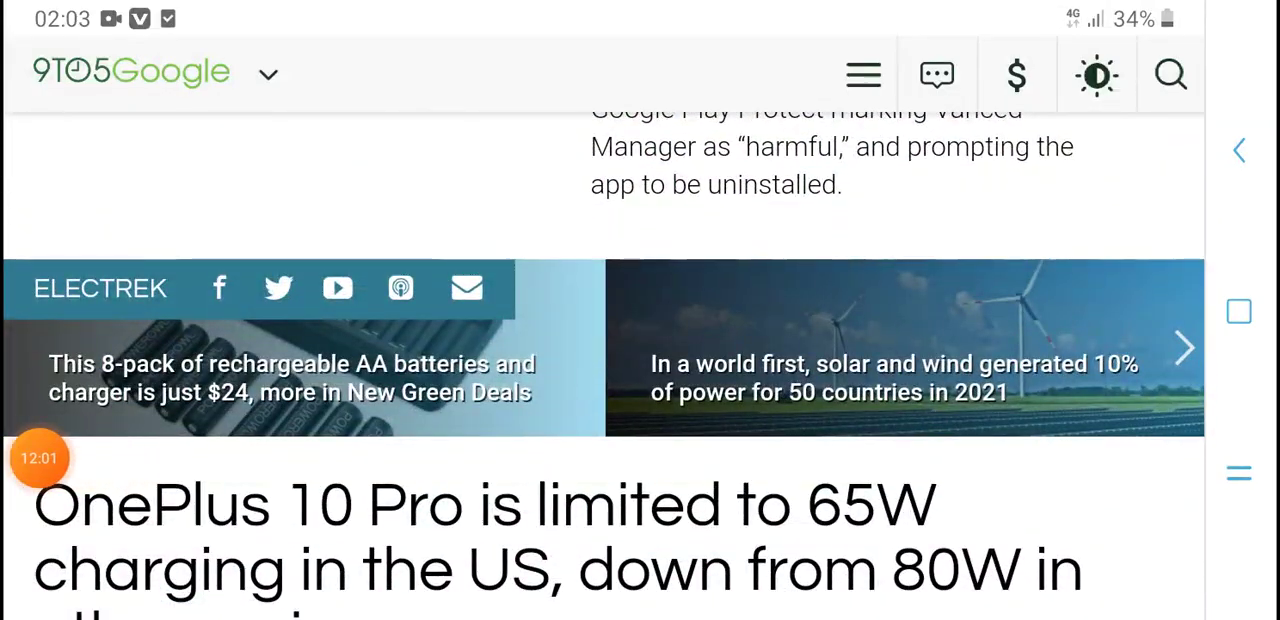